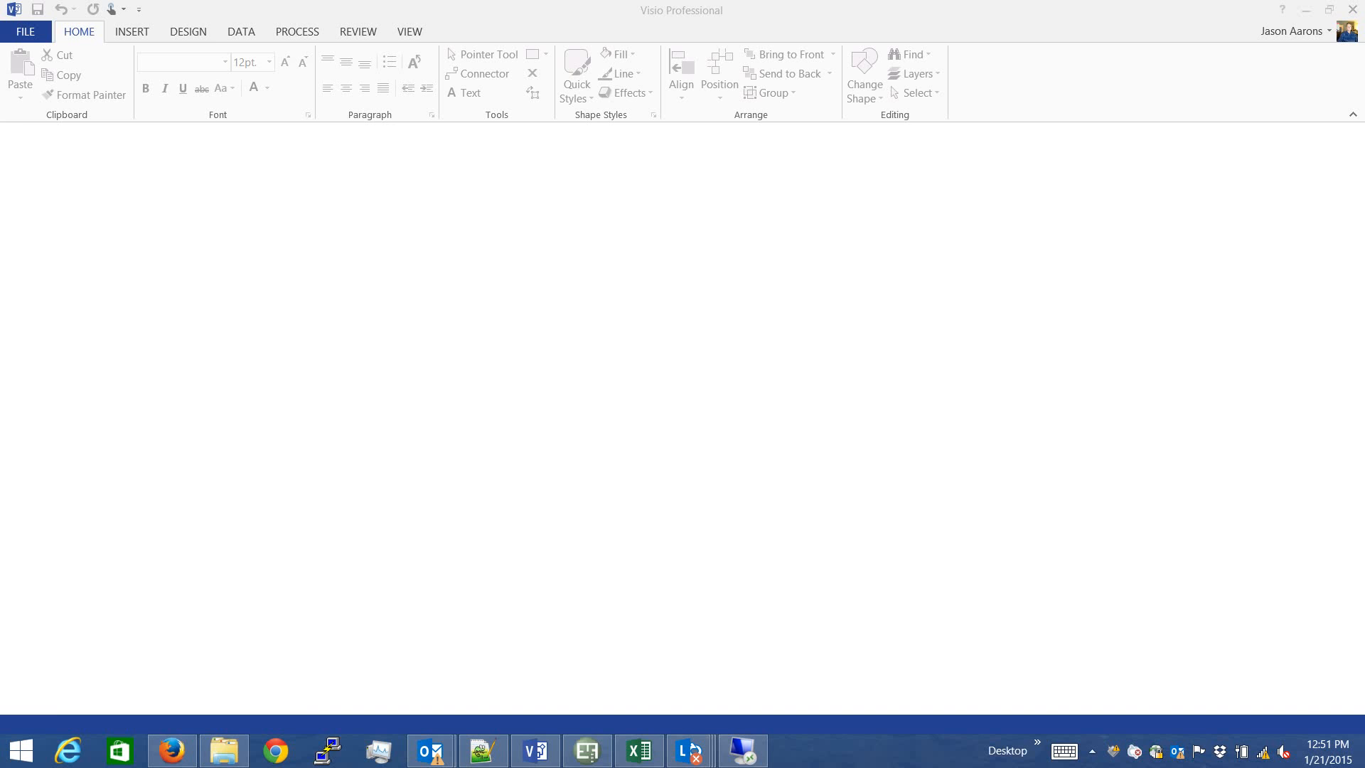
Step: Launch Cisco Desktop Admin from Start > All Programs > Cisco > Desktop on the remote server
{"action": "left_click", "coordinate": [20, 749]}
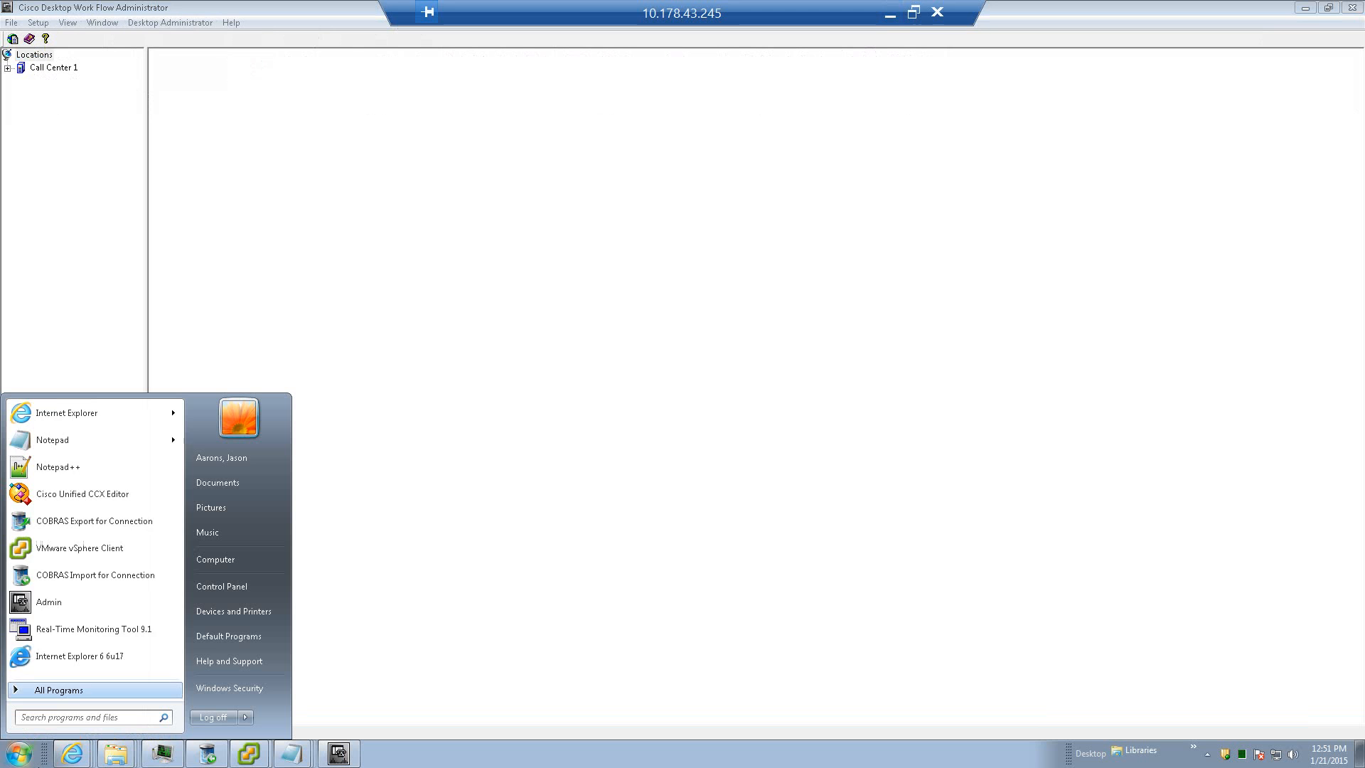
{"action": "left_click", "coordinate": [57, 689]}
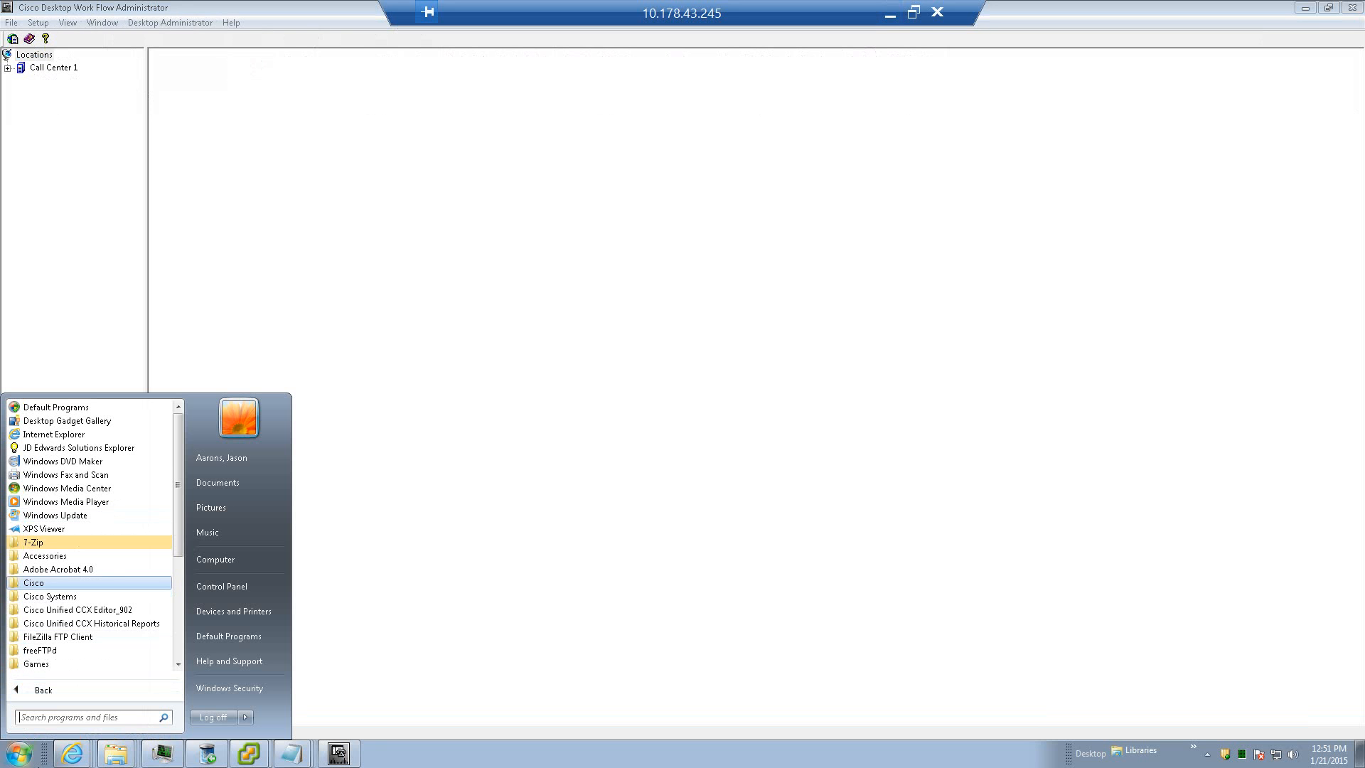
{"action": "left_click", "coordinate": [34, 583]}
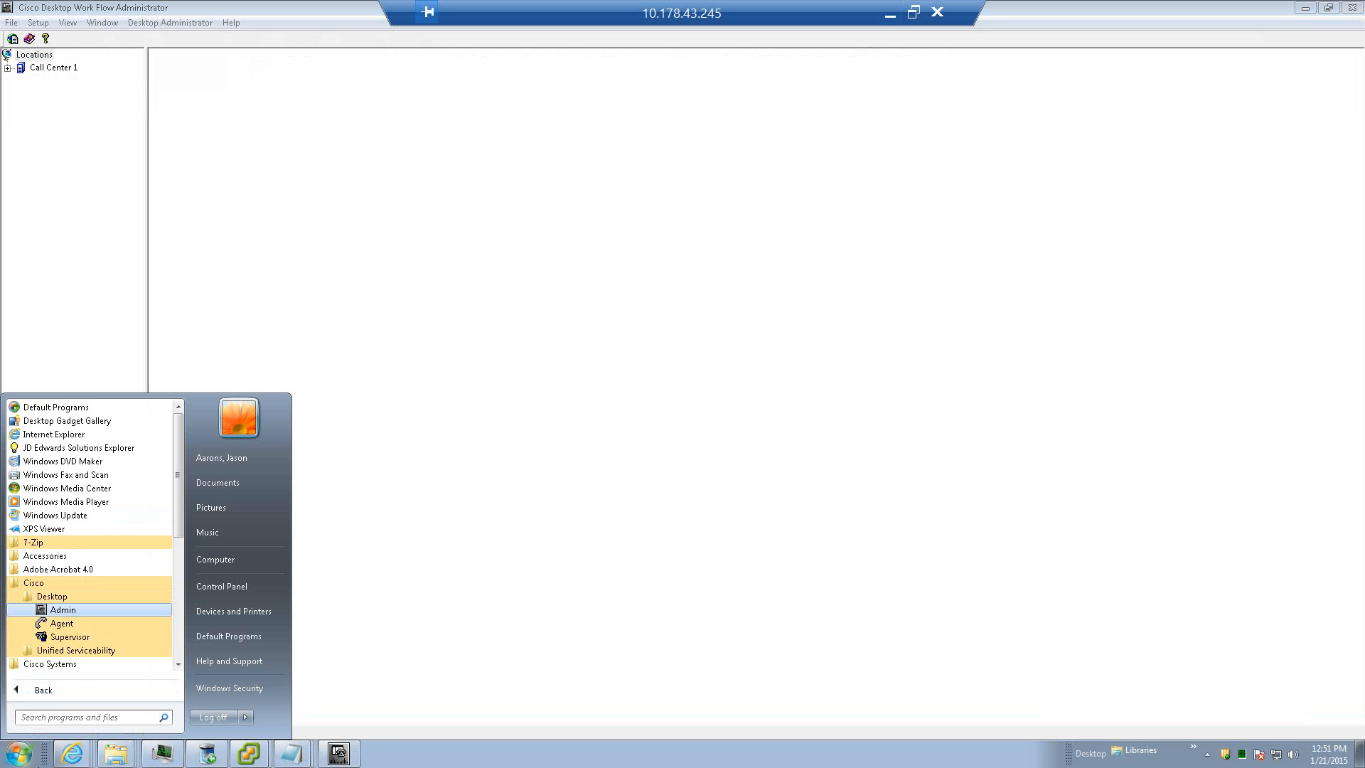
{"action": "left_click", "coordinate": [230, 21]}
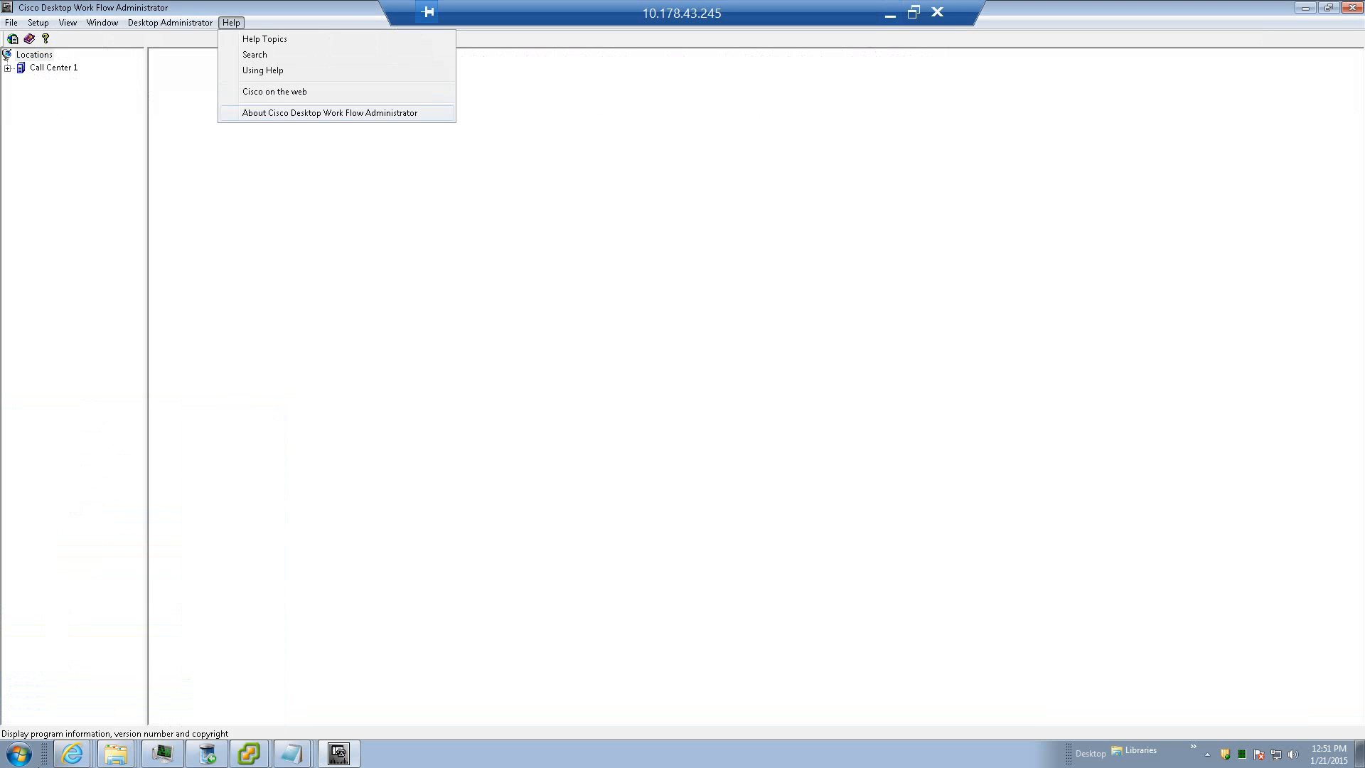
Step: Show the About box identifying version 9.0(2) Enhanced, build 9.0.2.137
{"action": "left_click", "coordinate": [327, 112]}
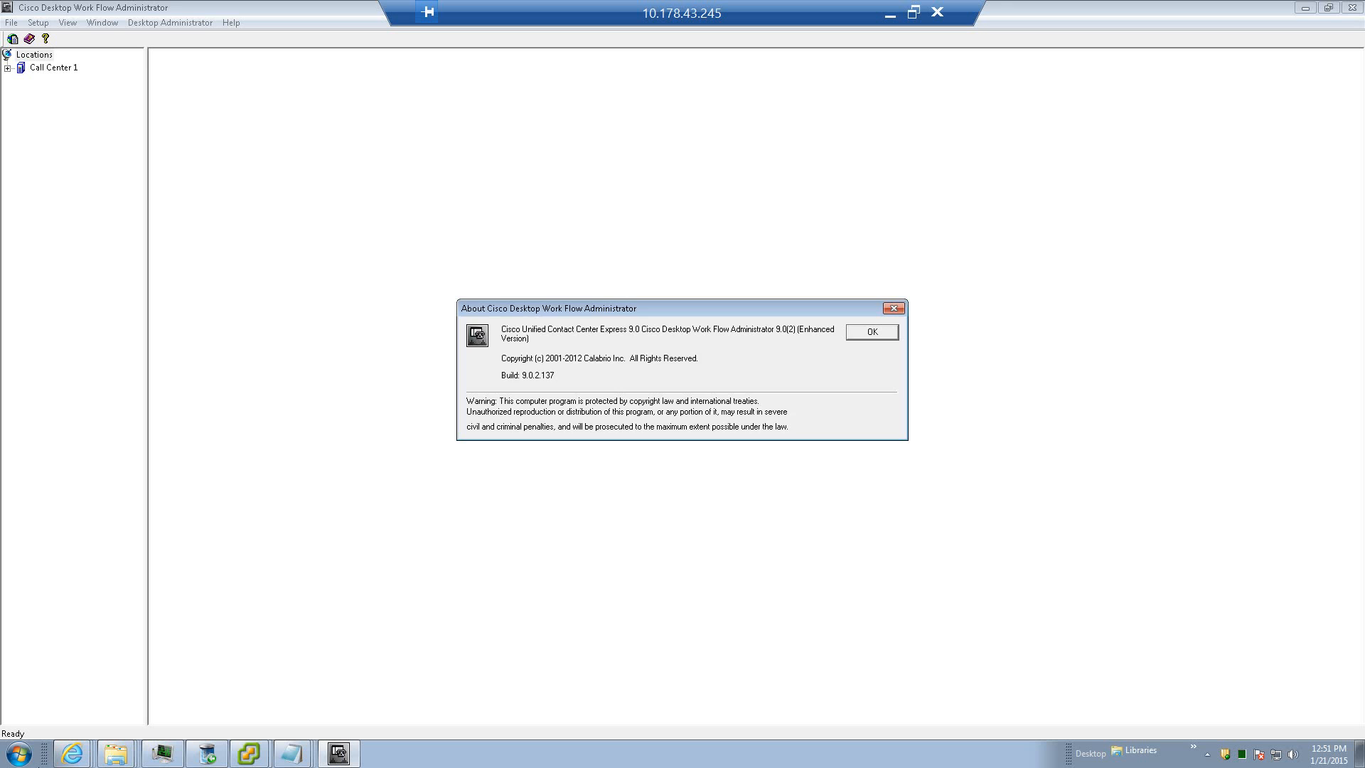
Step: Dismiss the About box and select Dial Strings under Call Center 1 > Work Flow Configuration
{"action": "left_click", "coordinate": [870, 331]}
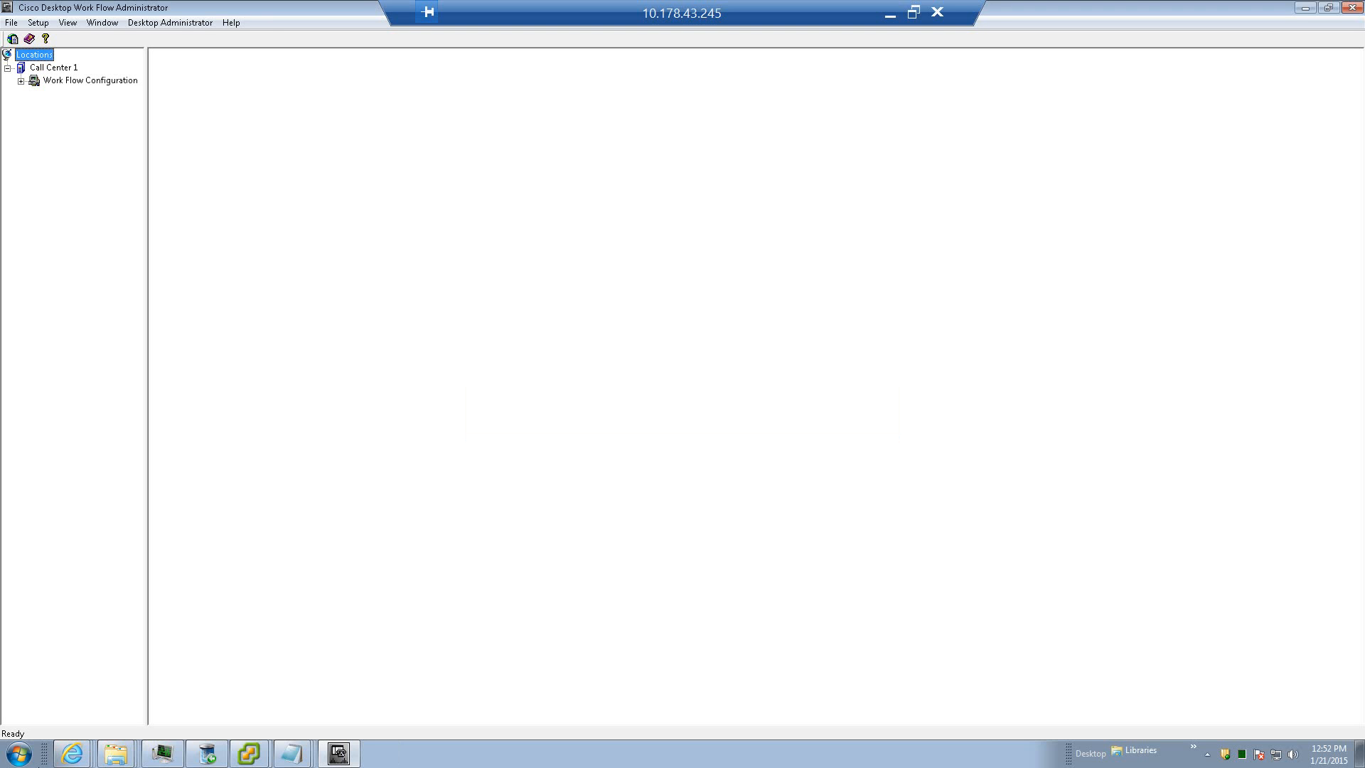
{"action": "left_click", "coordinate": [21, 80]}
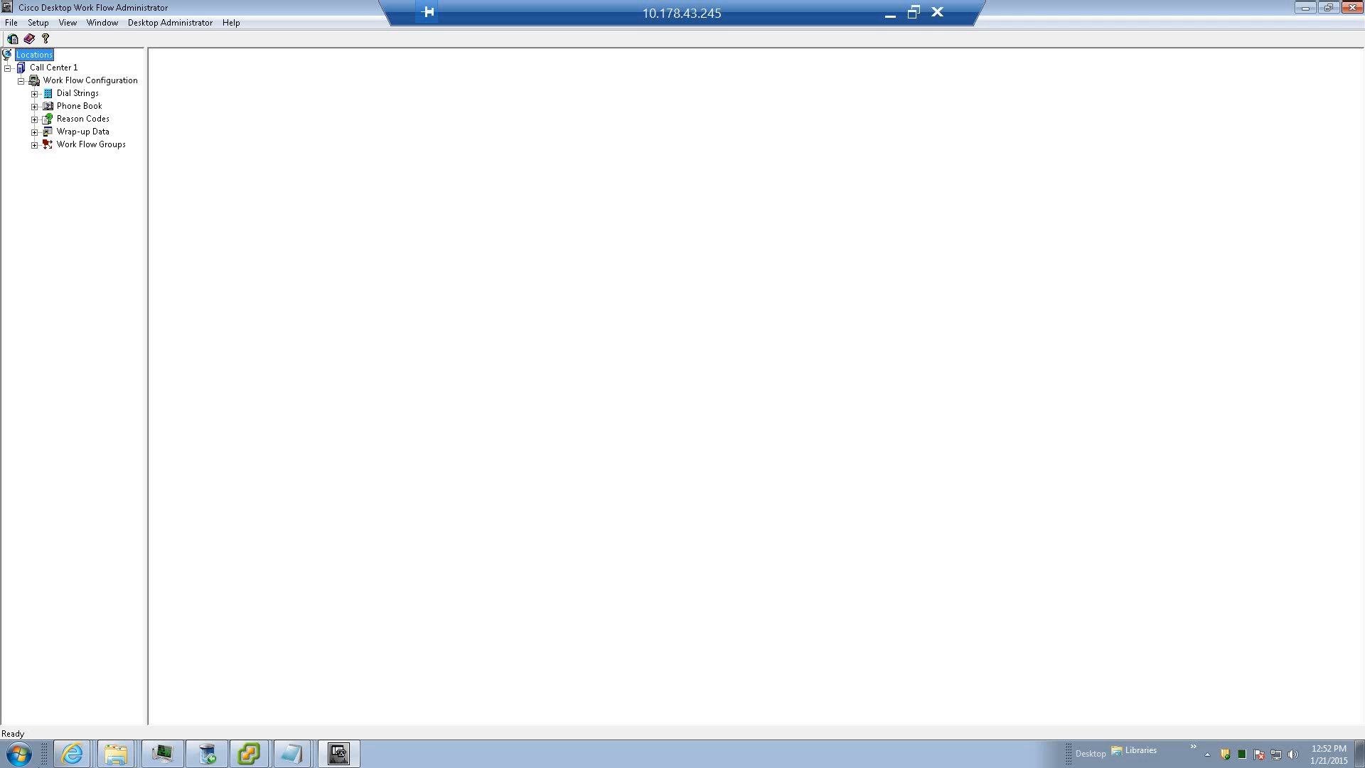
{"action": "left_click", "coordinate": [34, 94]}
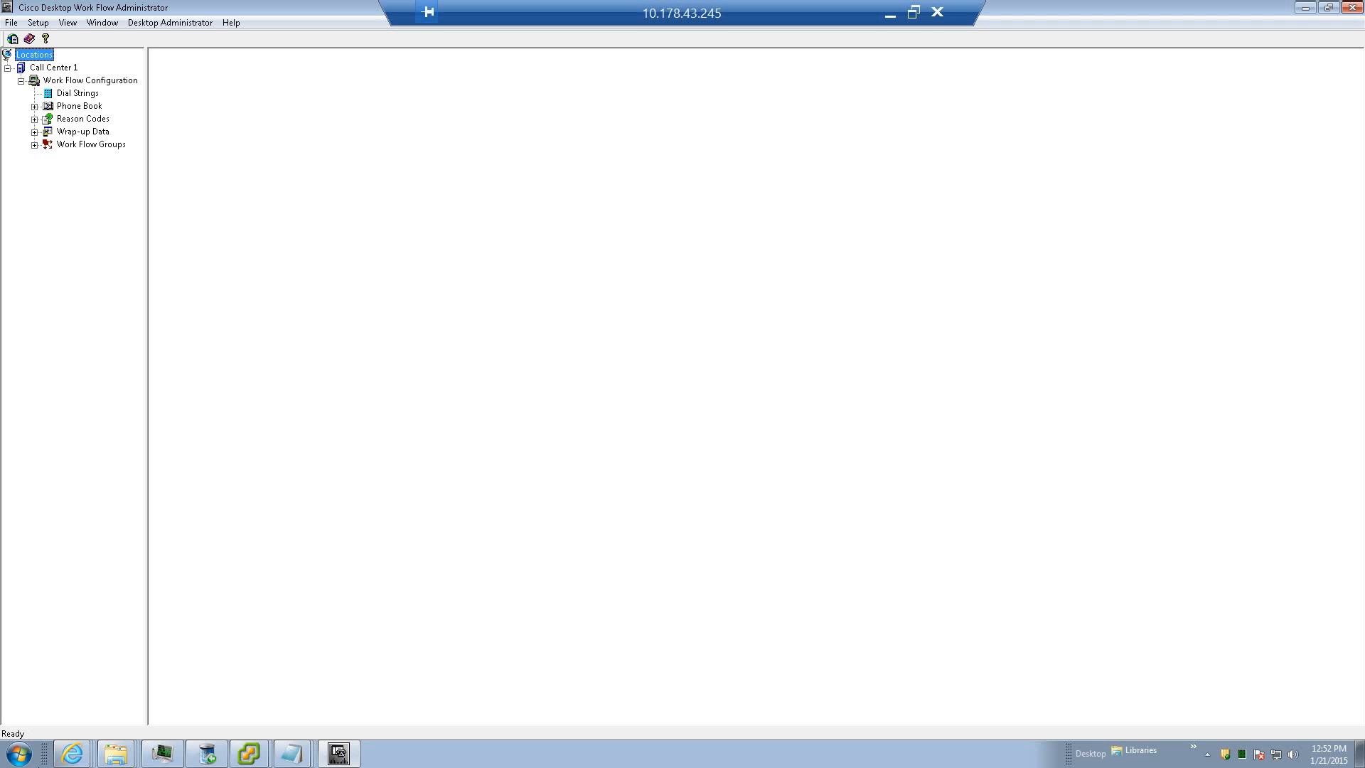
{"action": "left_click", "coordinate": [80, 94]}
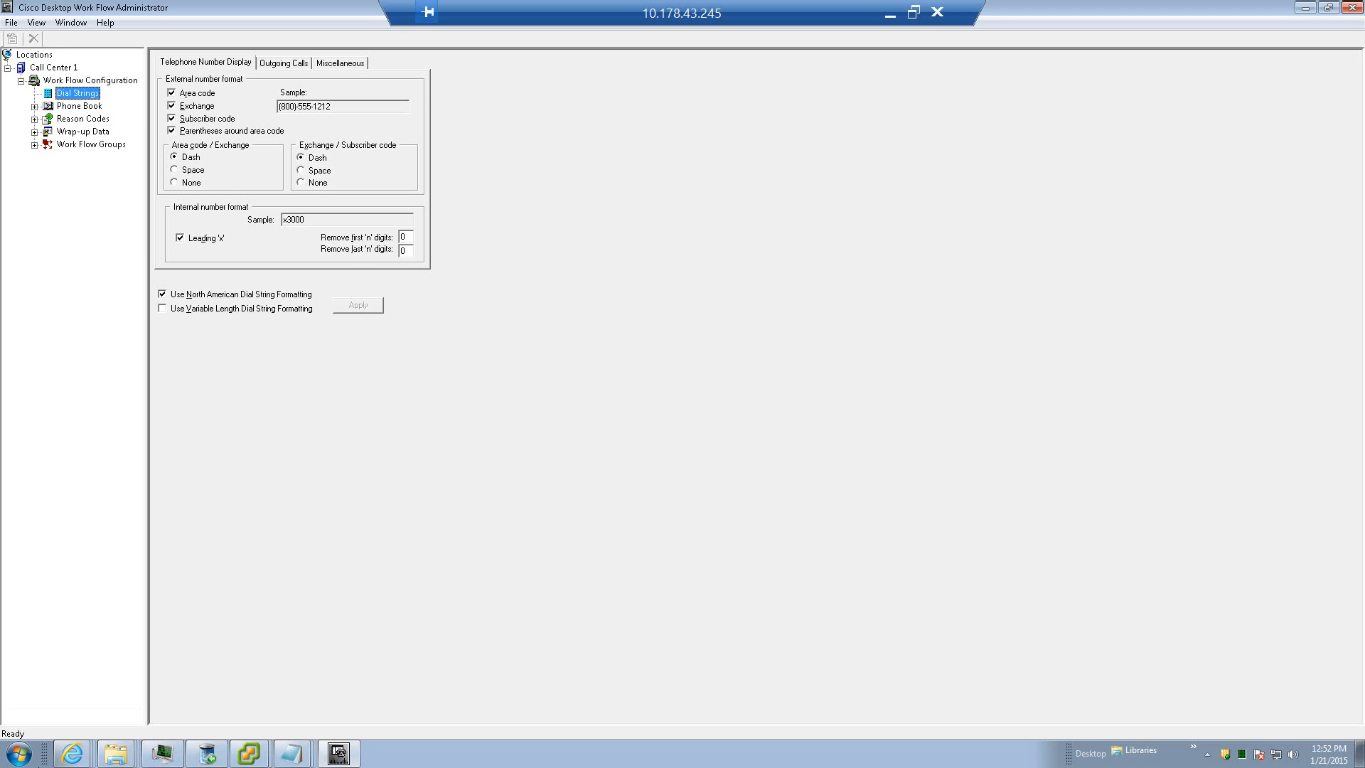
Step: Browse the Outgoing Calls and Miscellaneous tabs, then bring up the Advanced Dialing Plan
{"action": "left_click", "coordinate": [282, 61]}
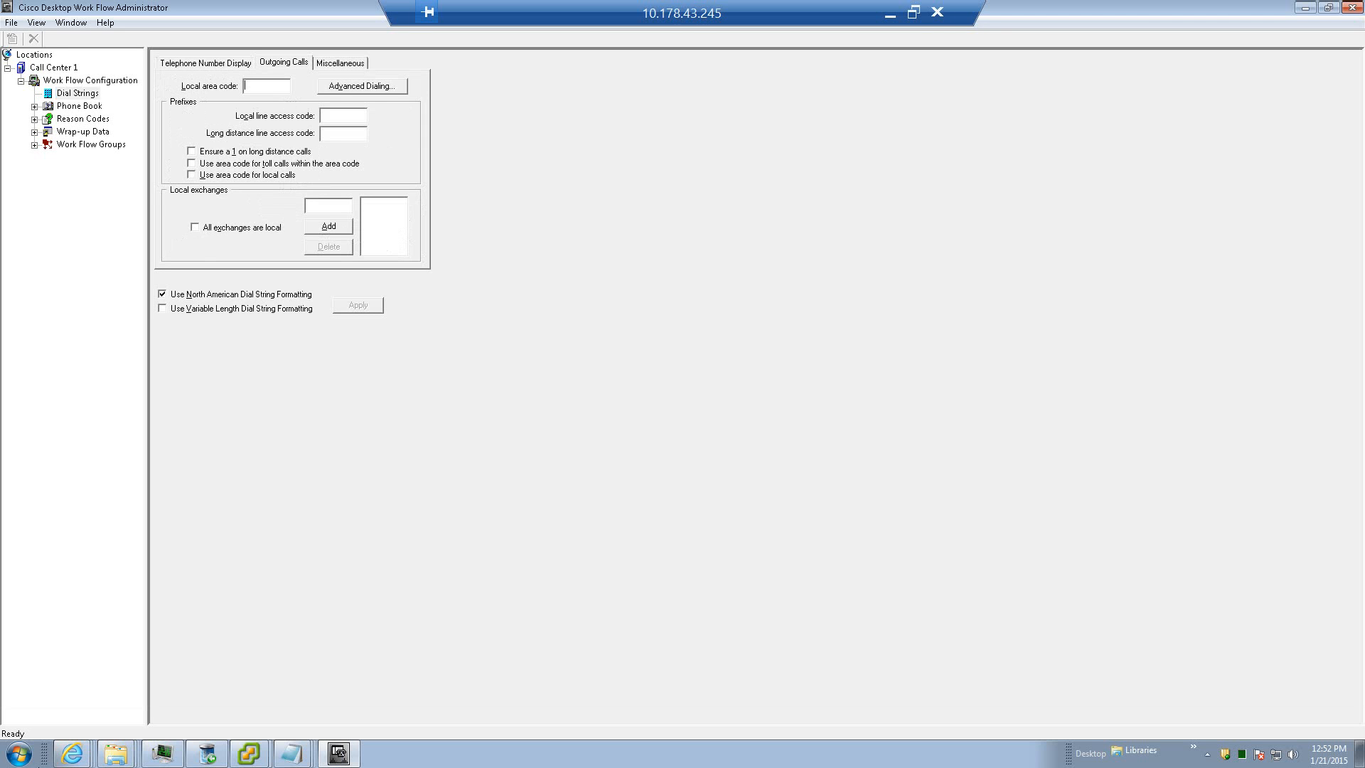
{"action": "left_click", "coordinate": [340, 61]}
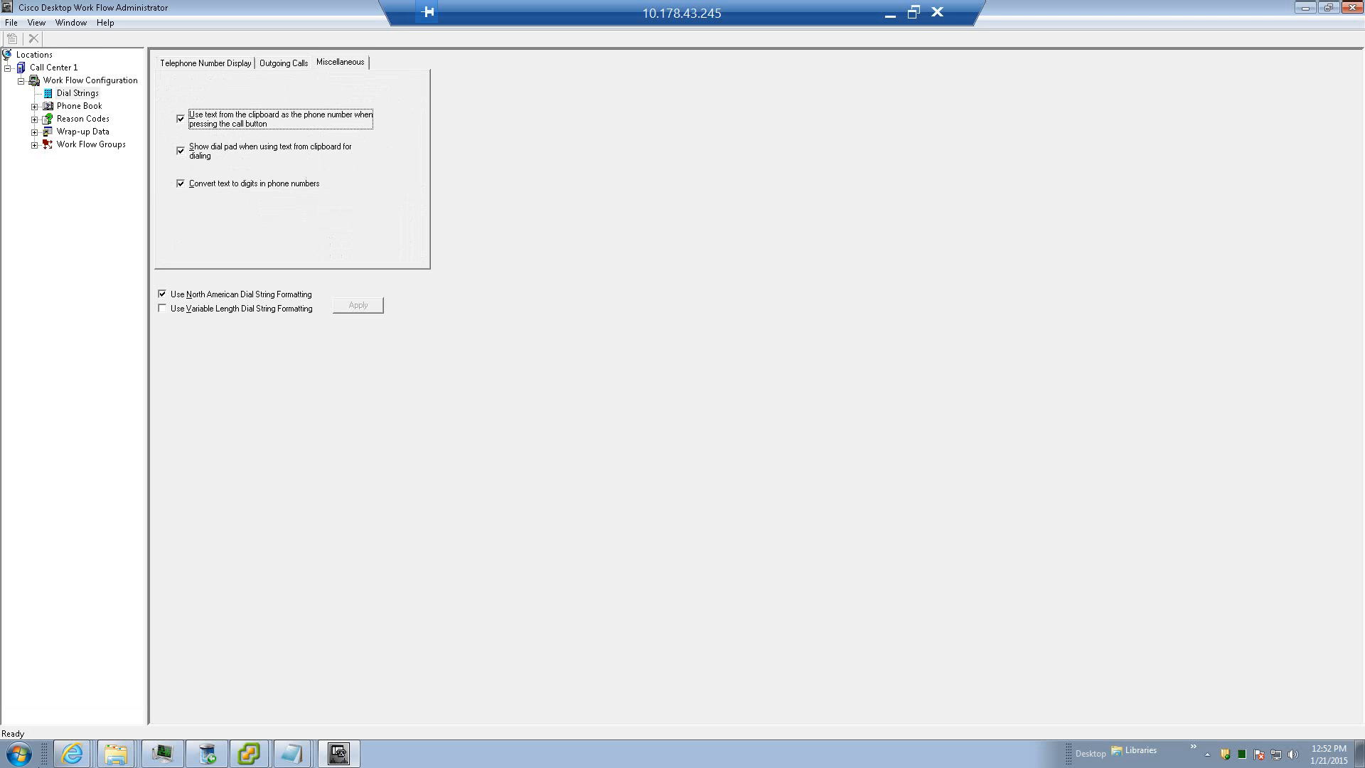
{"action": "left_click", "coordinate": [282, 61]}
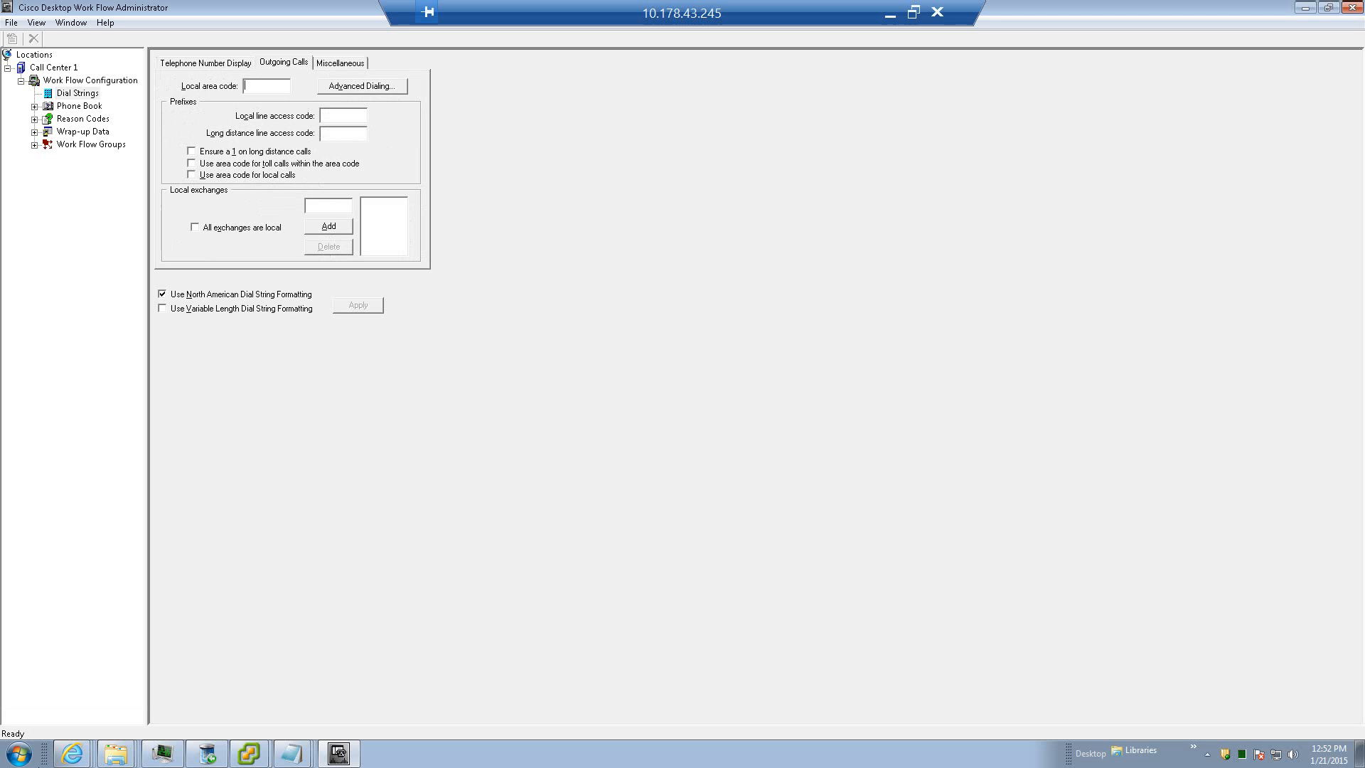
{"action": "left_click", "coordinate": [361, 86]}
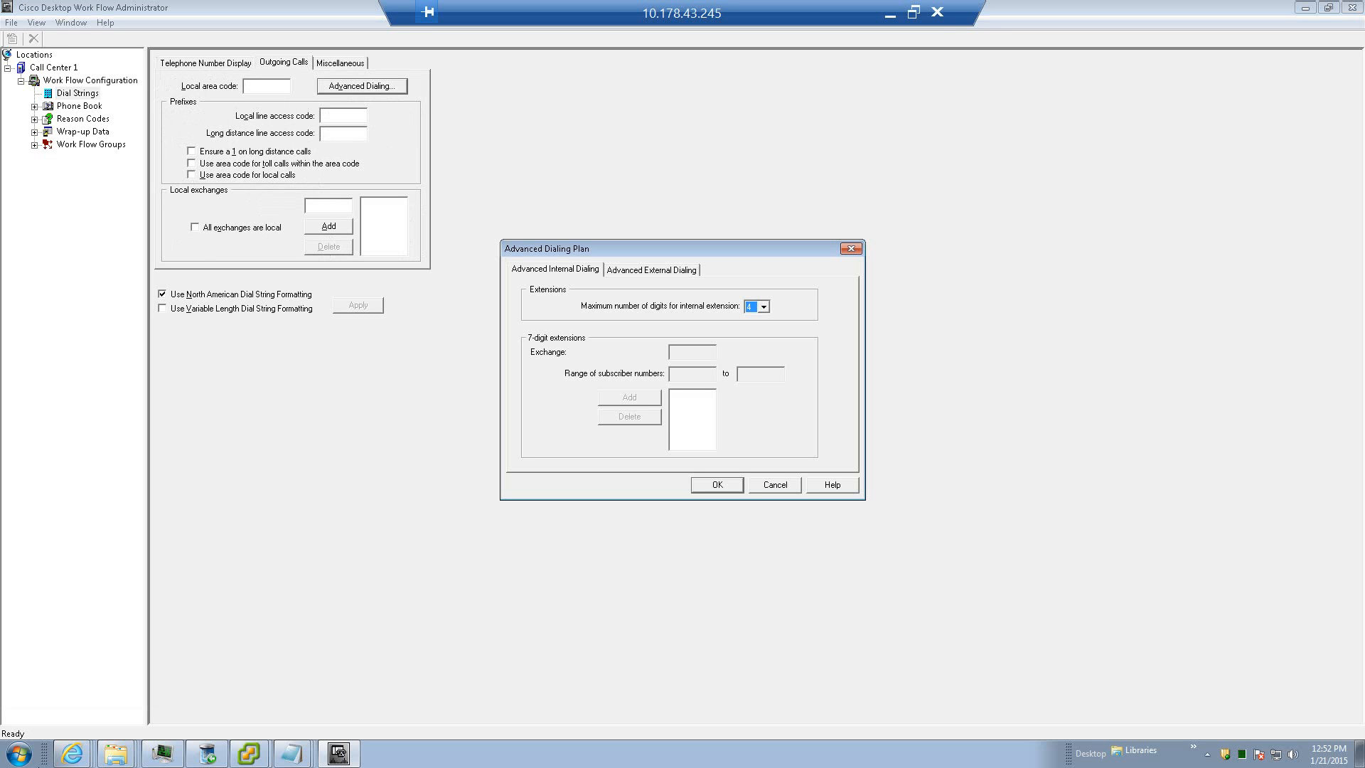
Step: Close the Advanced Dialing Plan unchanged, view Phone Book, then show the Reason Codes settings
{"action": "left_click", "coordinate": [651, 269]}
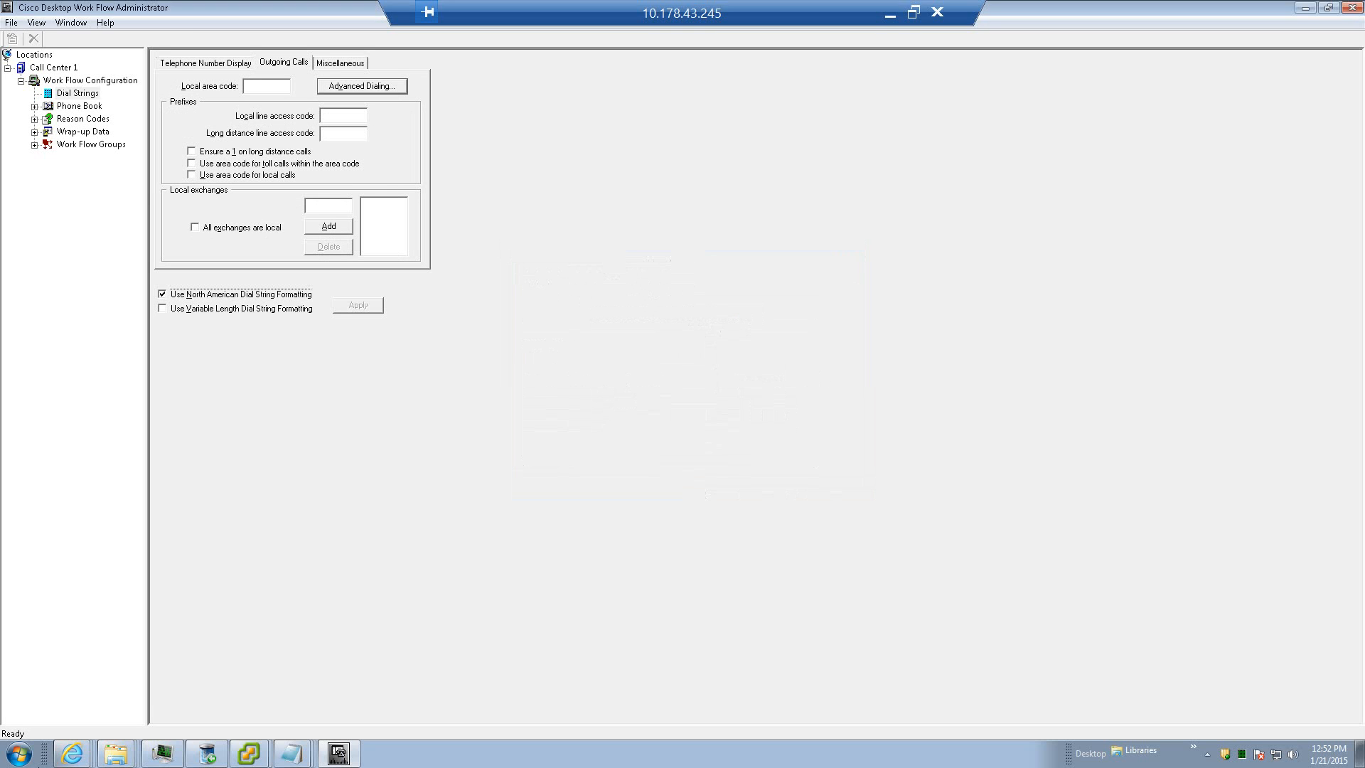
{"action": "left_click", "coordinate": [77, 94]}
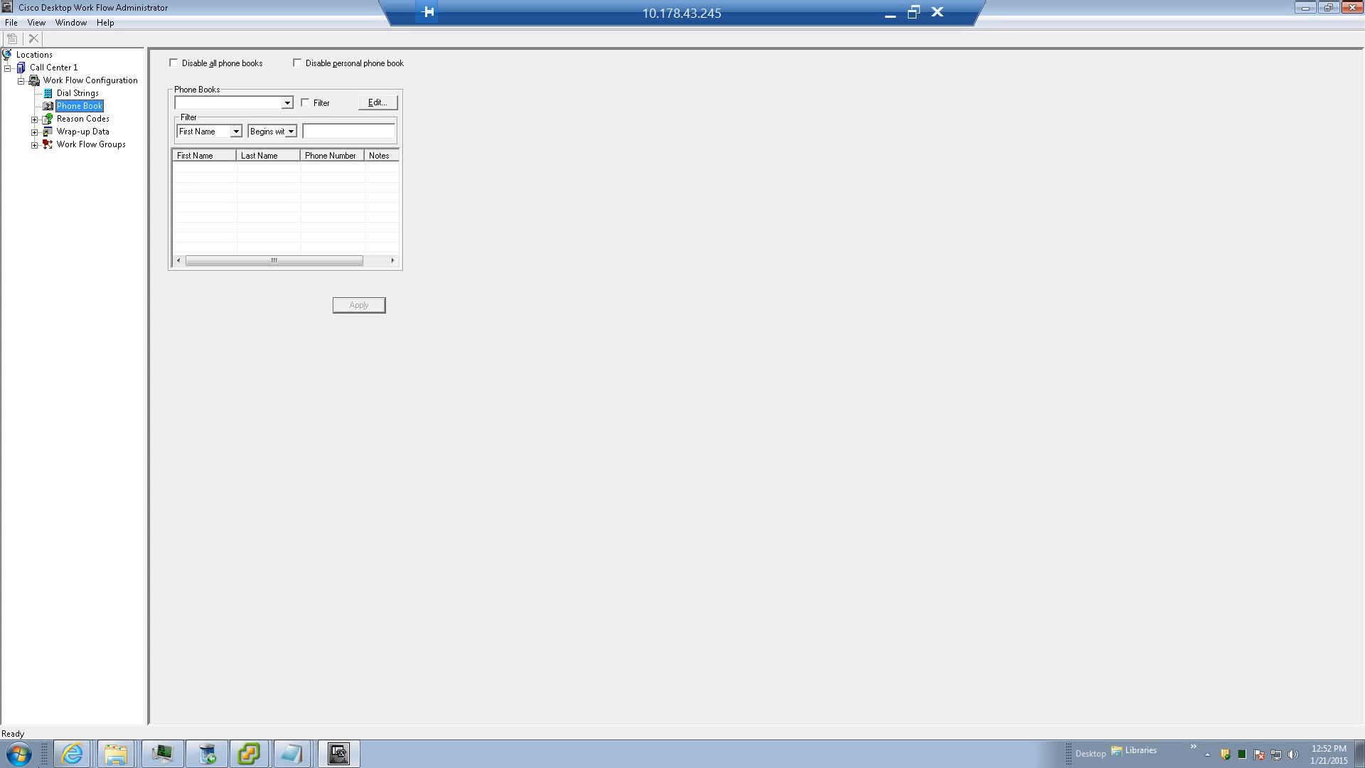
{"action": "left_click", "coordinate": [83, 118]}
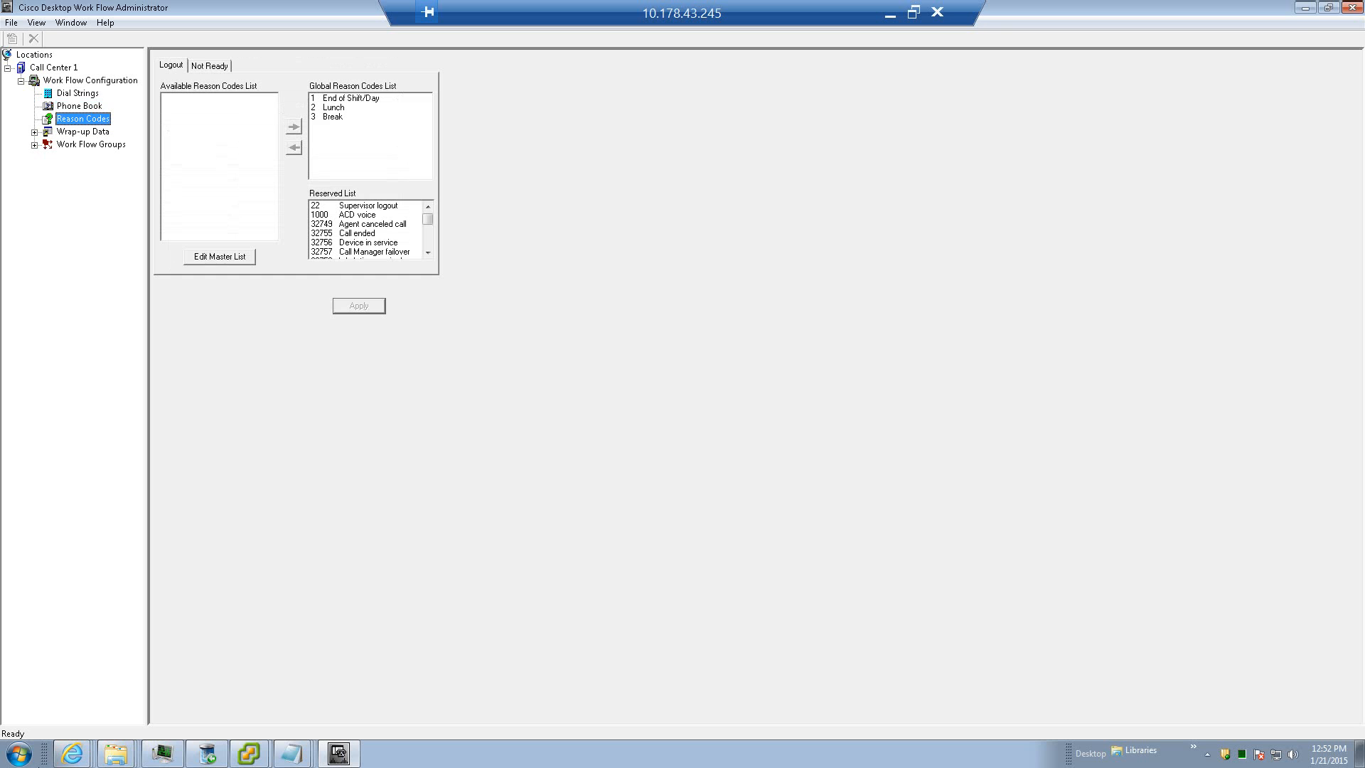
Step: In the master reason code list, add code 4 with description 'Meeting'
{"action": "left_click", "coordinate": [219, 256]}
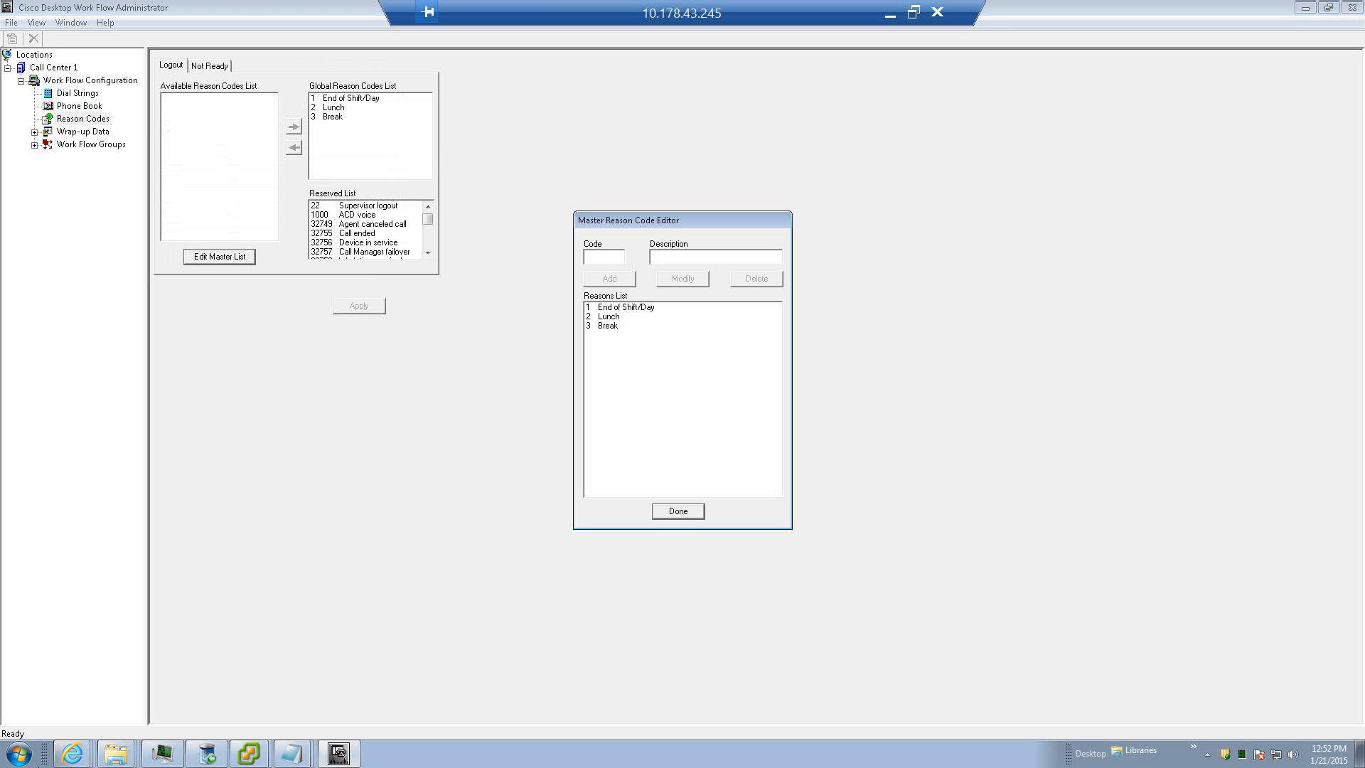
{"action": "left_click", "coordinate": [603, 257]}
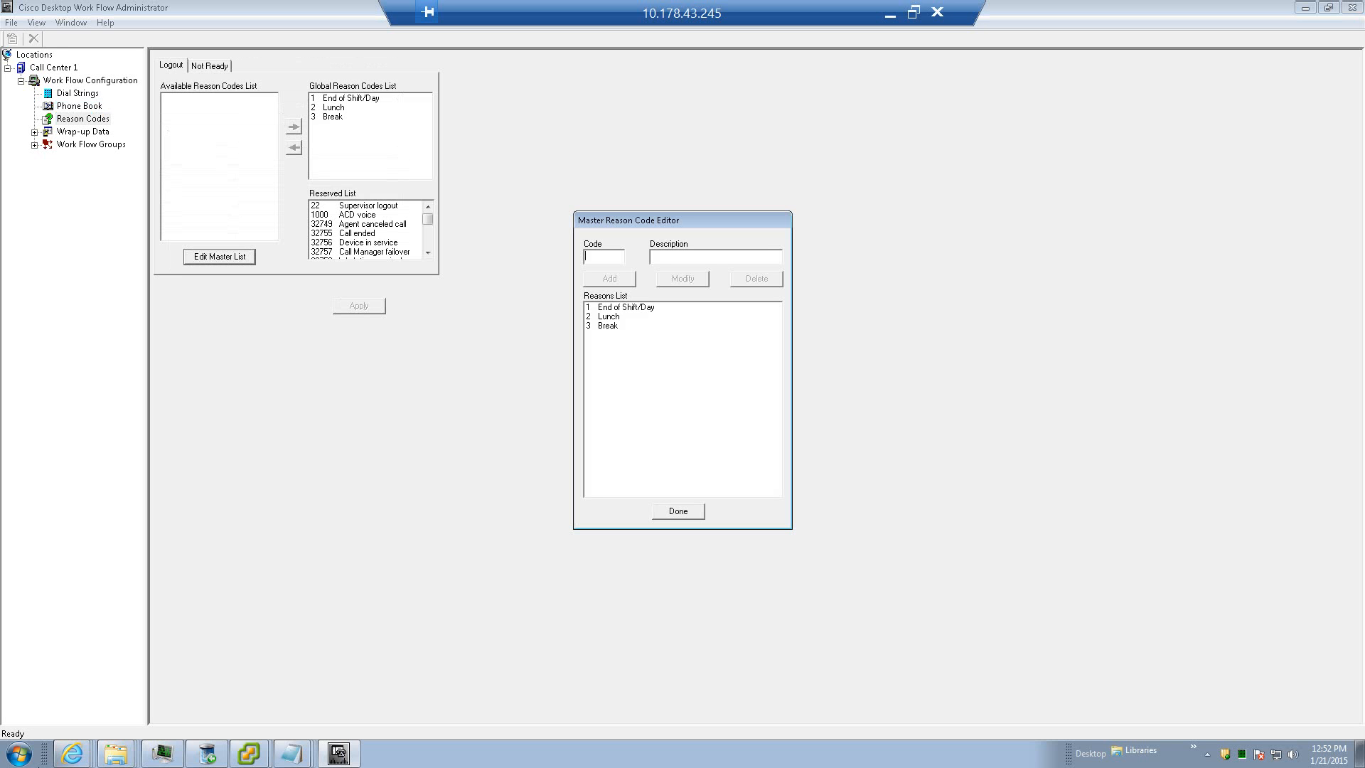
{"action": "type", "text": "Mee"}
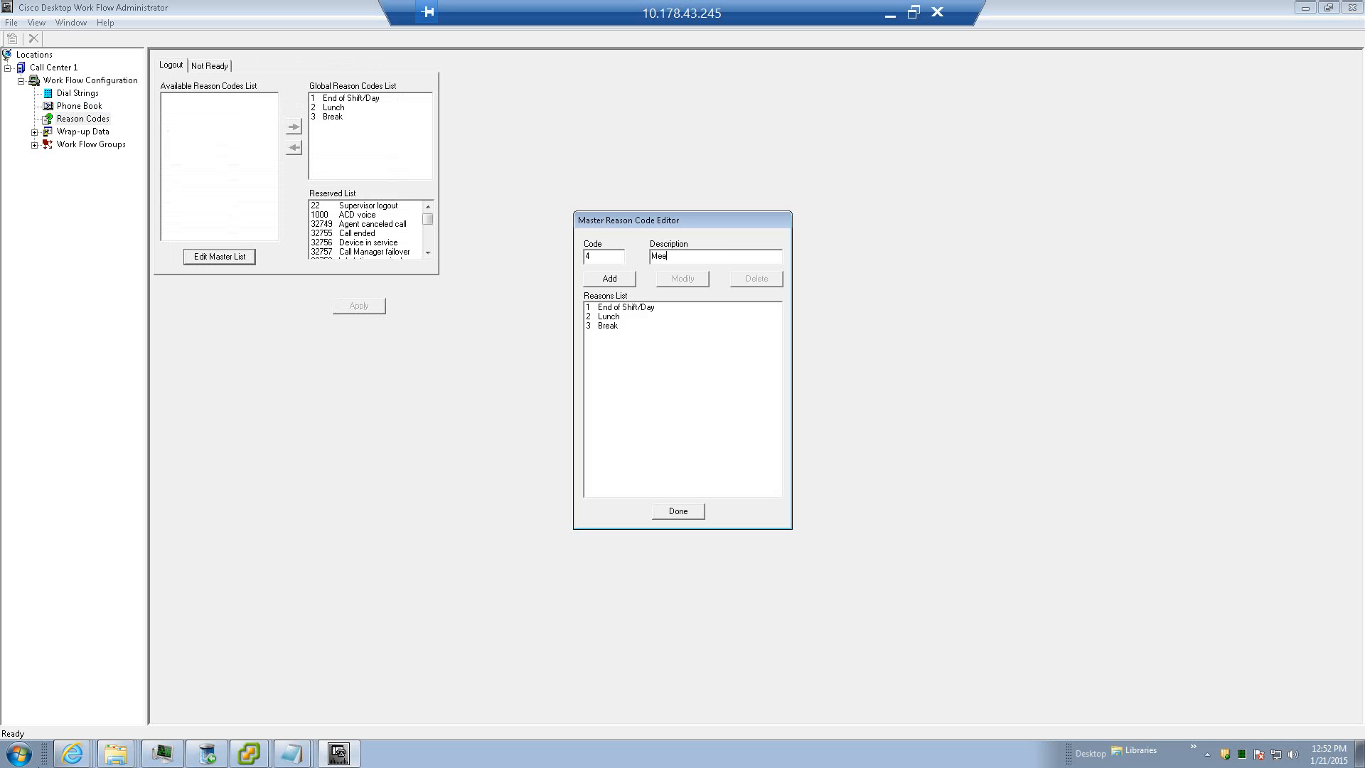
{"action": "type", "text": "ting"}
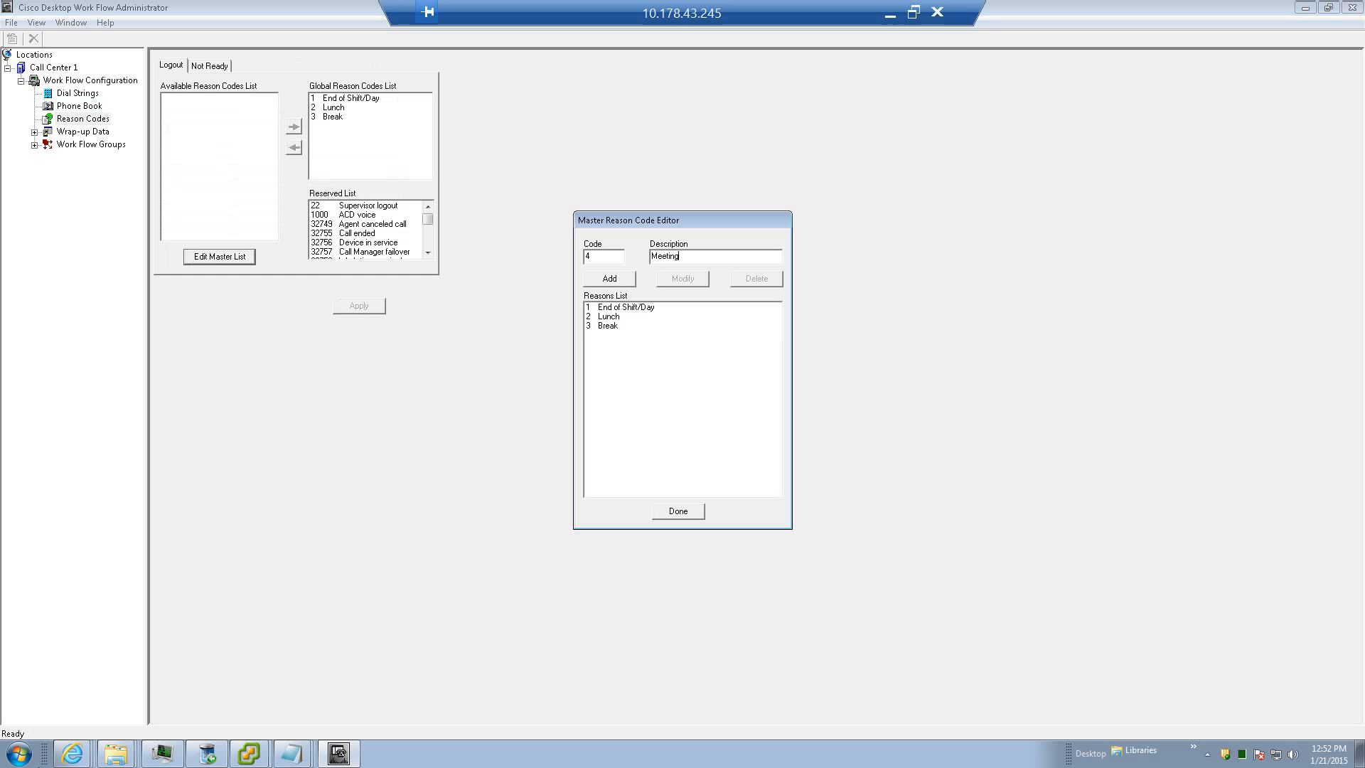
{"action": "left_click", "coordinate": [677, 511]}
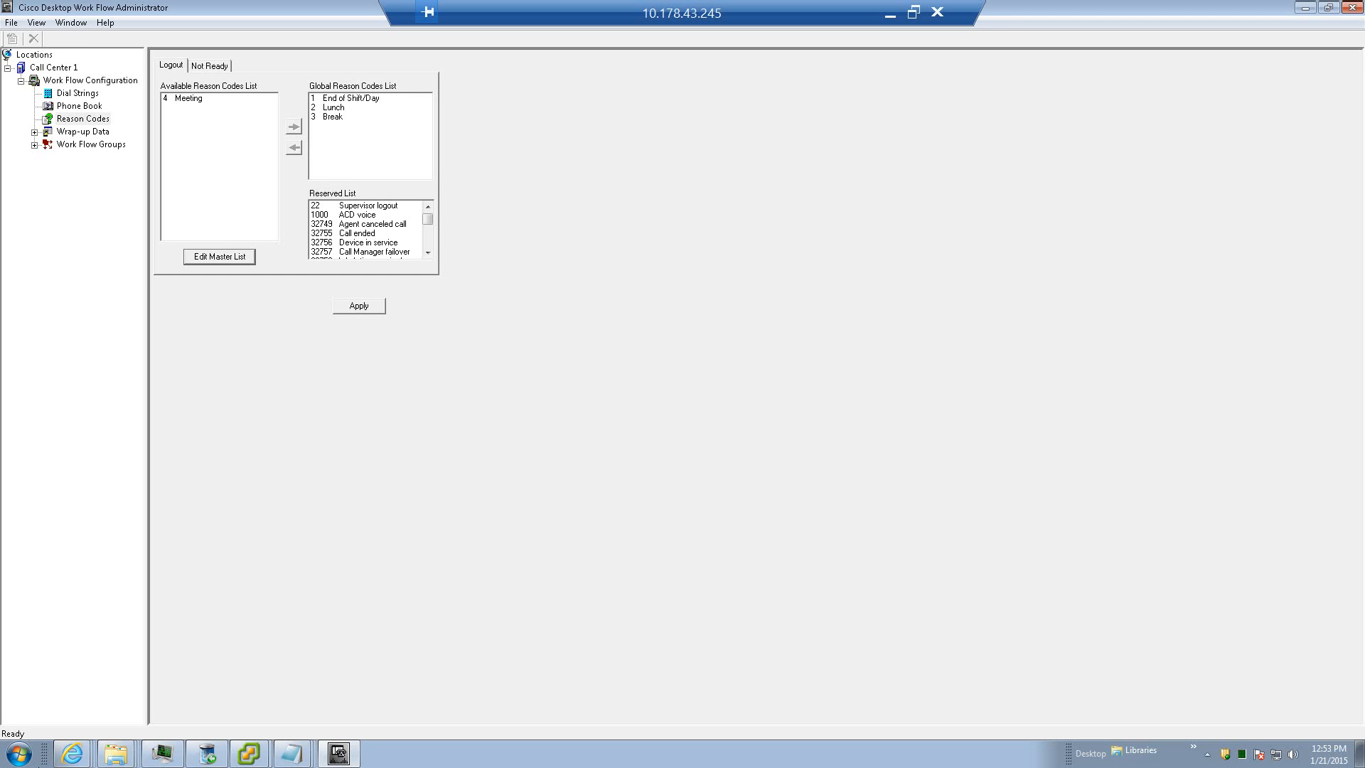
Step: Move Meeting (4) into the Logout Global Reason Codes List, apply it, and select Wrap-up Data
{"action": "left_click", "coordinate": [292, 127]}
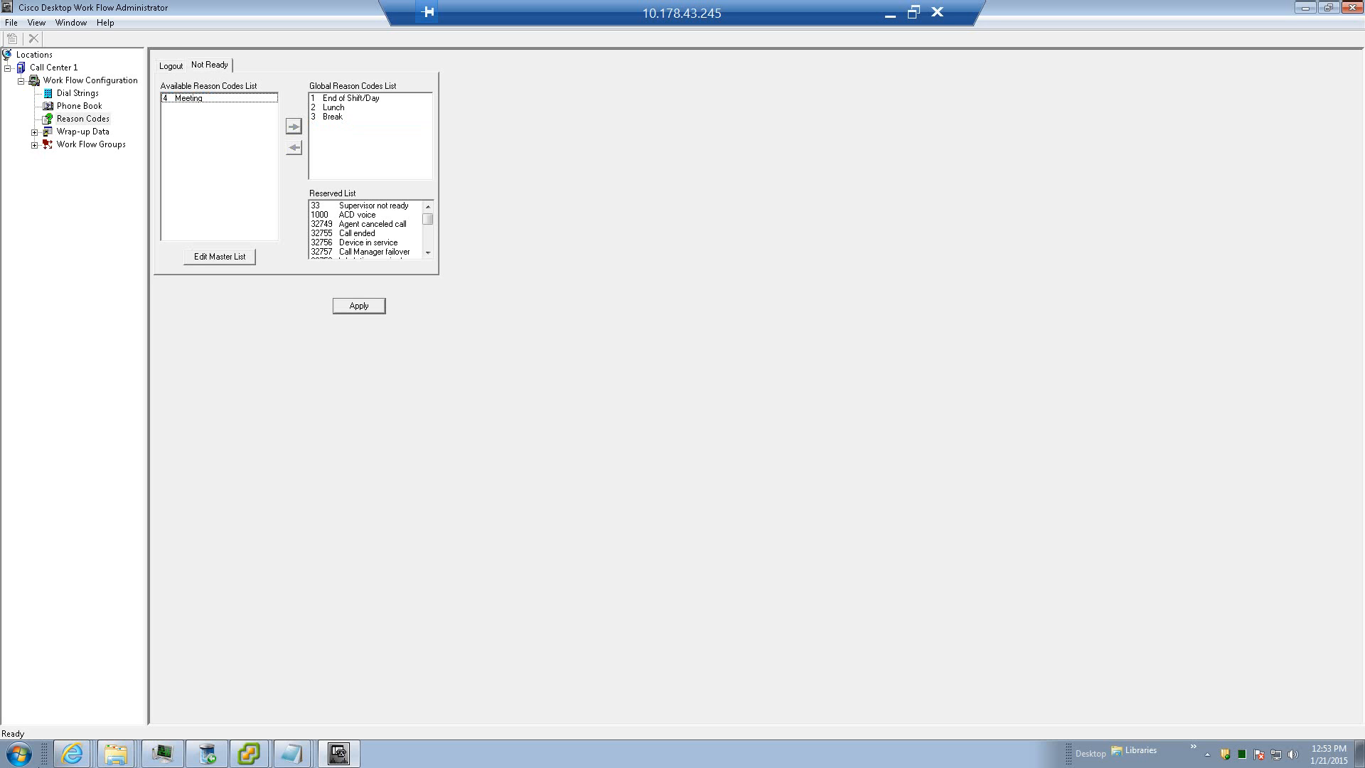
{"action": "left_click", "coordinate": [293, 127]}
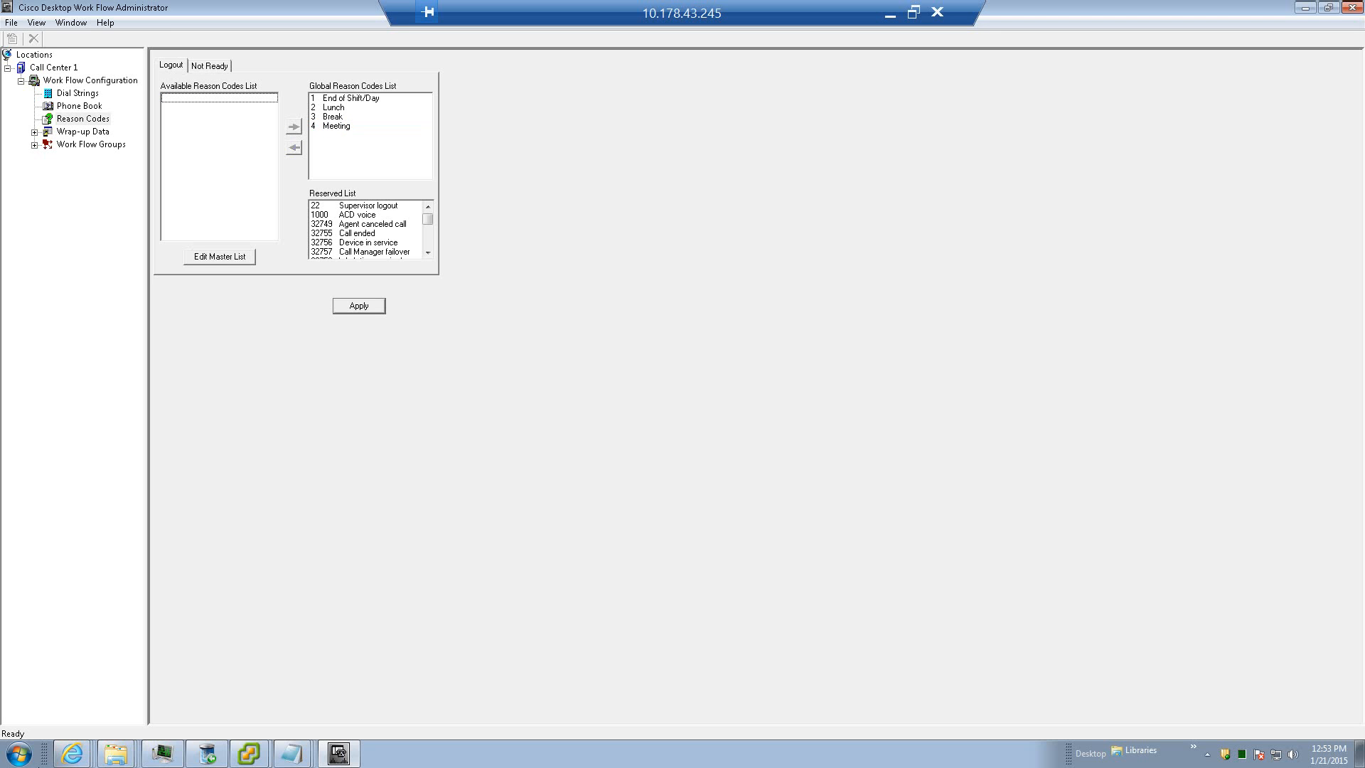
{"action": "left_click", "coordinate": [358, 306]}
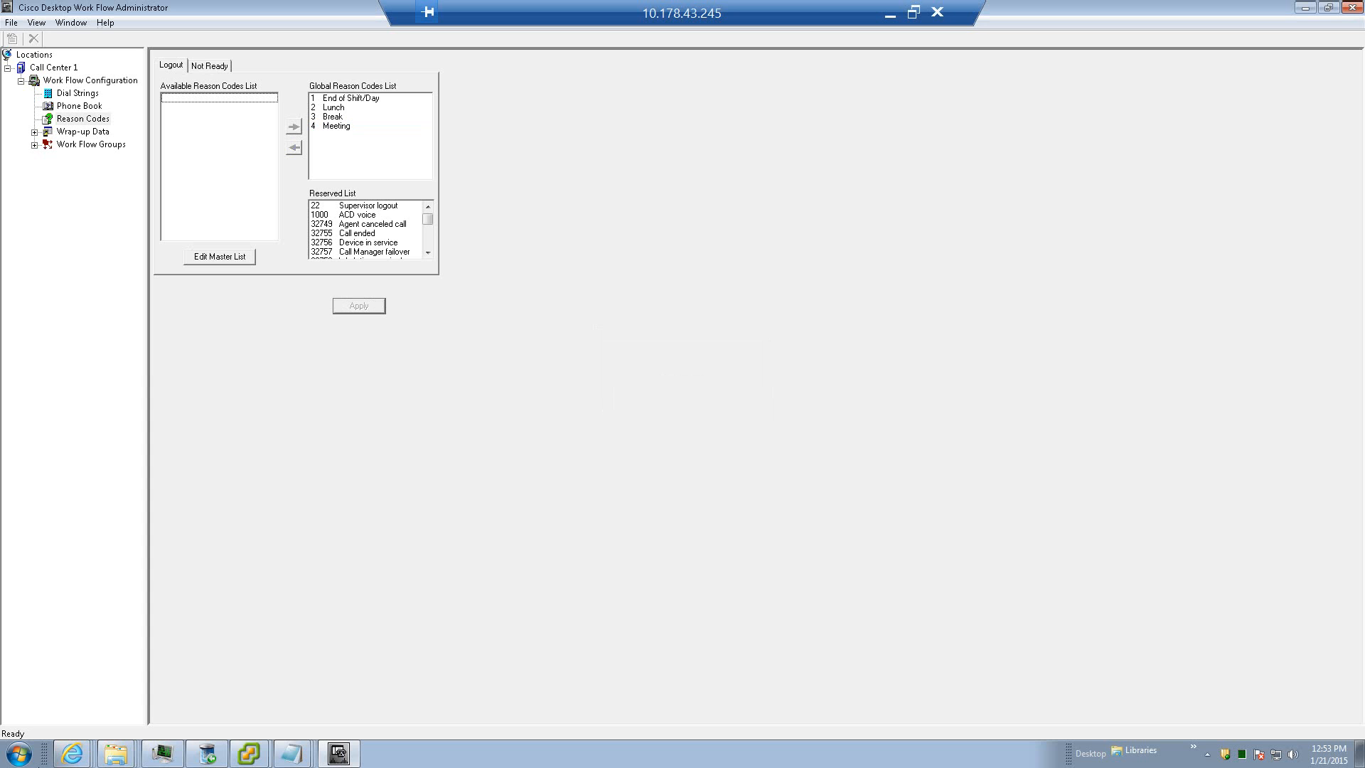
{"action": "left_click", "coordinate": [209, 64]}
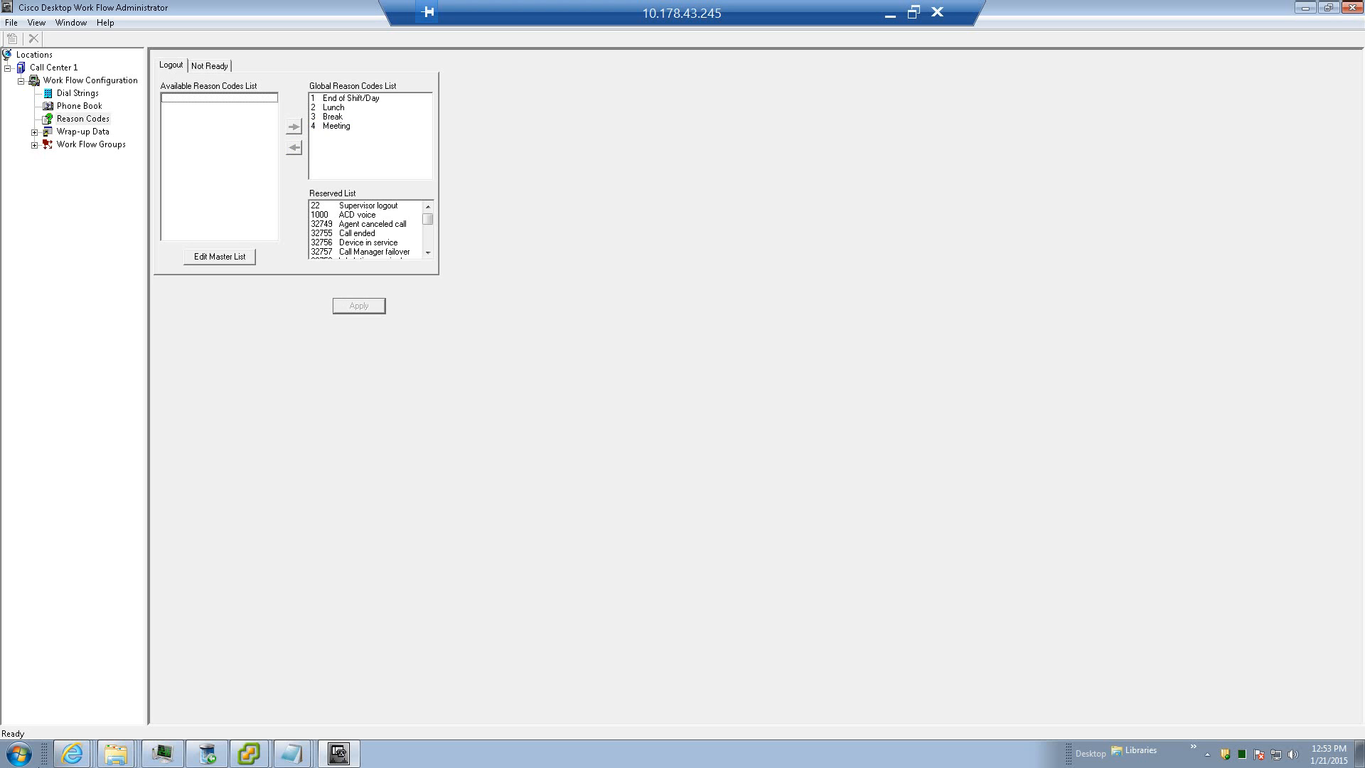
{"action": "left_click", "coordinate": [82, 131]}
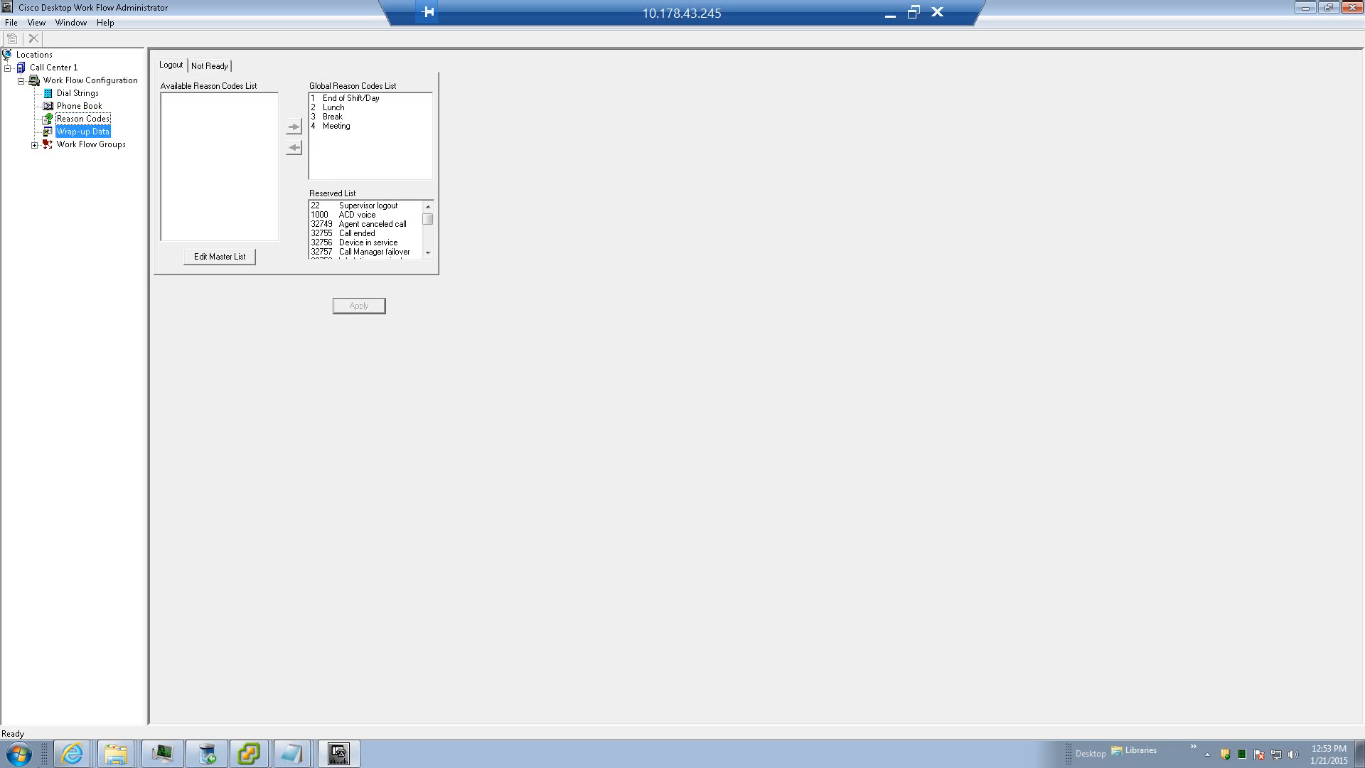
Step: View the empty Wrap-up Data lists, cancel the Modify List editor, and expand Work Flow Groups
{"action": "left_click", "coordinate": [83, 131]}
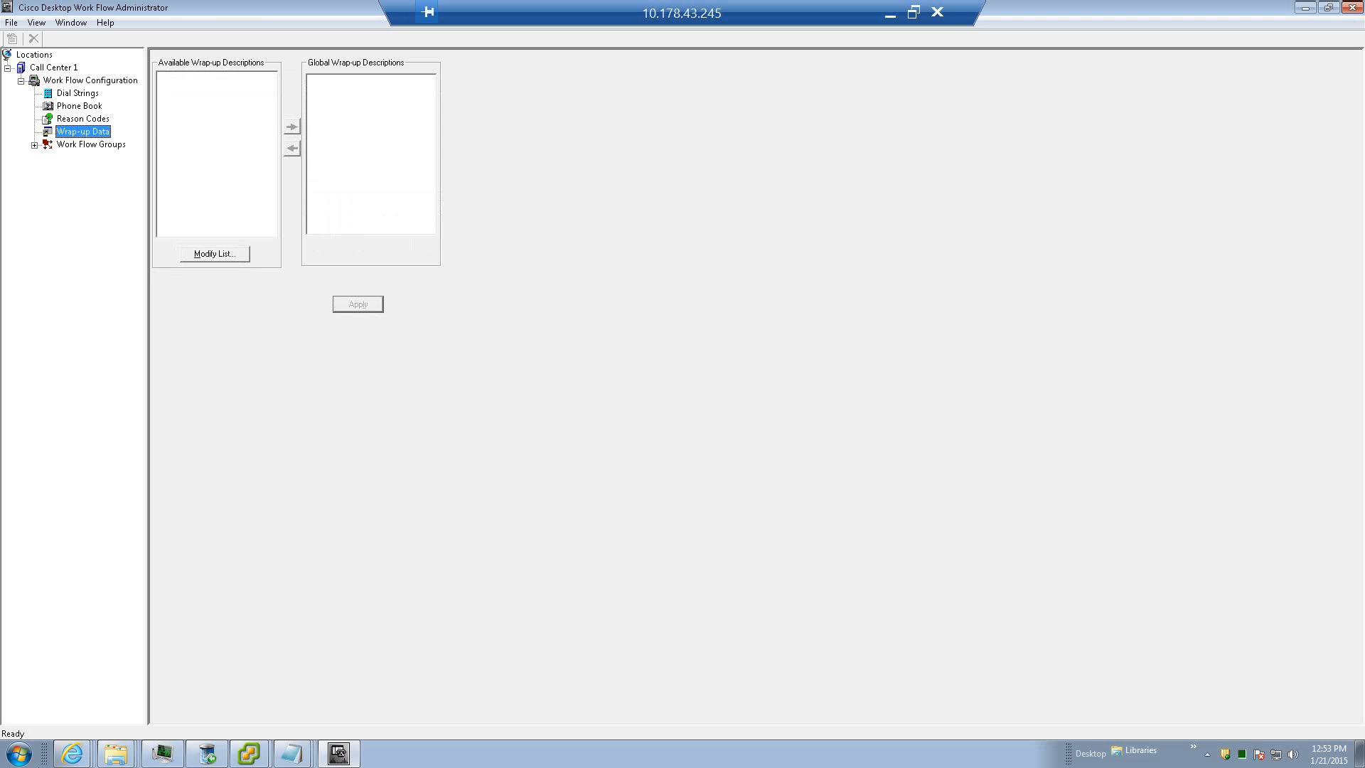
{"action": "left_click", "coordinate": [215, 254]}
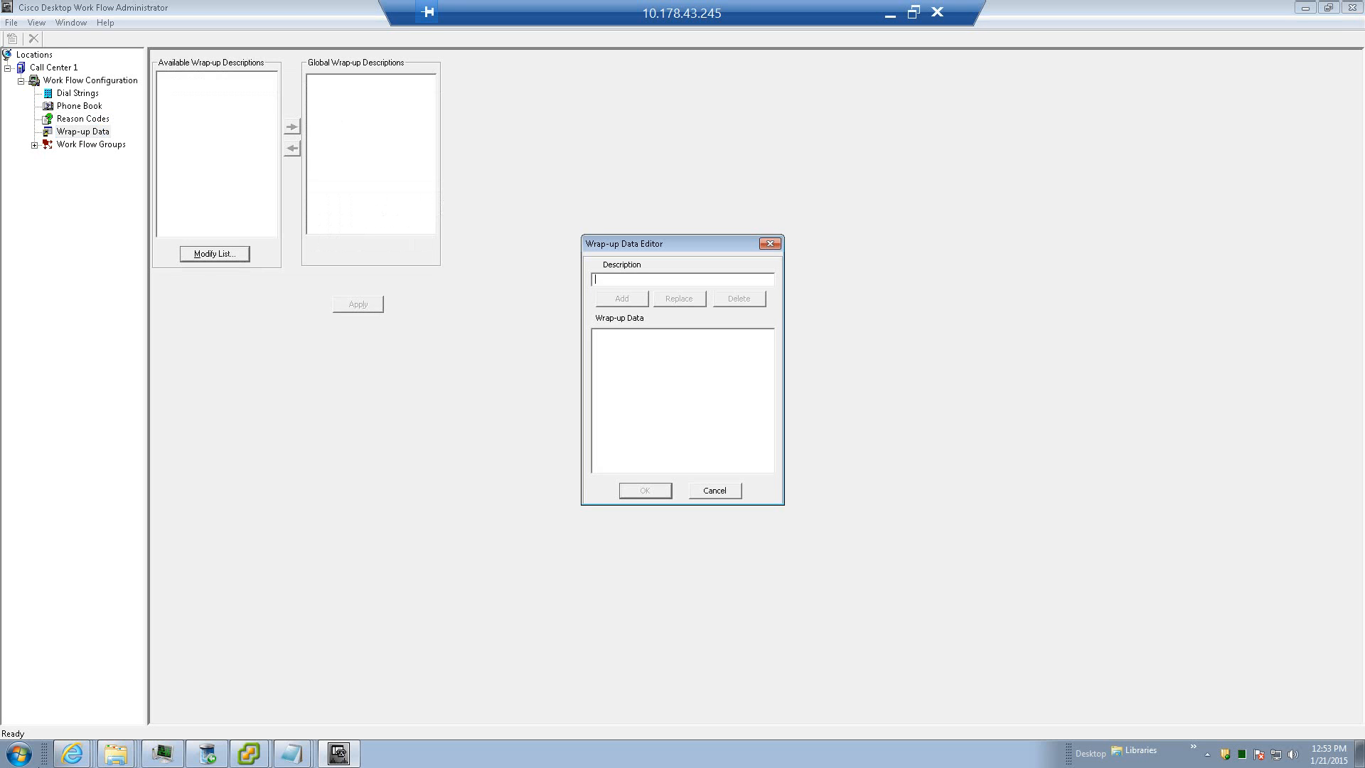
{"action": "left_click", "coordinate": [712, 491]}
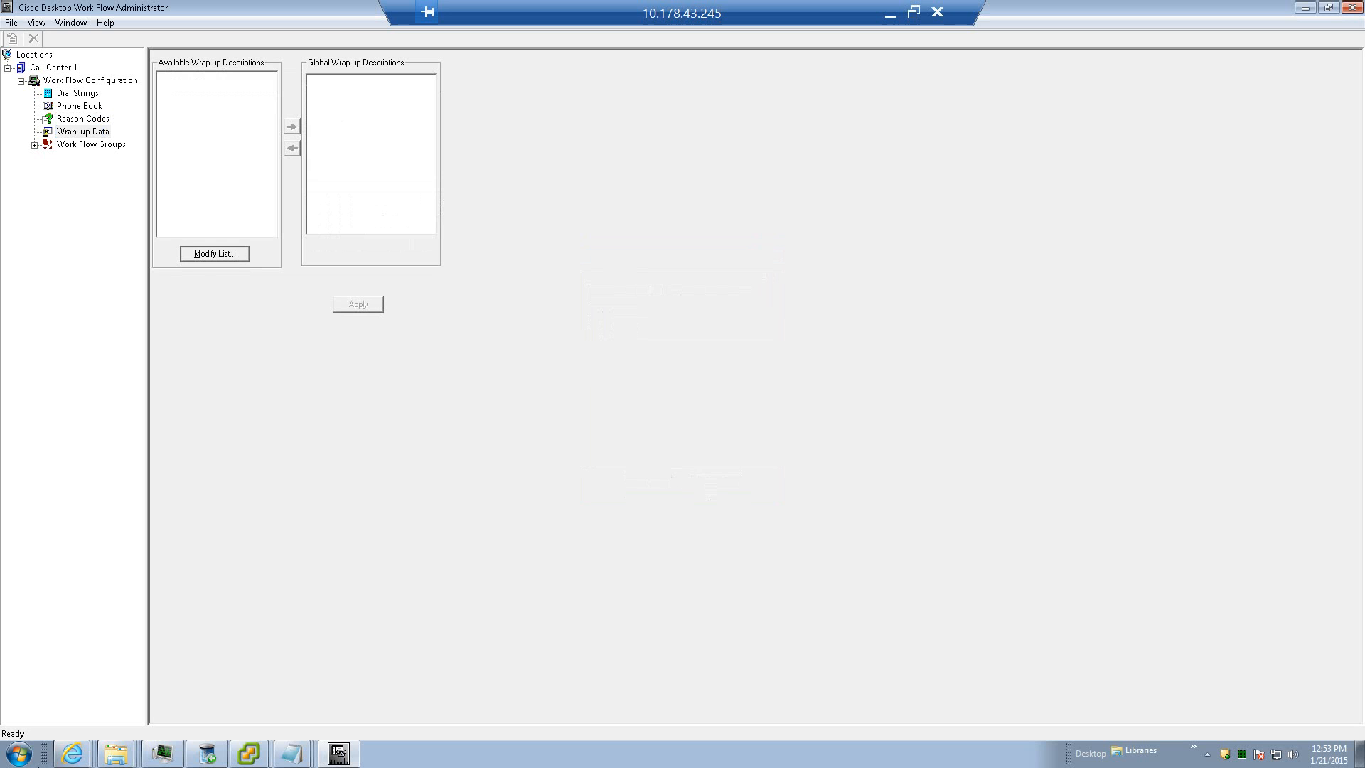
{"action": "left_click", "coordinate": [84, 131]}
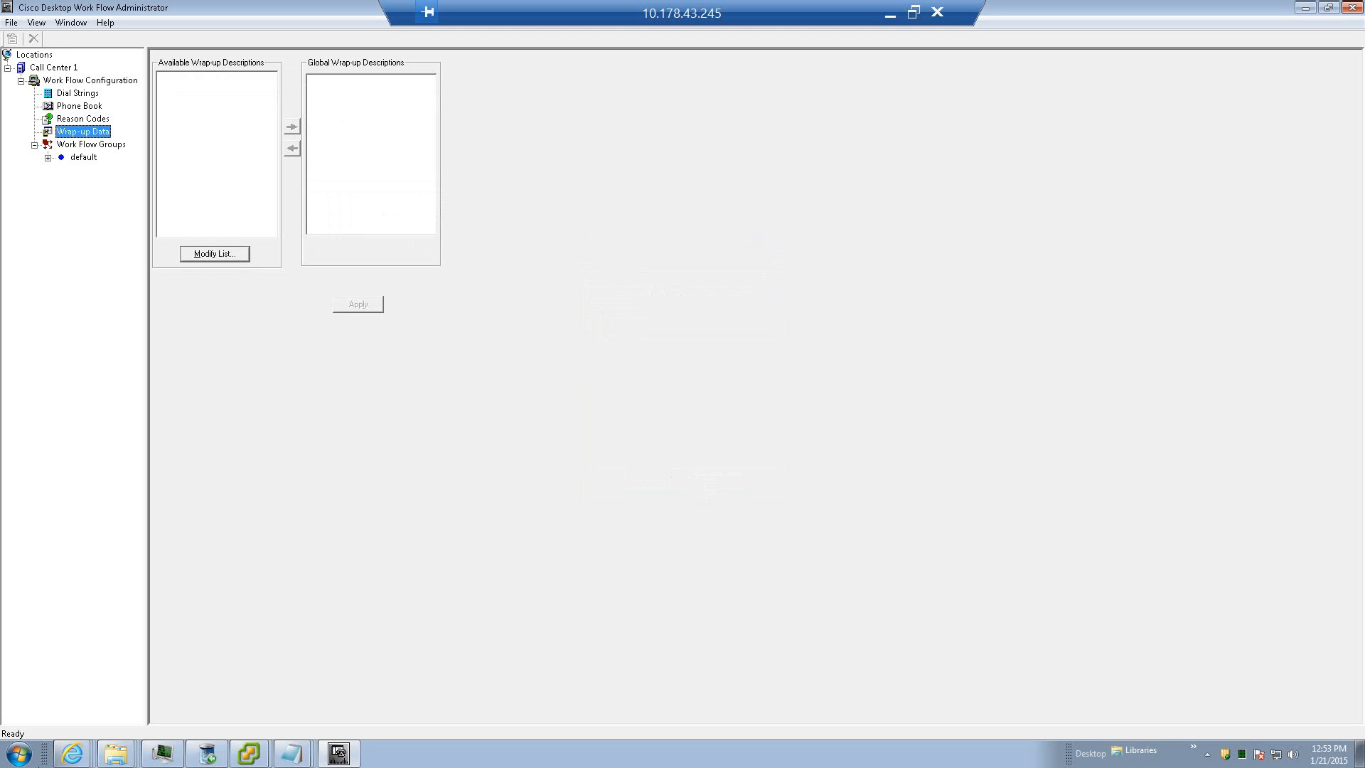
Step: In the default workflow group, view Enterprise Data, its Call Activity thresholds, and Reason Codes
{"action": "left_click", "coordinate": [91, 144]}
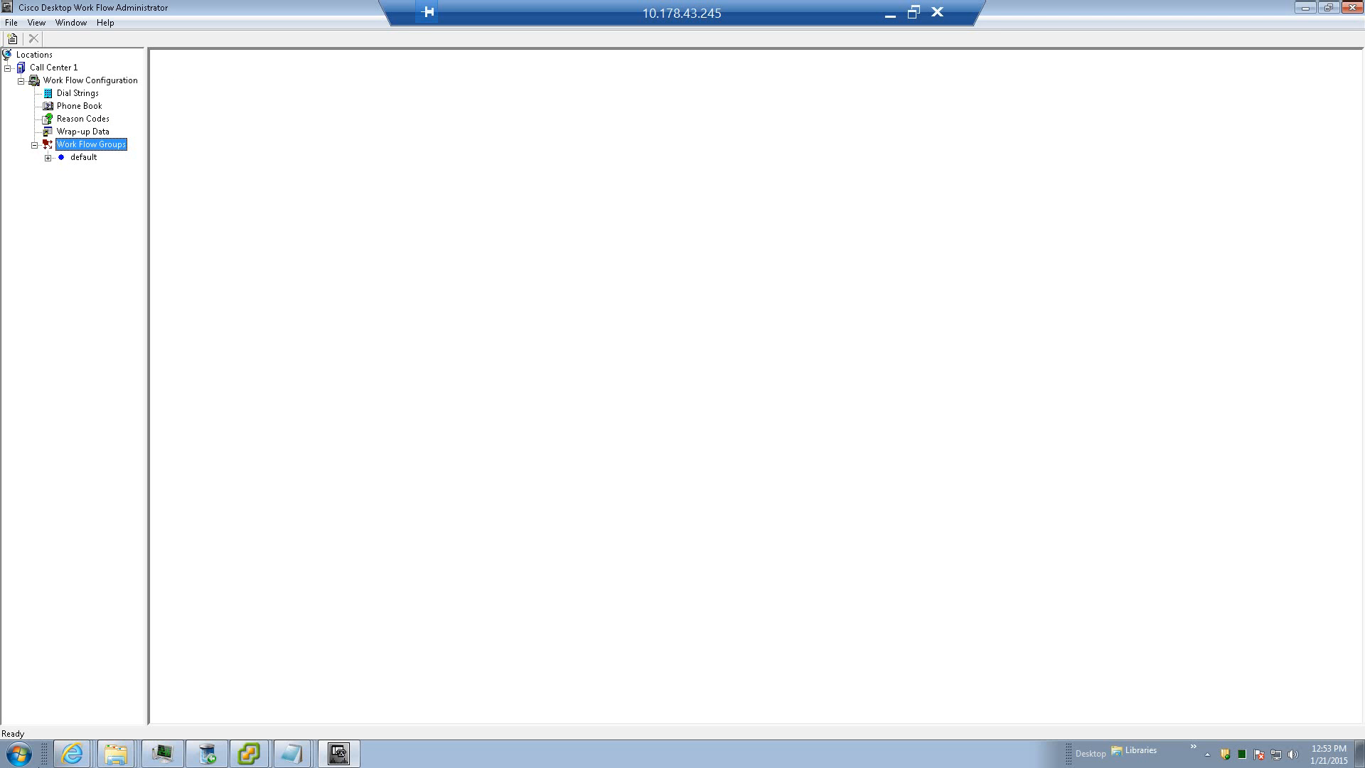
{"action": "left_click", "coordinate": [50, 156]}
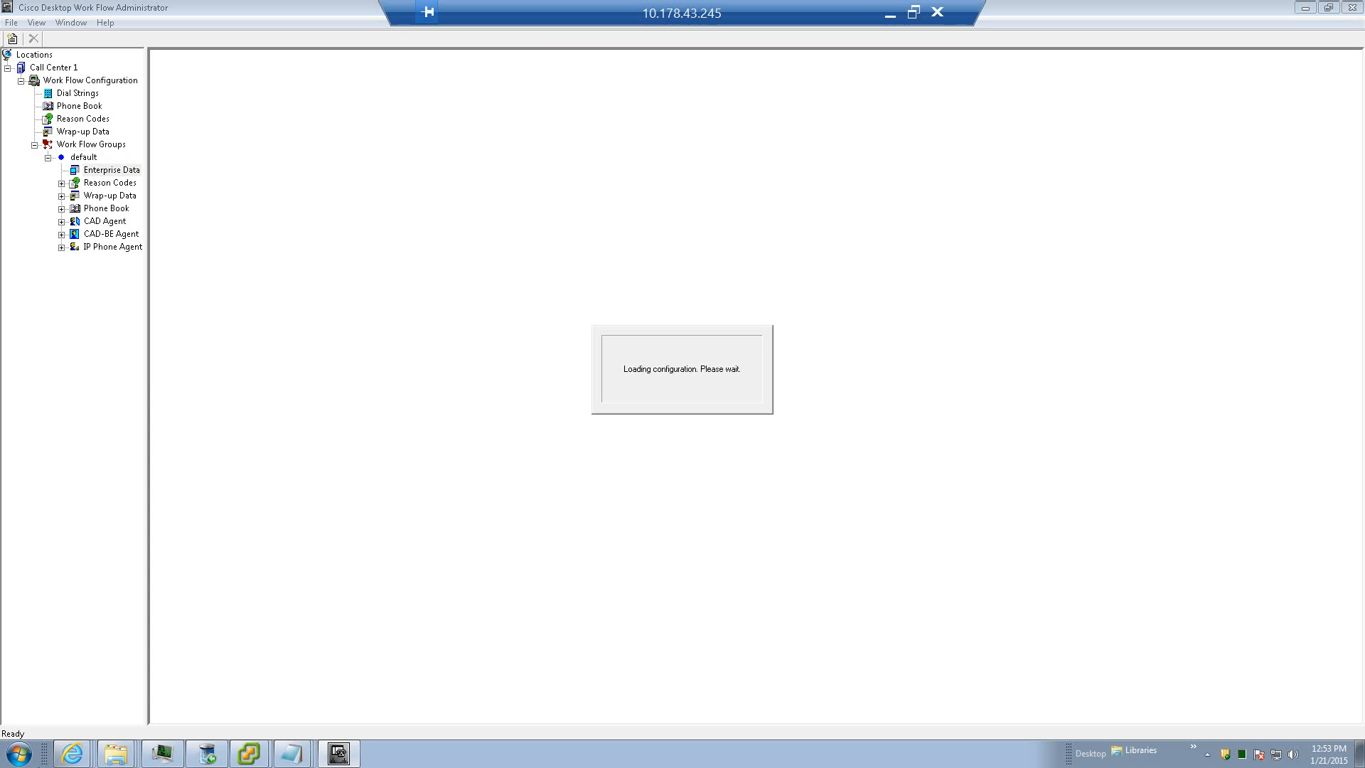
{"action": "left_click", "coordinate": [111, 169]}
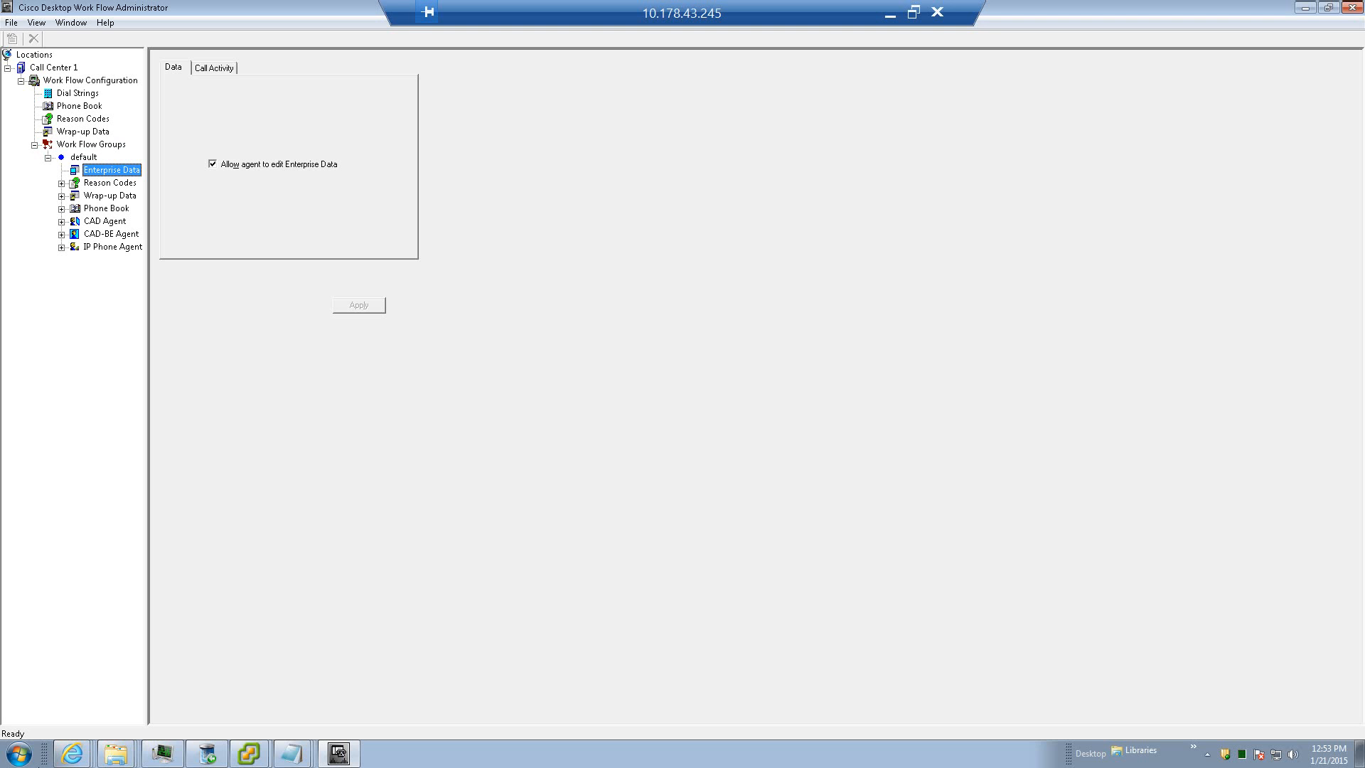
{"action": "left_click", "coordinate": [215, 67]}
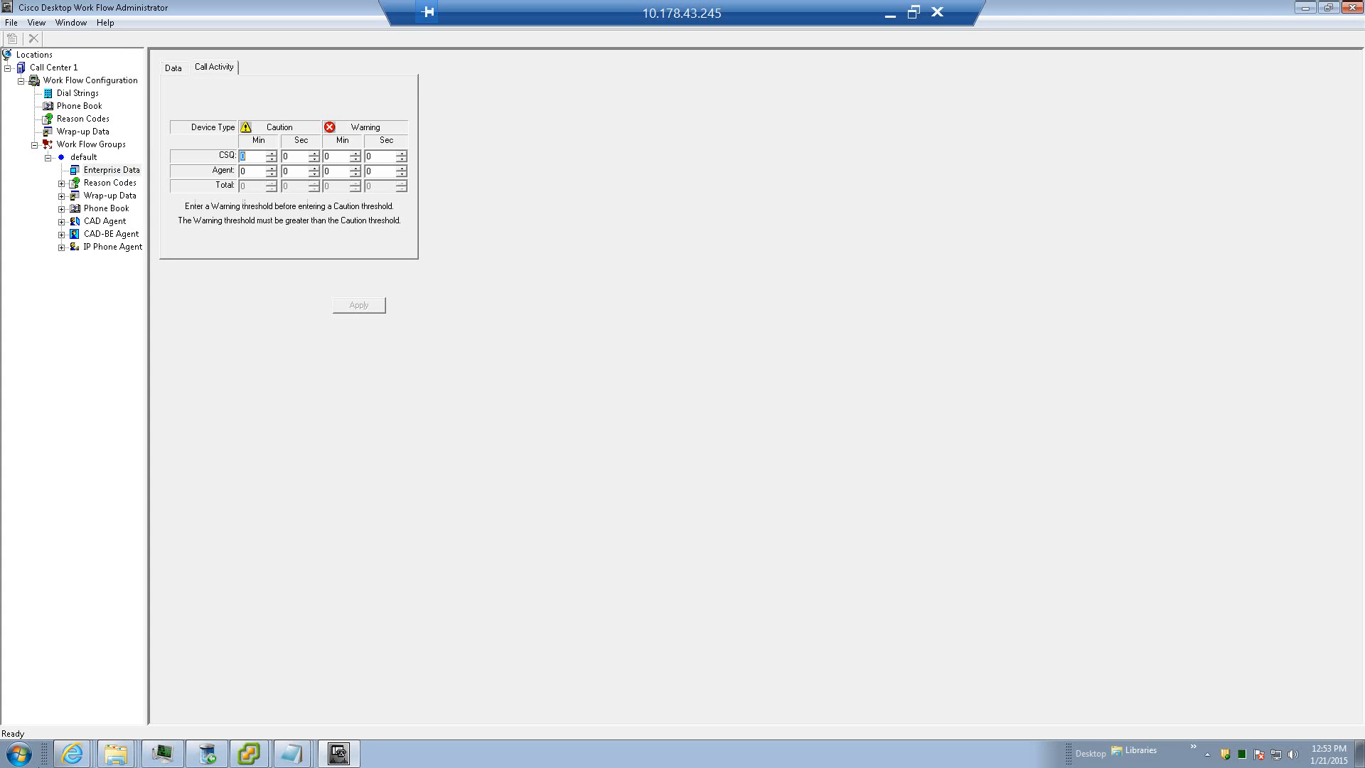
{"action": "left_click", "coordinate": [110, 182]}
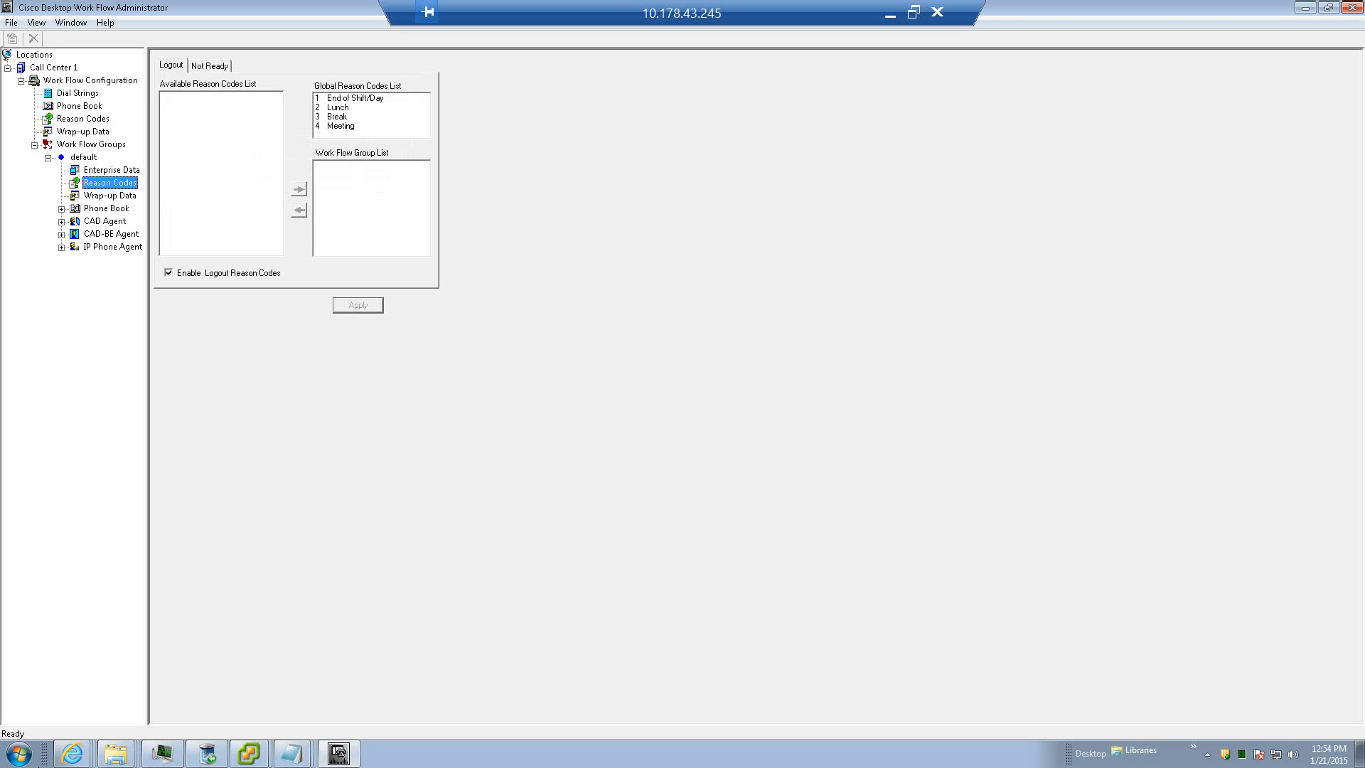
Step: View the default group's Wrap-up Data (cancelling Modify List) and Phone Book, then expand CAD Agent
{"action": "left_click", "coordinate": [111, 195]}
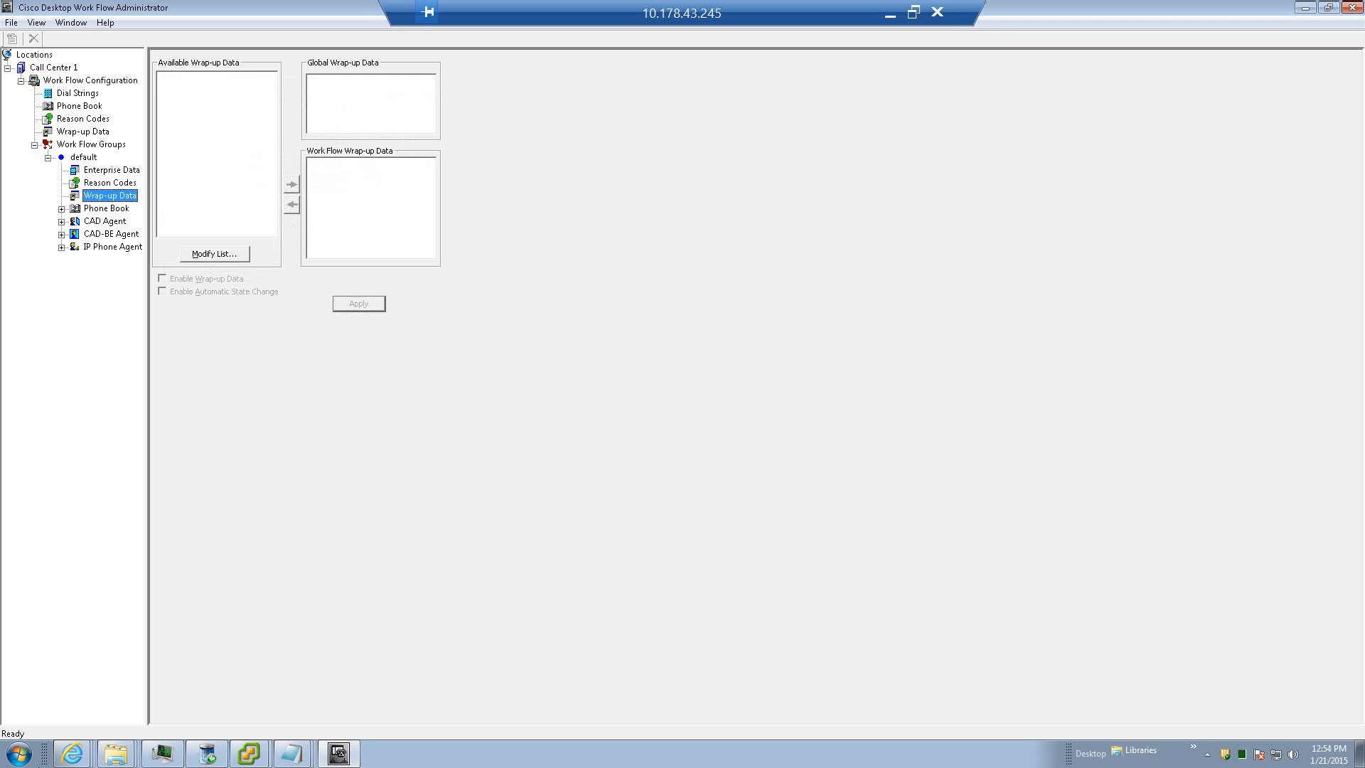
{"action": "left_click", "coordinate": [214, 253]}
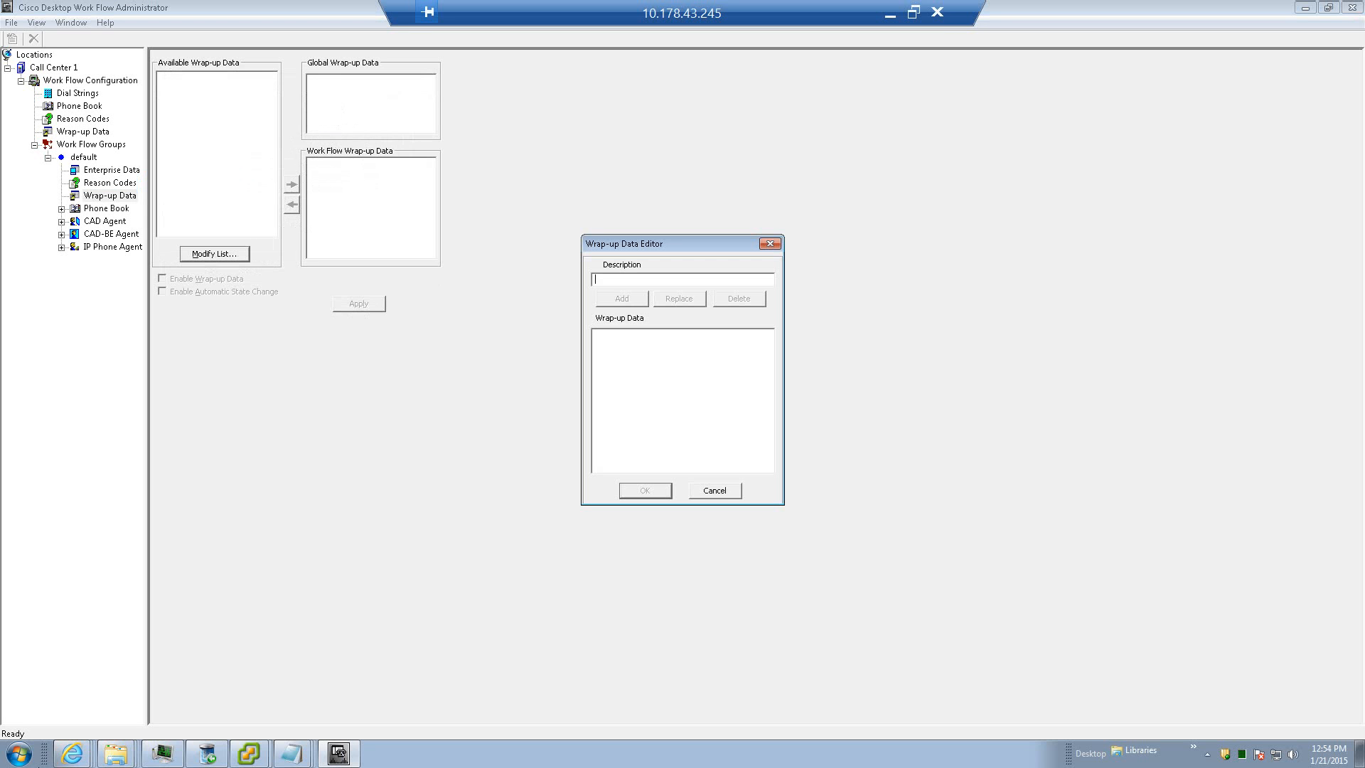
{"action": "left_click", "coordinate": [713, 491]}
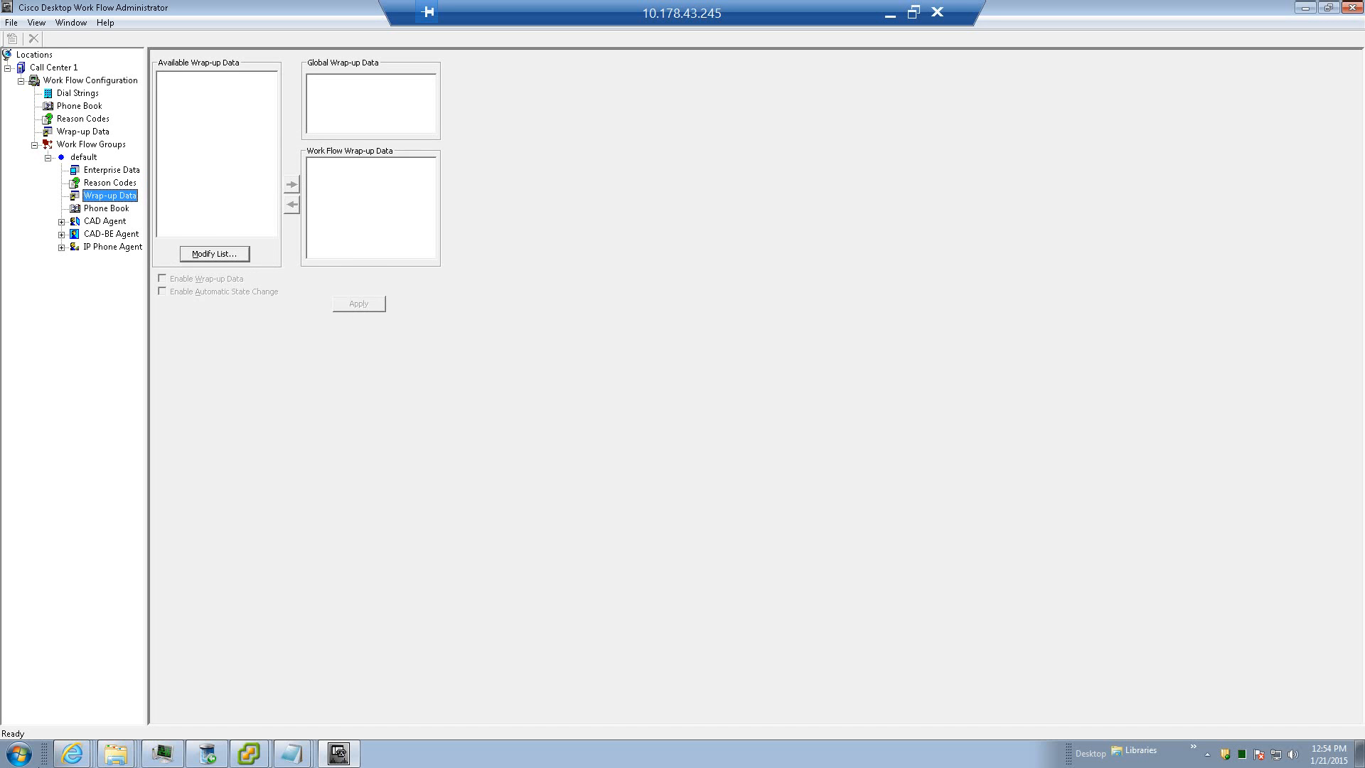
{"action": "left_click", "coordinate": [107, 207]}
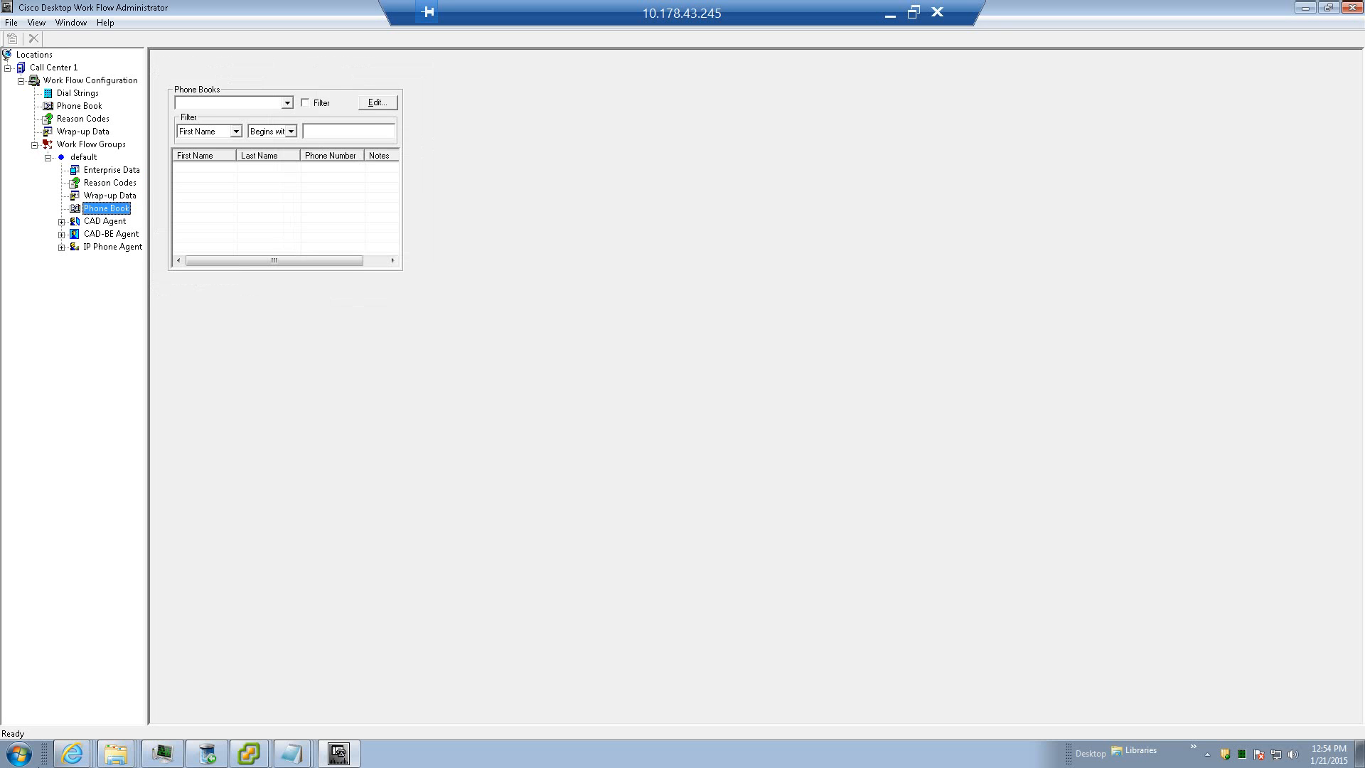
{"action": "left_click", "coordinate": [61, 222]}
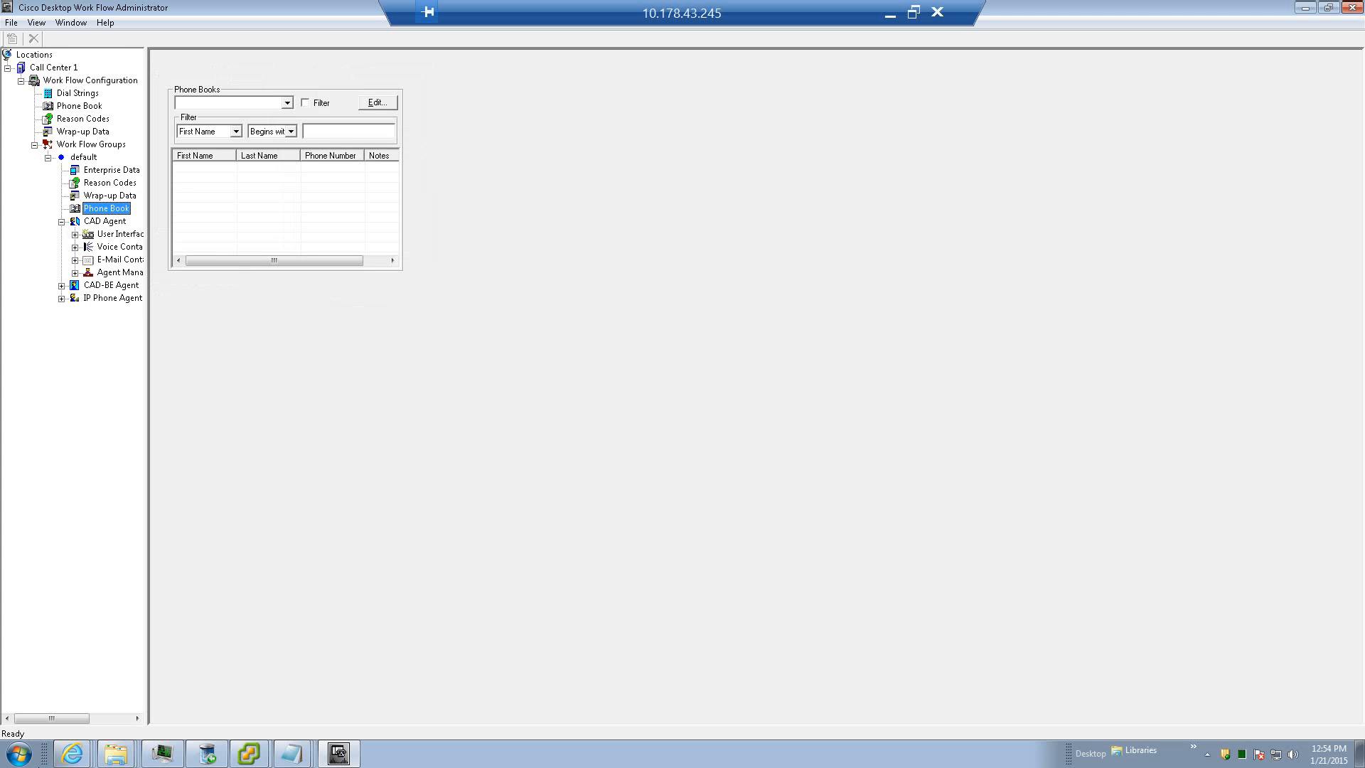
Step: Browse CAD Agent User Interface's Toolbar, Show Data Fields and Miscellaneous tabs, then show Voice Contact Work Flows
{"action": "left_click", "coordinate": [118, 234]}
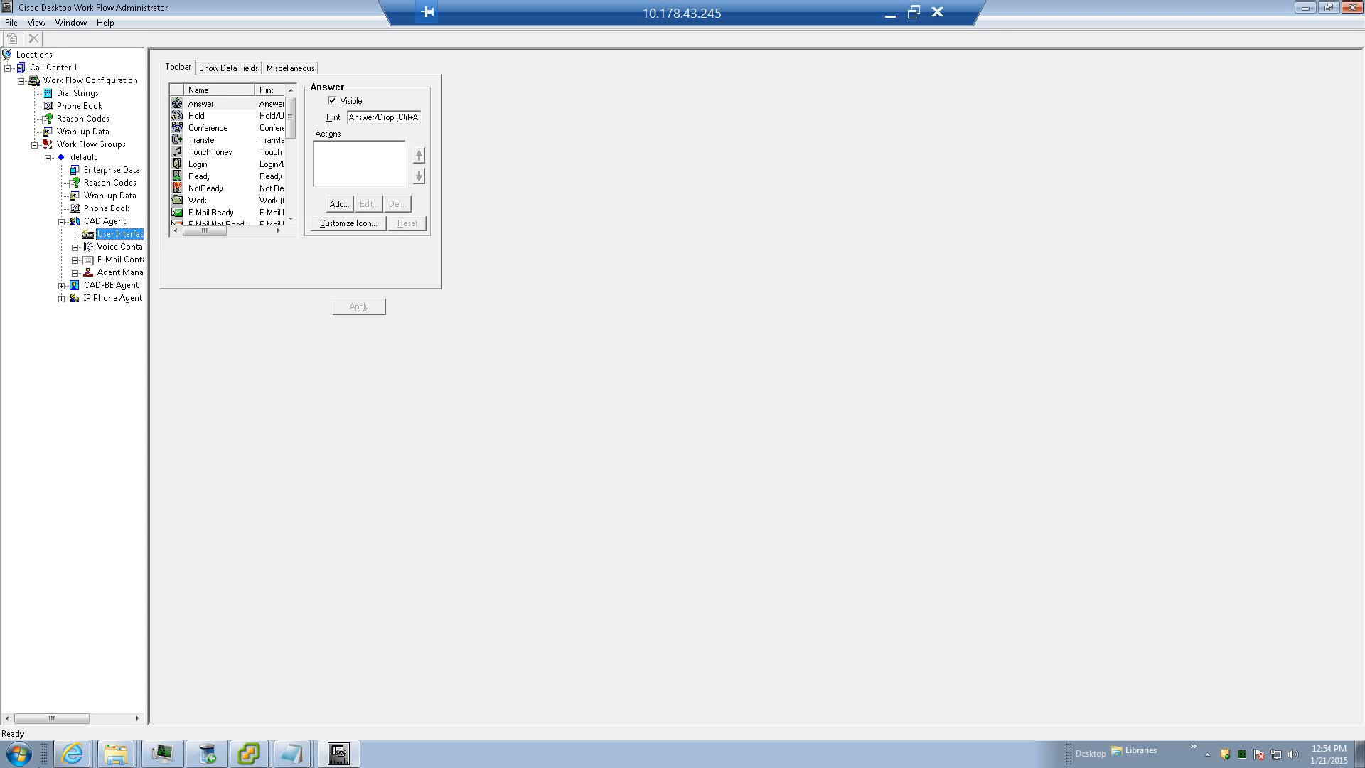
{"action": "scroll", "scroll_direction": "down", "scroll_amount": 3}
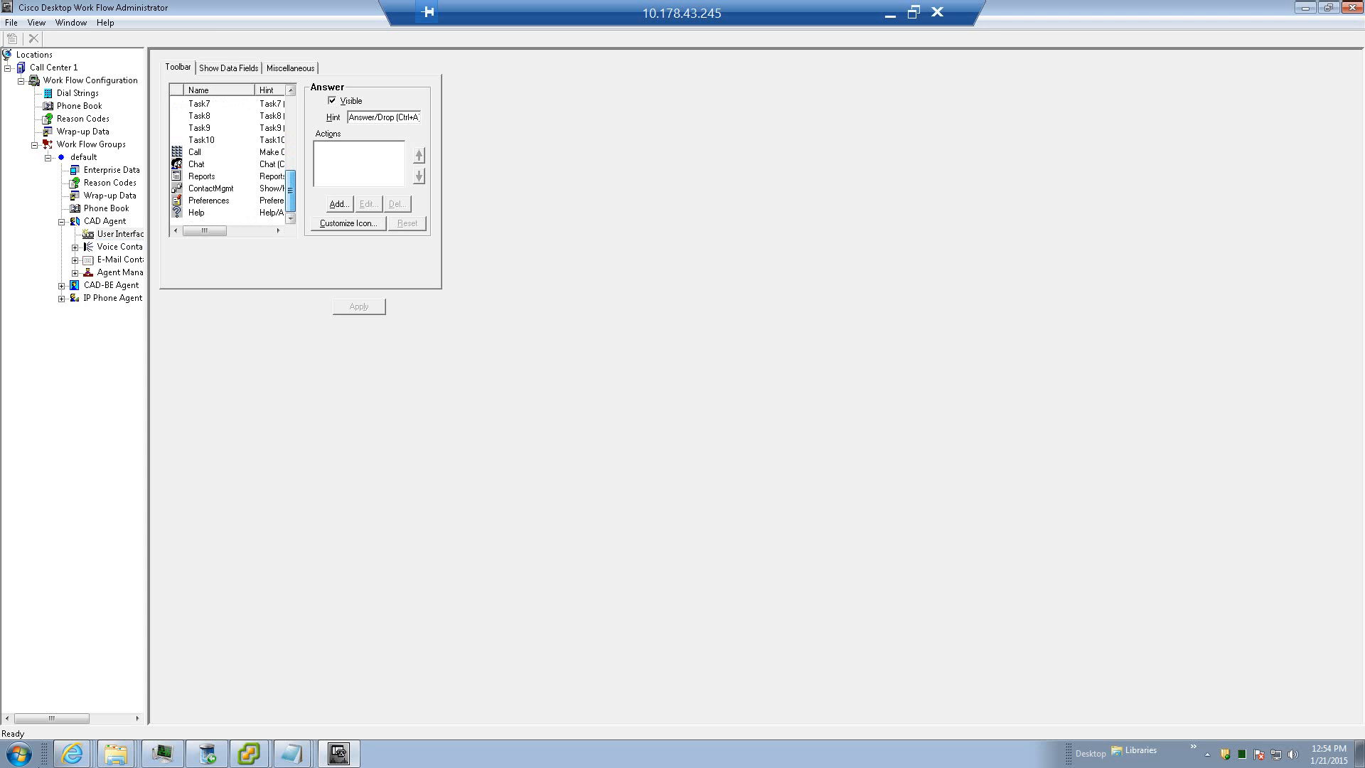
{"action": "left_click", "coordinate": [227, 66]}
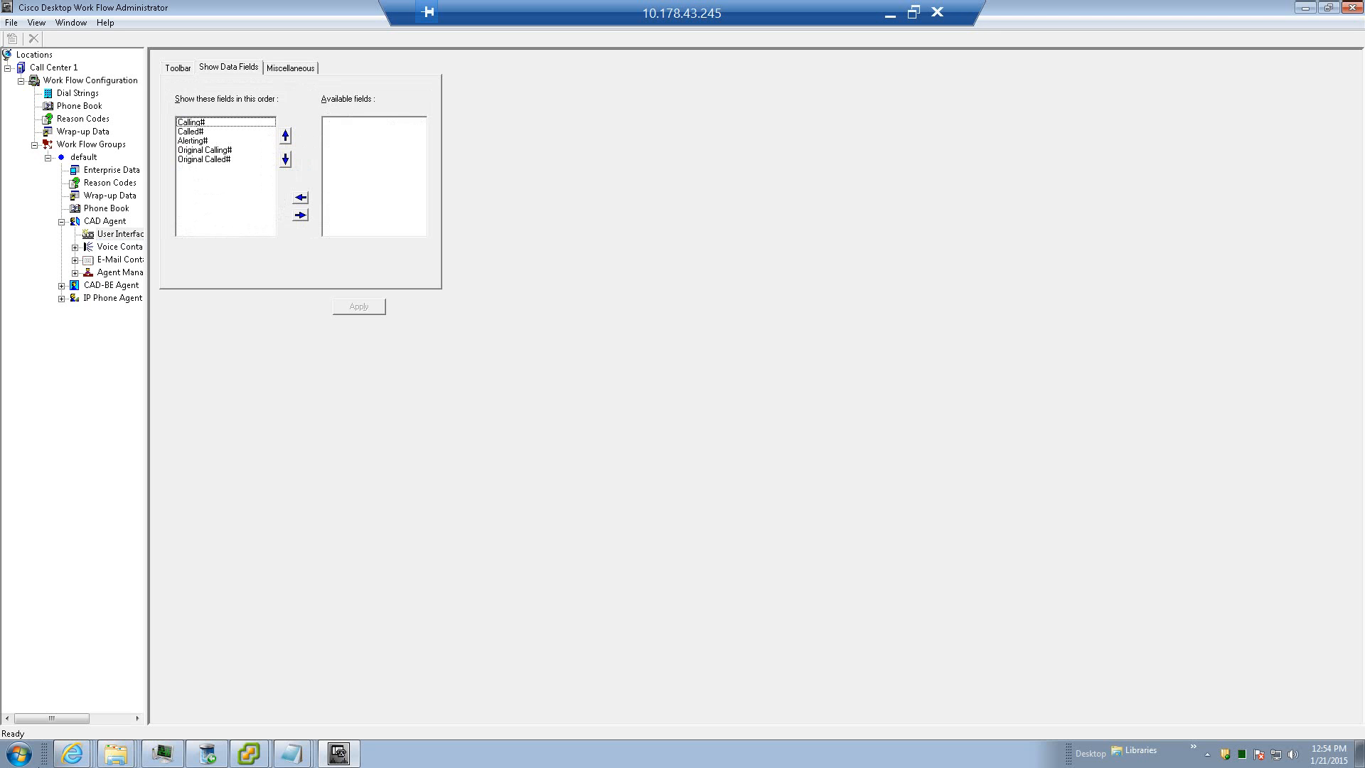
{"action": "left_click", "coordinate": [290, 67]}
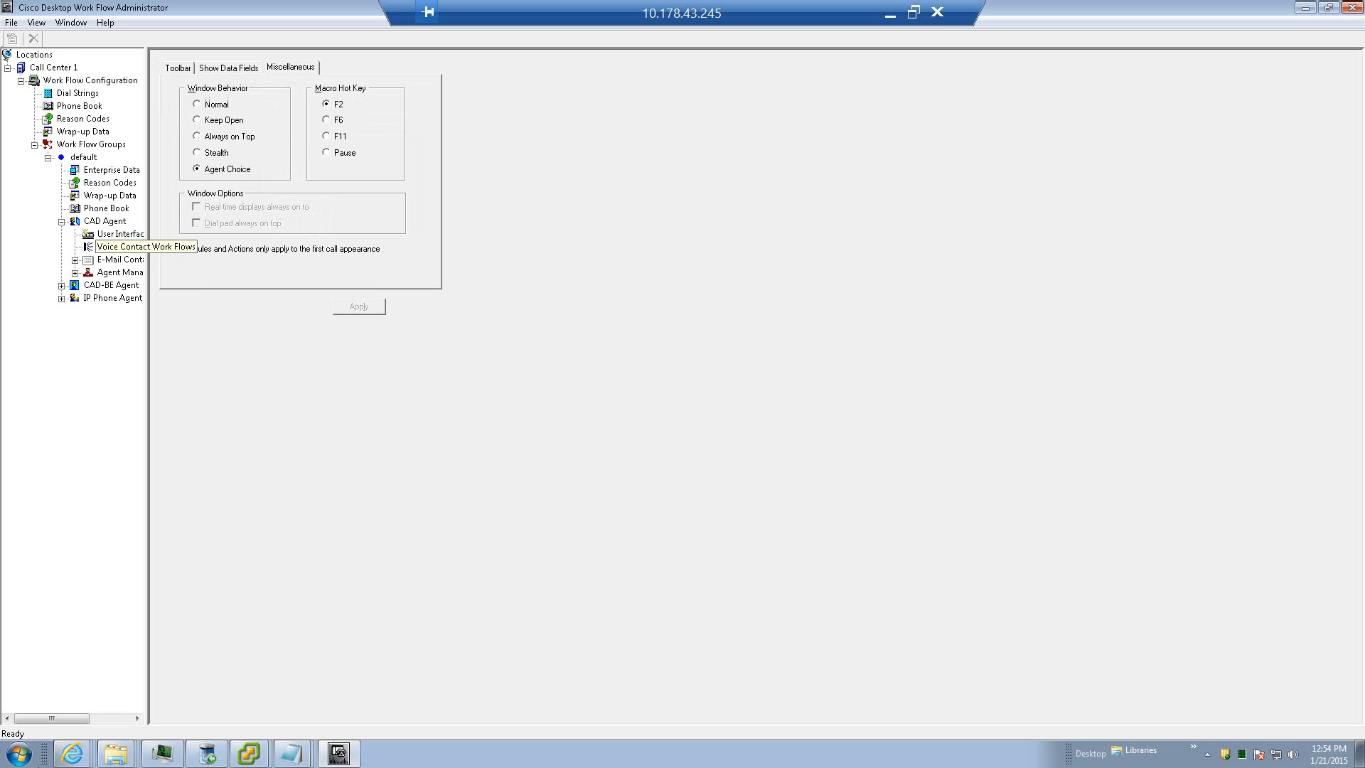
{"action": "left_click", "coordinate": [118, 246]}
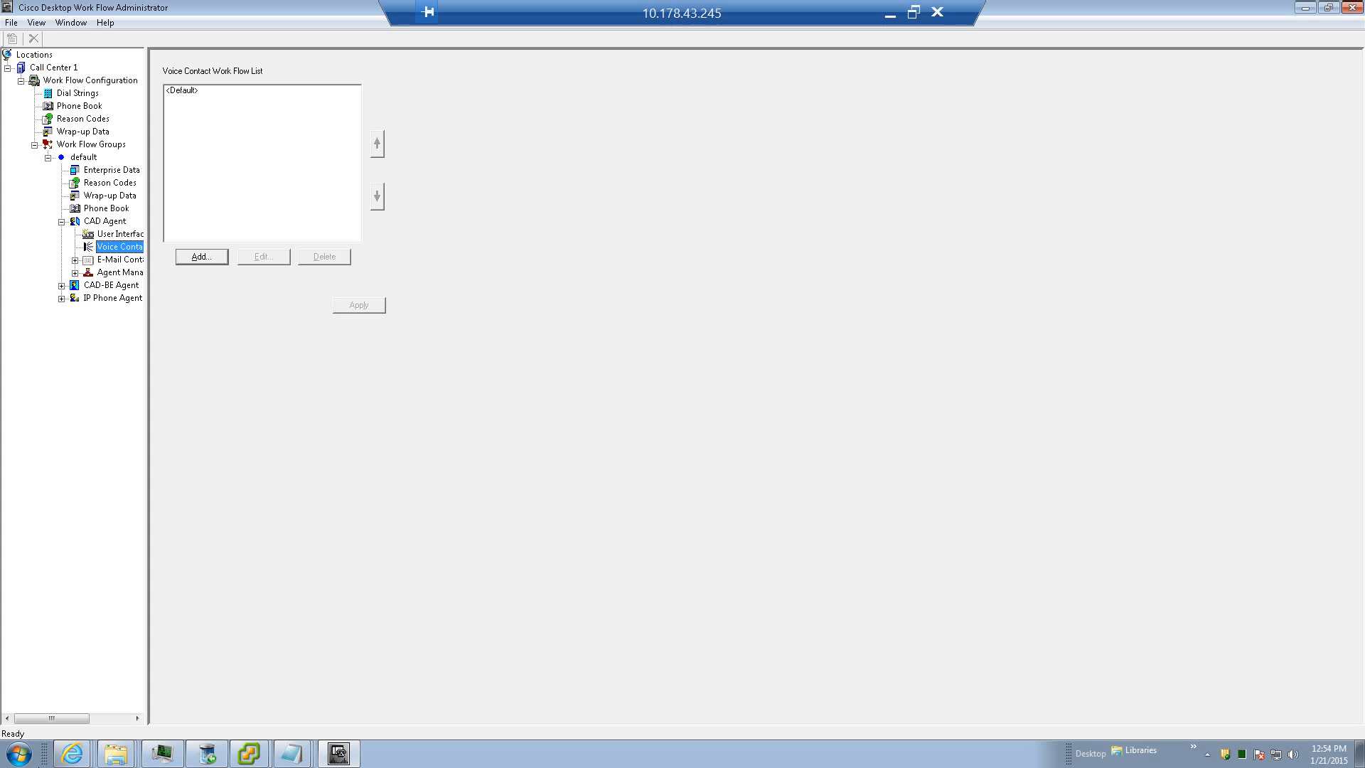
Step: Start adding a new voice contact workflow and cancel it without creating one
{"action": "left_click", "coordinate": [201, 256]}
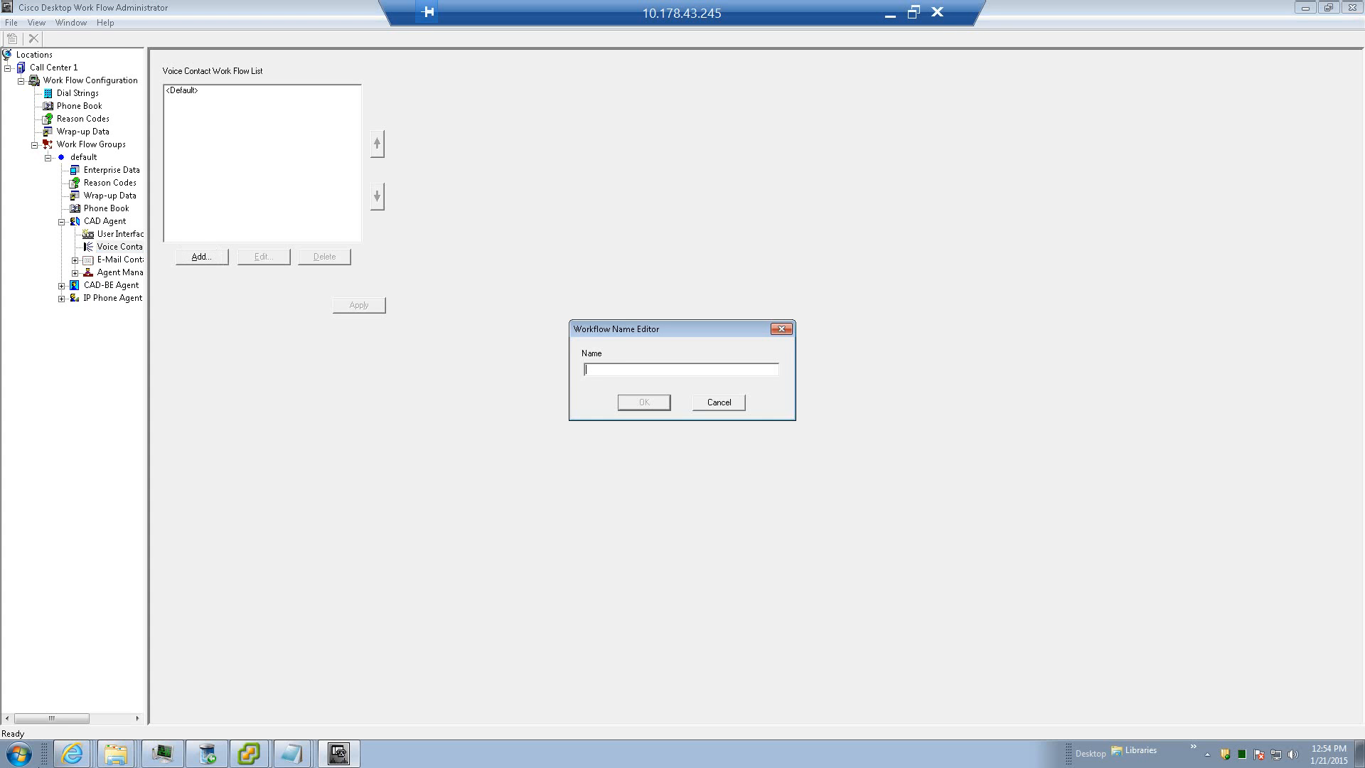
{"action": "left_click", "coordinate": [716, 402]}
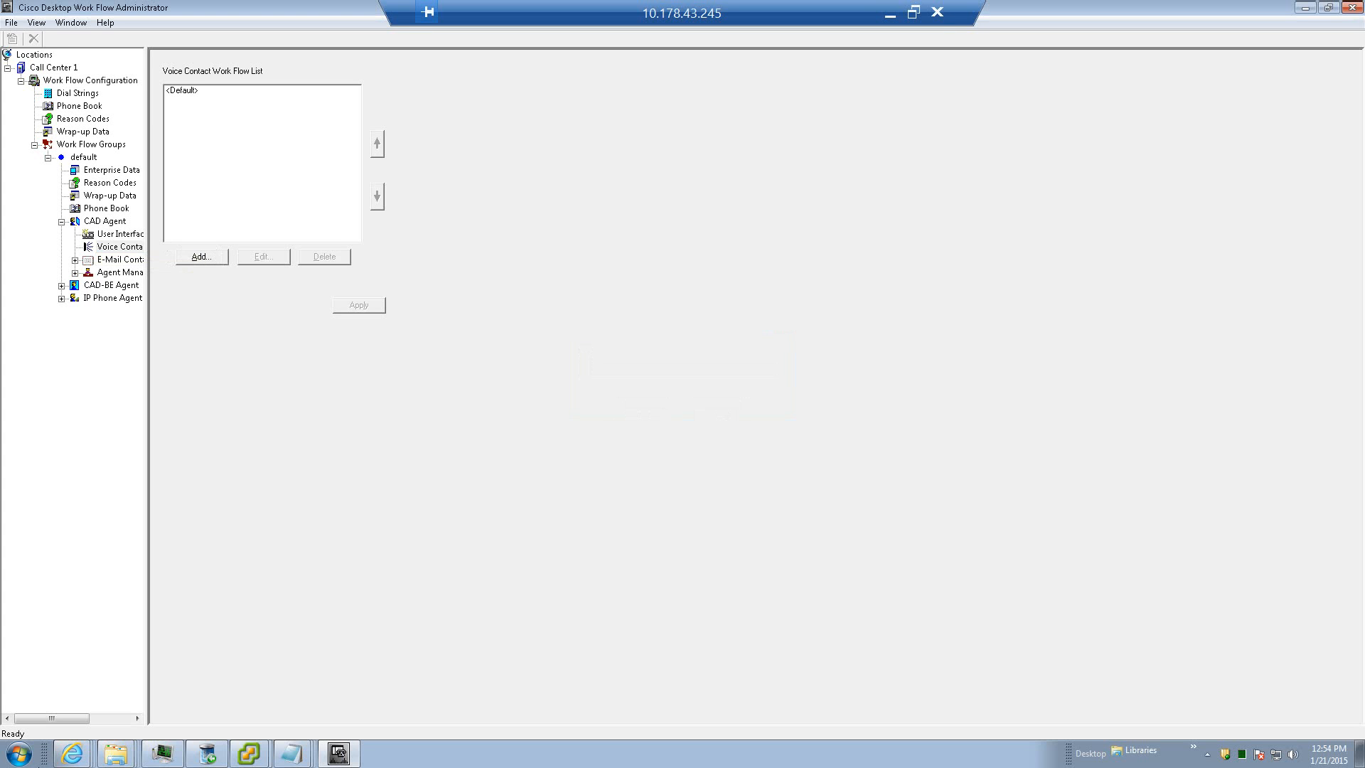
{"action": "left_click", "coordinate": [119, 258]}
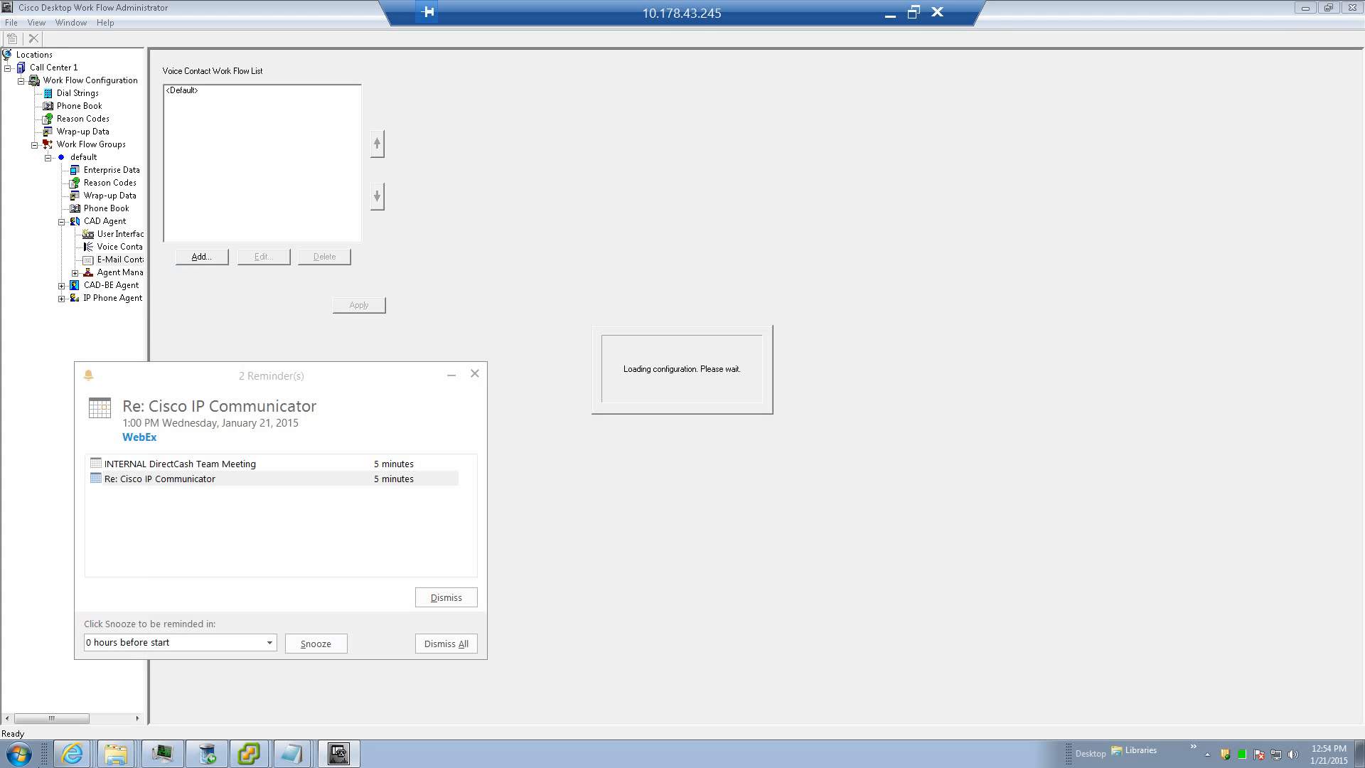
Step: View the CAD Agent E-Mail Contact features, then expand the CAD-BE Agent branch
{"action": "left_click", "coordinate": [119, 259]}
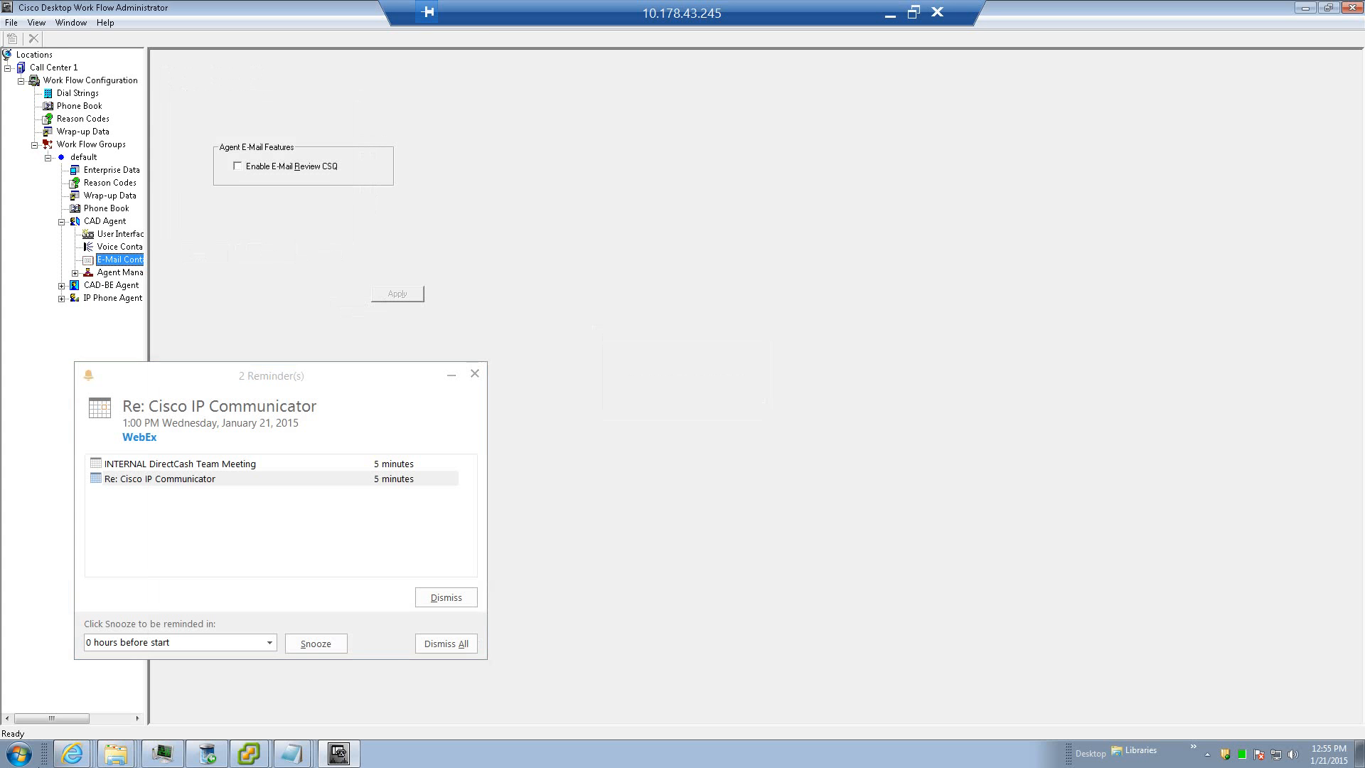
{"action": "left_click", "coordinate": [445, 642]}
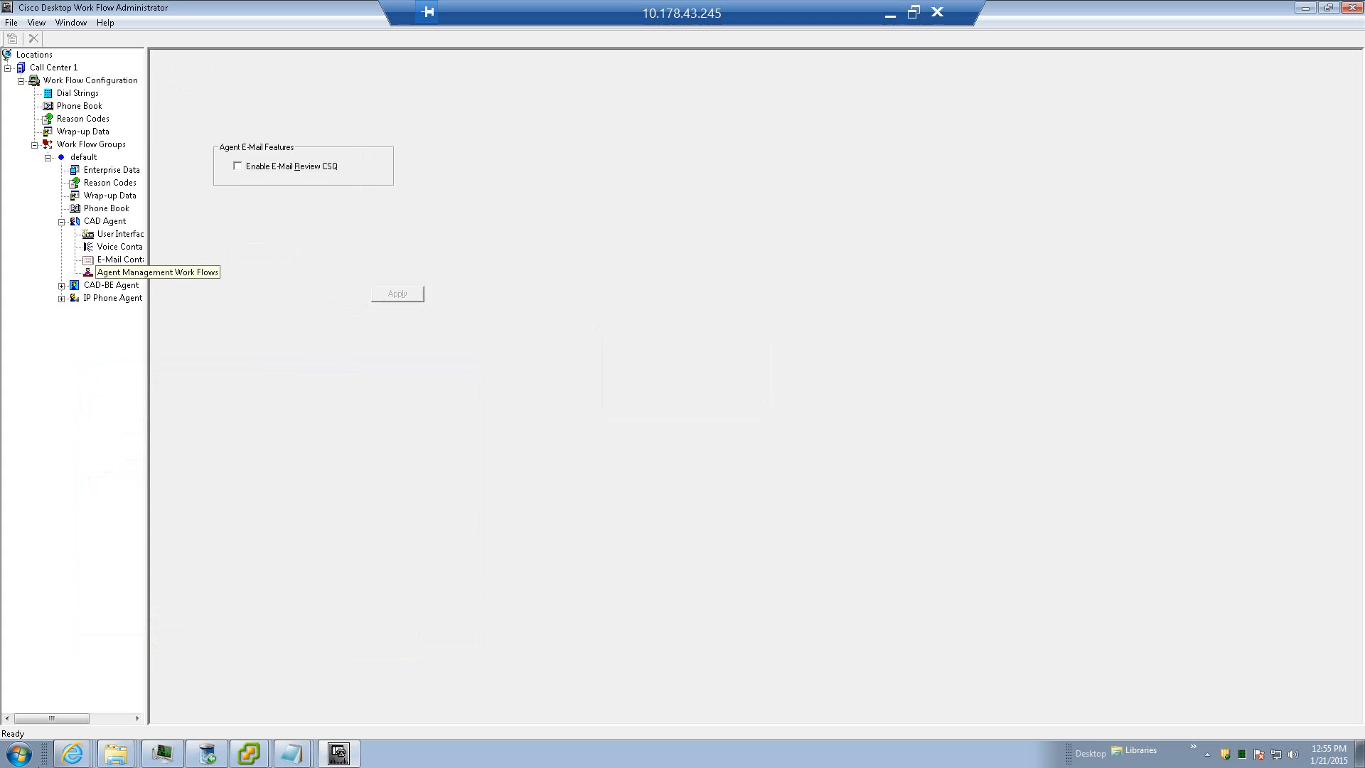
{"action": "left_click", "coordinate": [119, 272]}
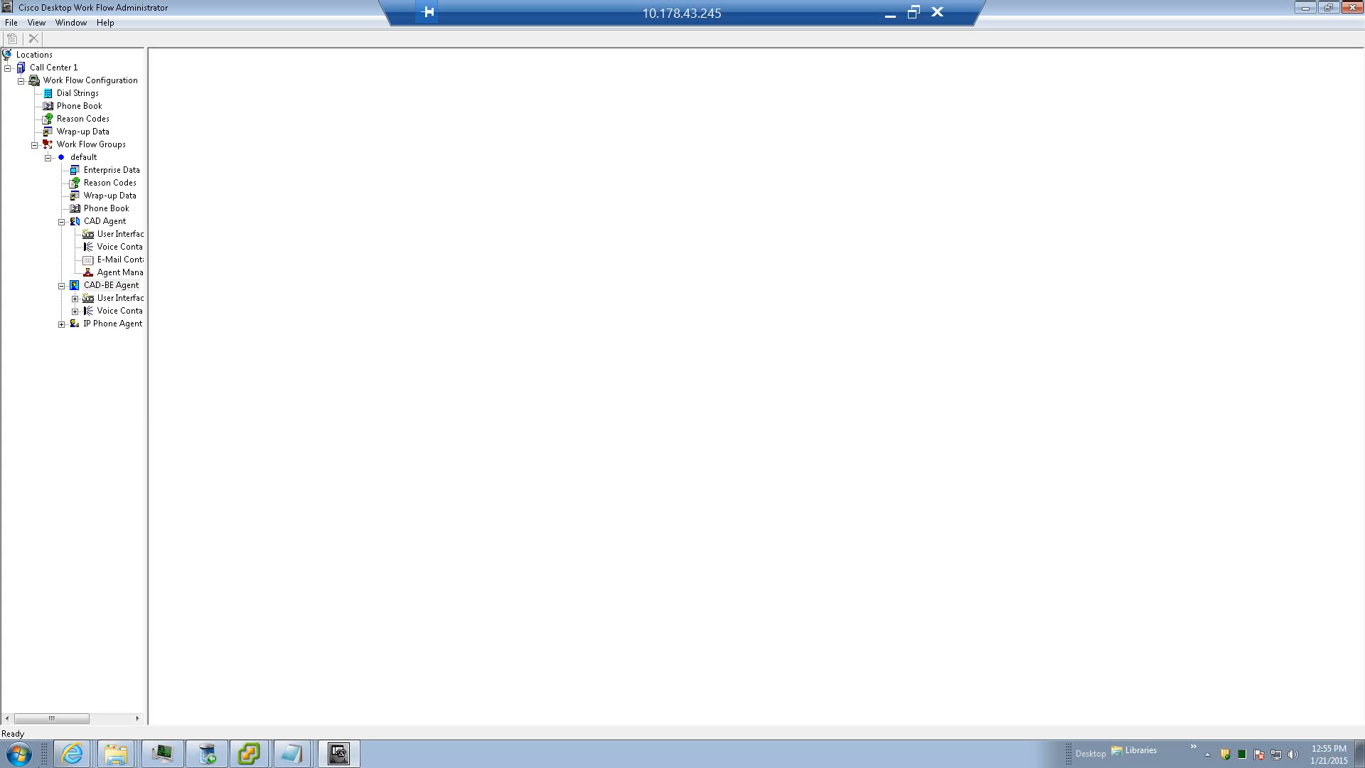
Step: Select the CAD-BE Agent group and bring up its User Interface settings
{"action": "left_click", "coordinate": [122, 297]}
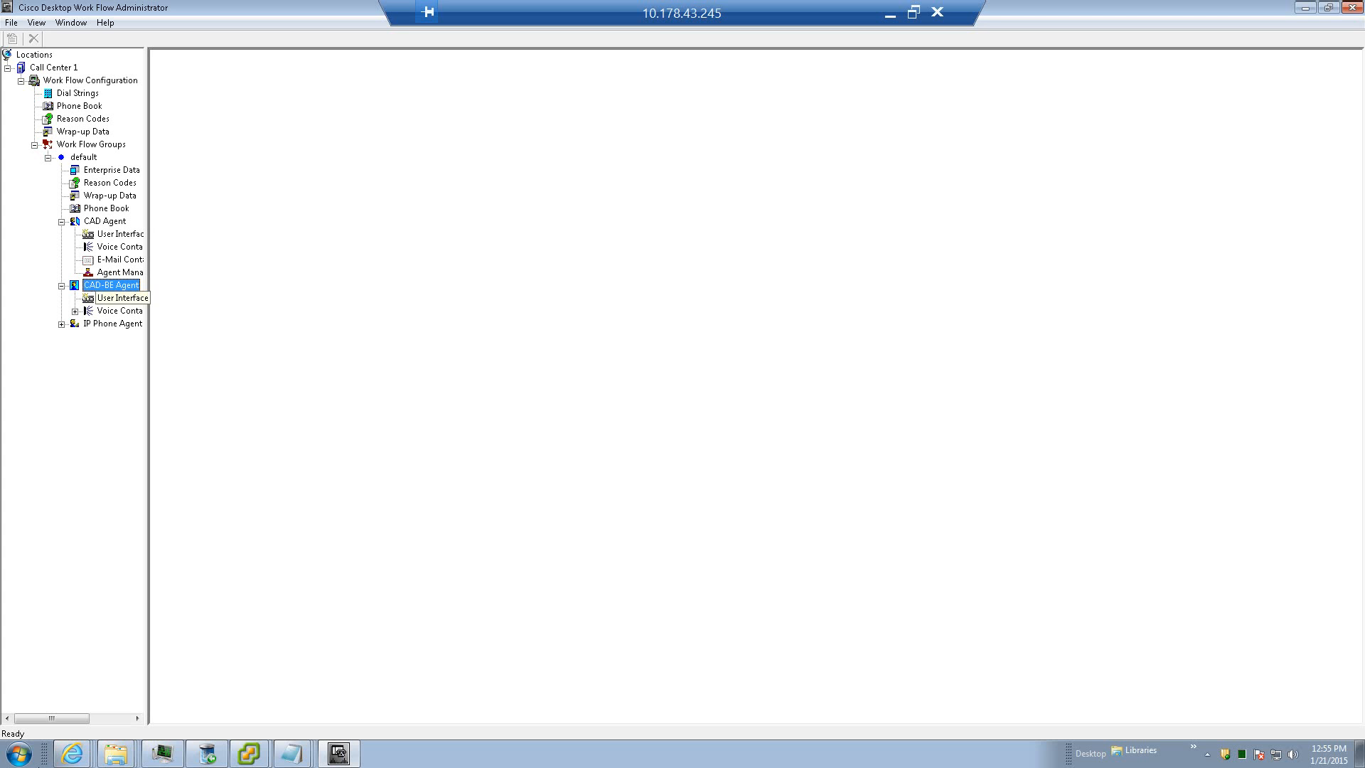
{"action": "left_click", "coordinate": [124, 297]}
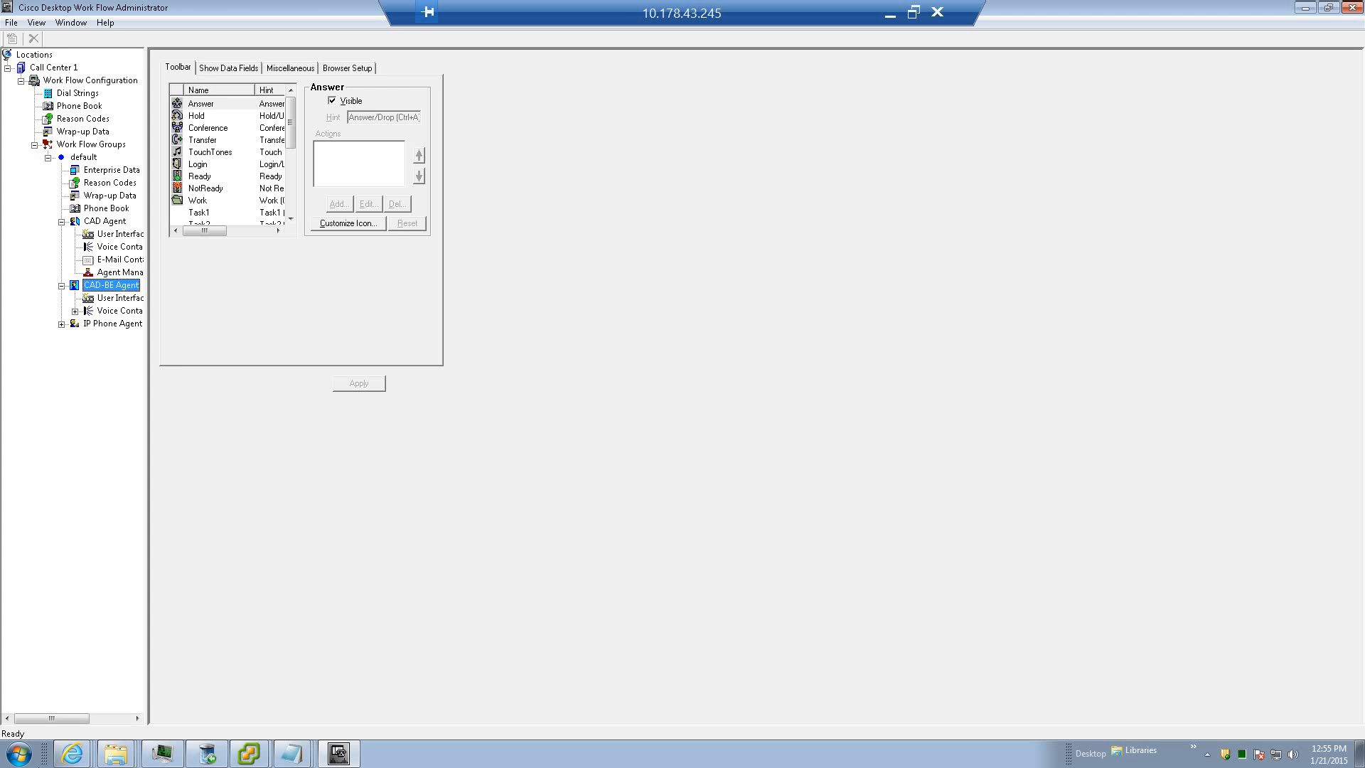
{"action": "left_click", "coordinate": [124, 297]}
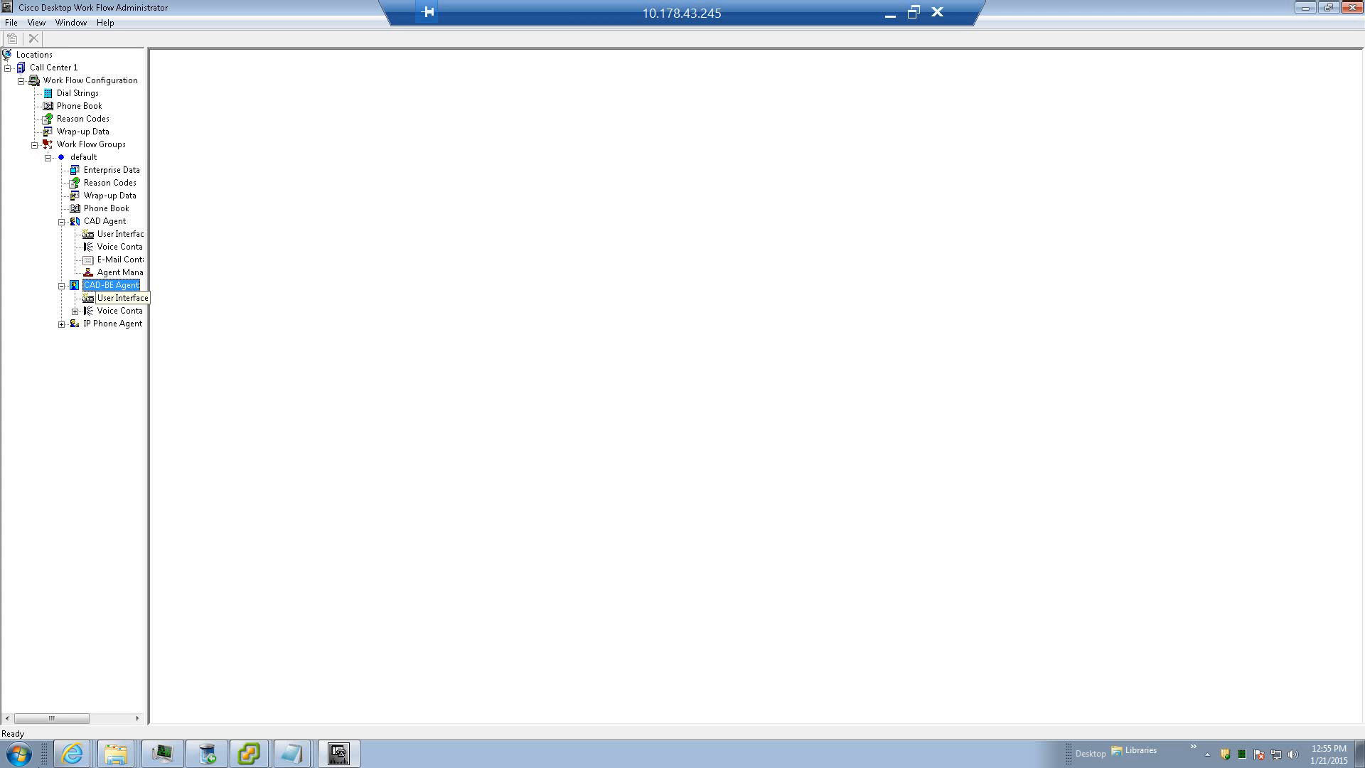
{"action": "left_click", "coordinate": [122, 298]}
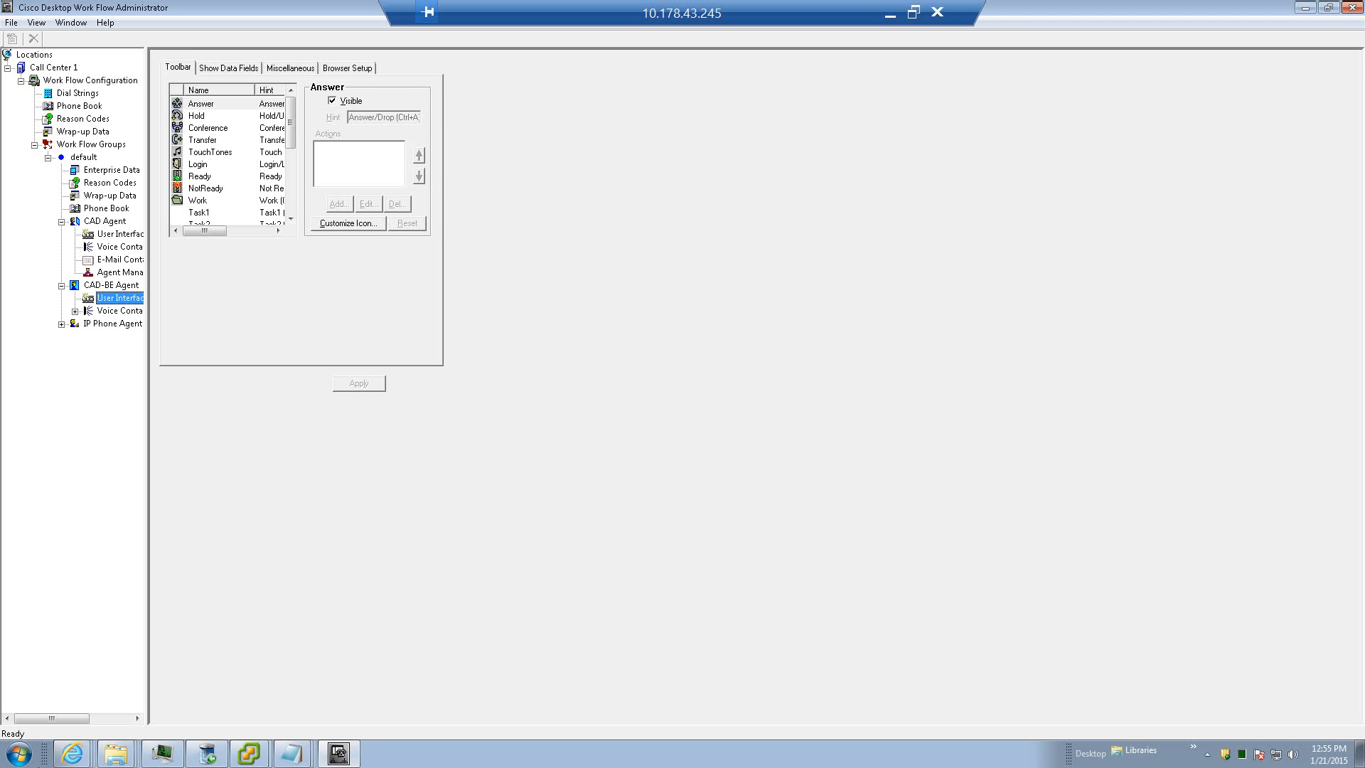
Step: Browse the Miscellaneous, Show Data Fields and Browser Setup options, then view its Voice Contact Work Flow list (<Default> only)
{"action": "left_click", "coordinate": [290, 69]}
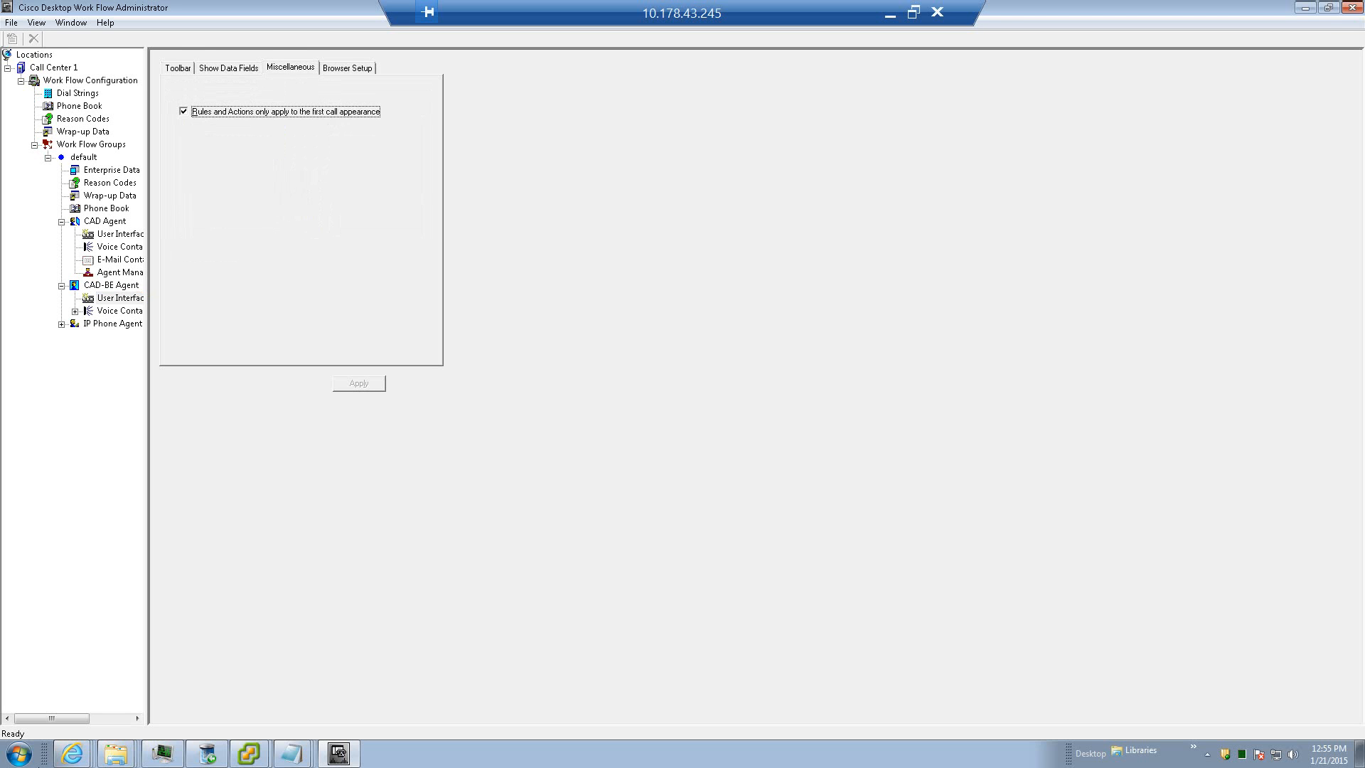
{"action": "left_click", "coordinate": [228, 67]}
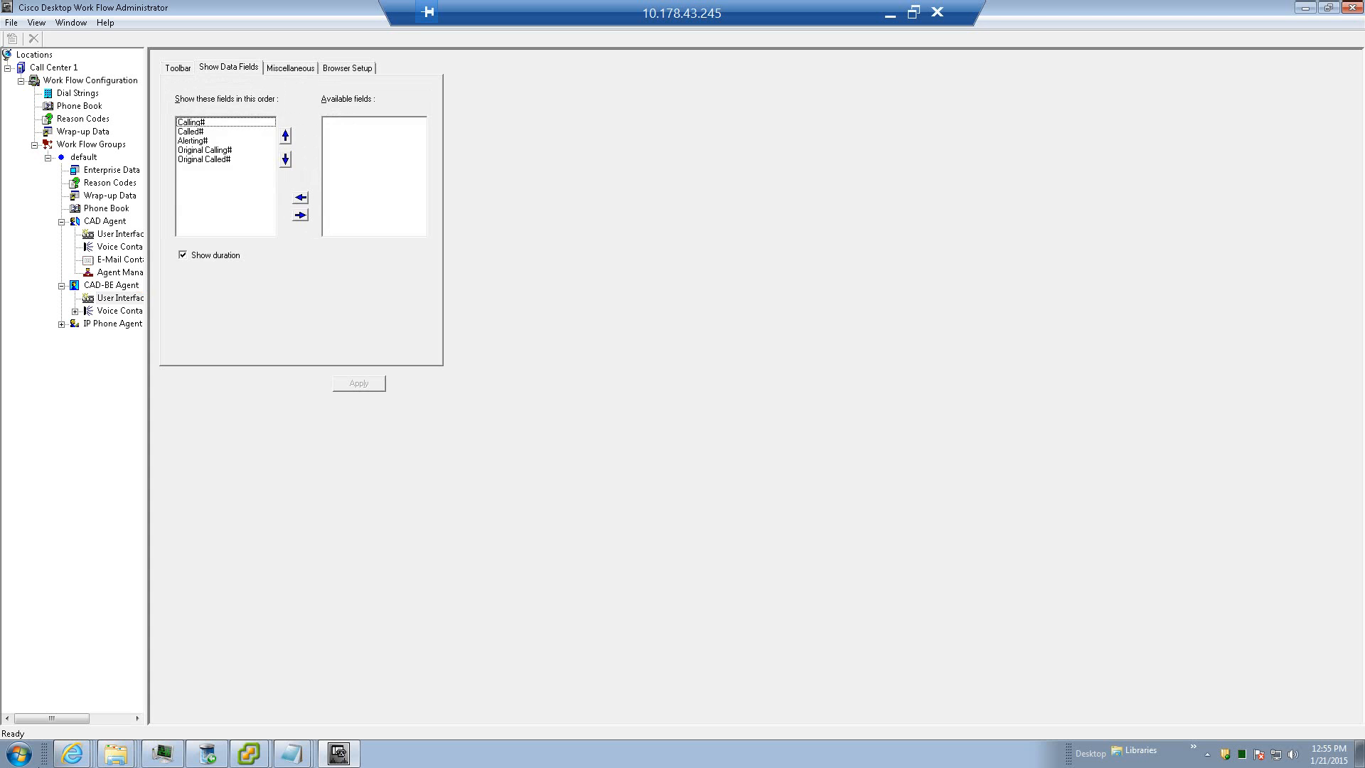
{"action": "left_click", "coordinate": [347, 67]}
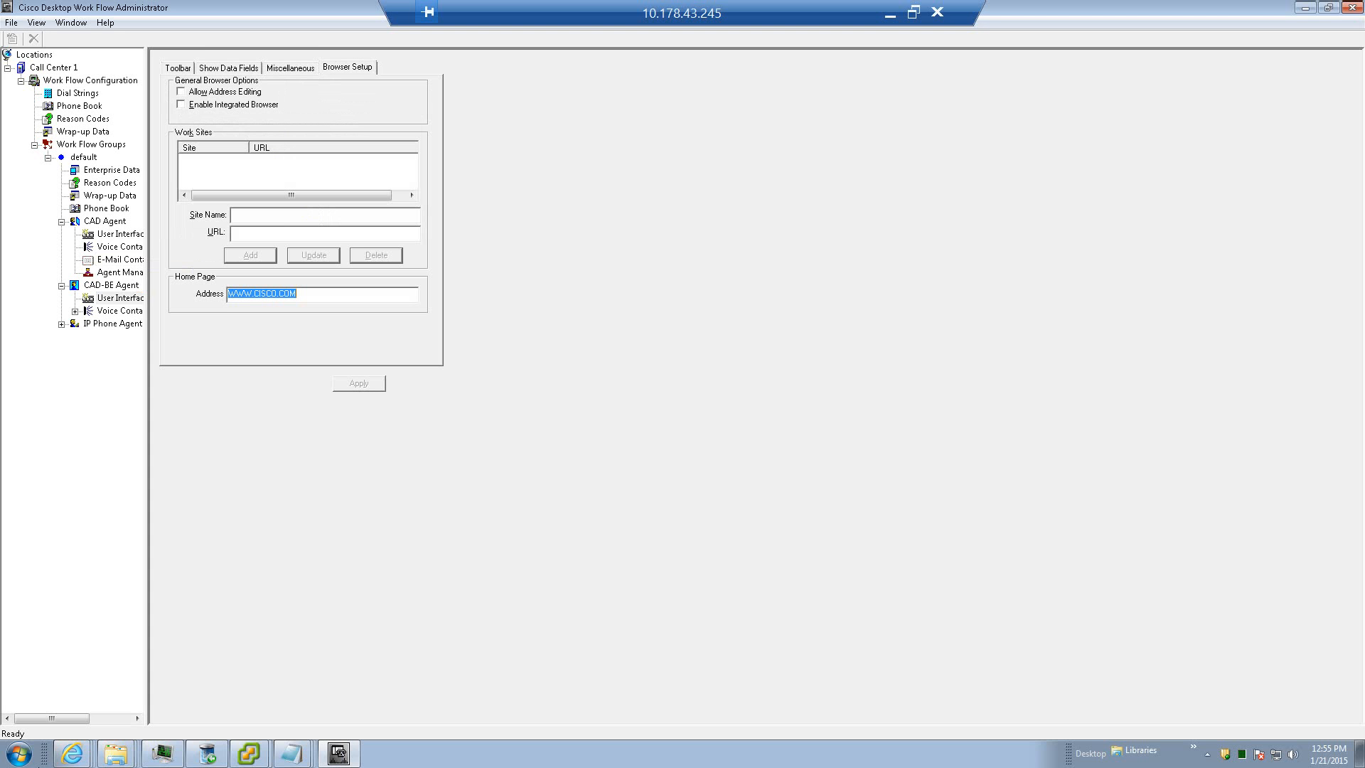
{"action": "mouse_move", "coordinate": [115, 310]}
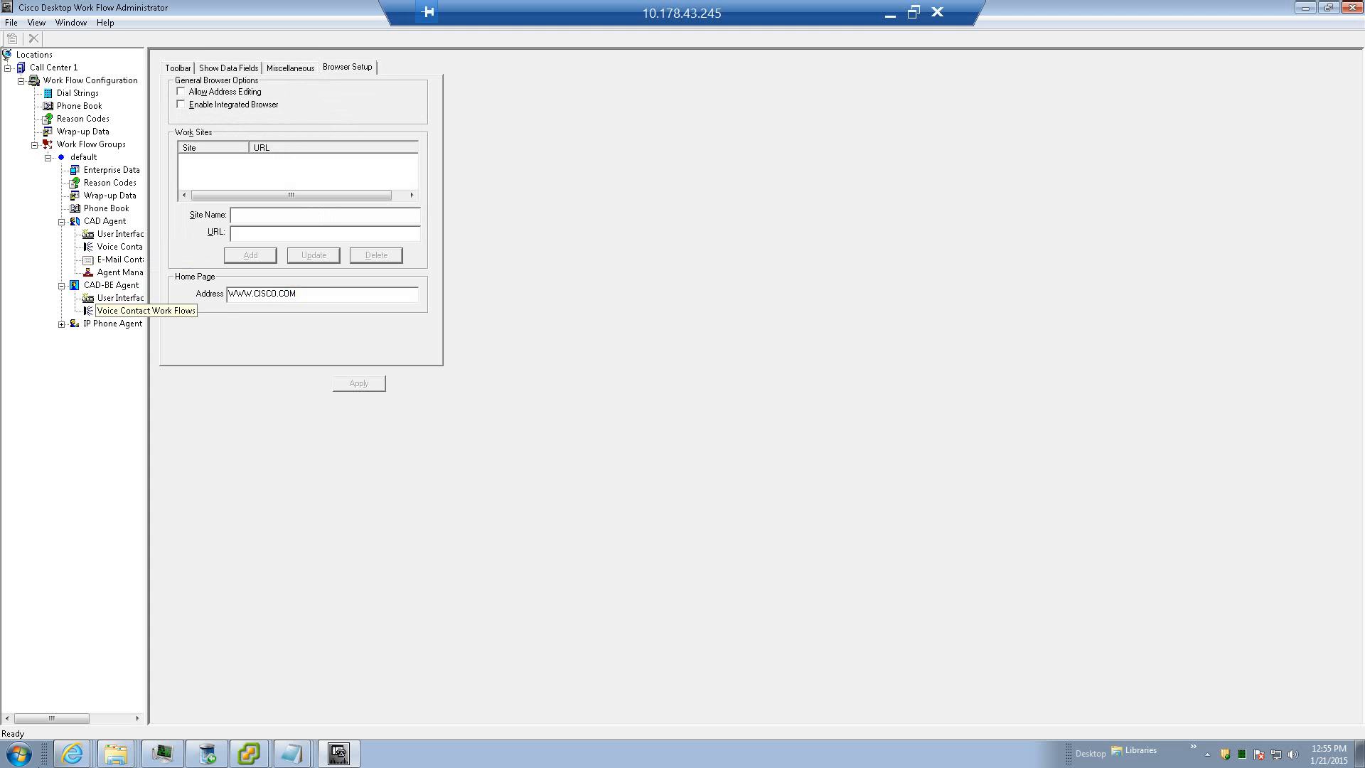
{"action": "left_click", "coordinate": [120, 310]}
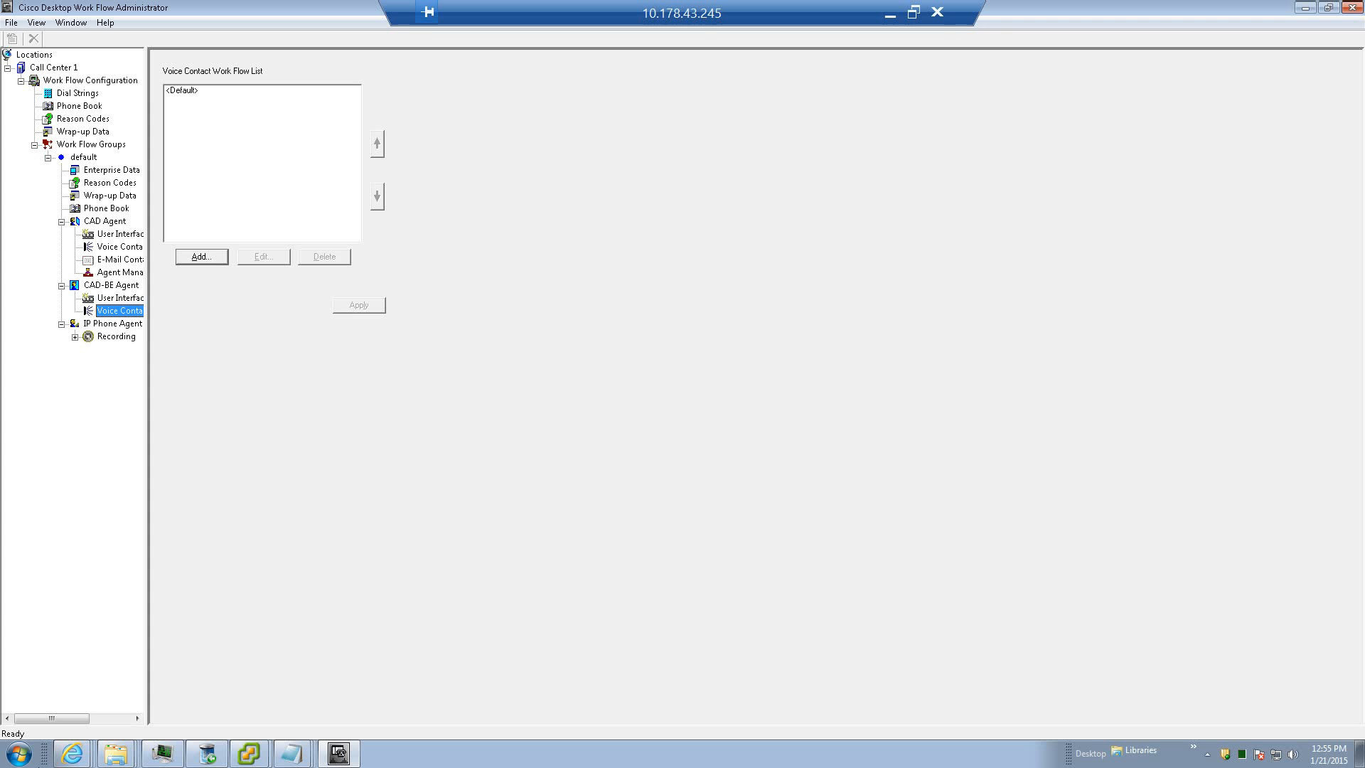
Step: View the IP Phone Agent Recording setting with Enable IPPA Recording unchecked, then reselect the IP Phone Agent group
{"action": "left_click", "coordinate": [113, 335]}
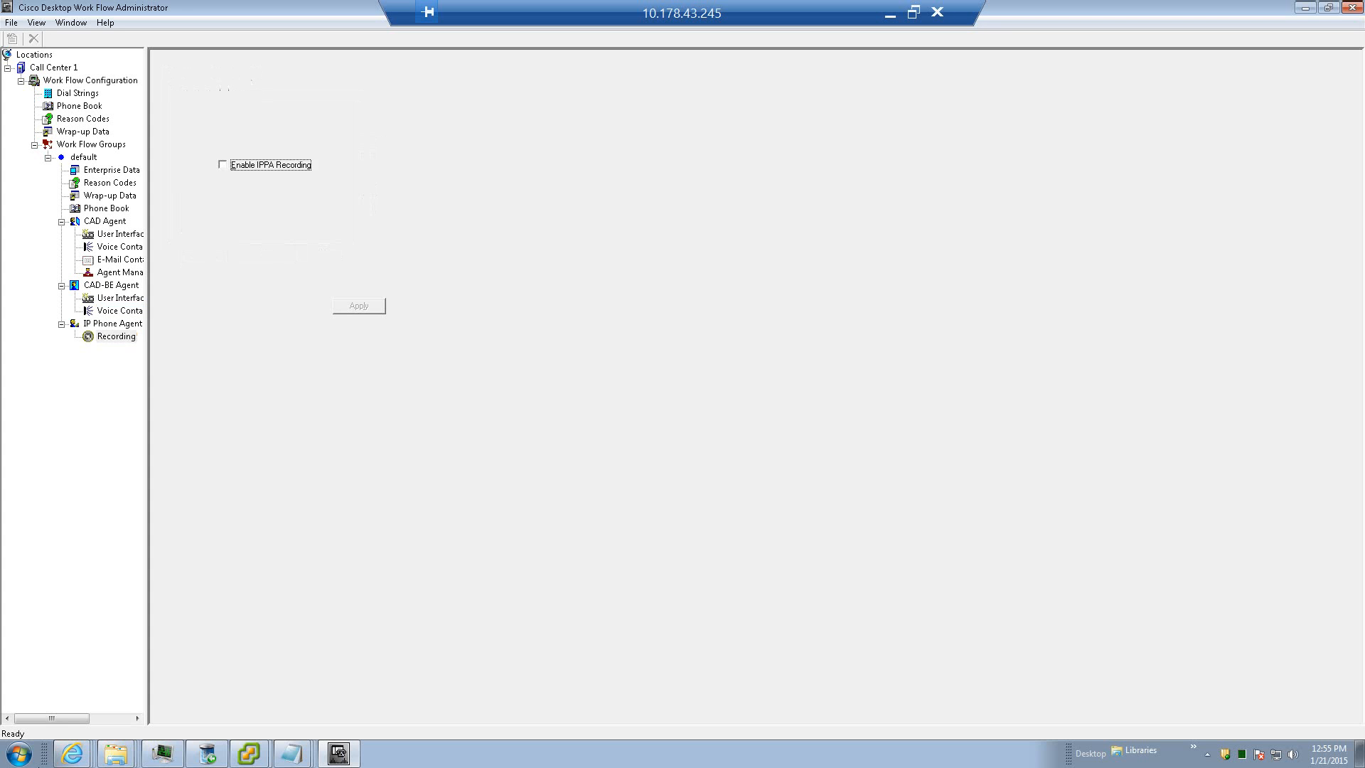
{"action": "left_click", "coordinate": [113, 335]}
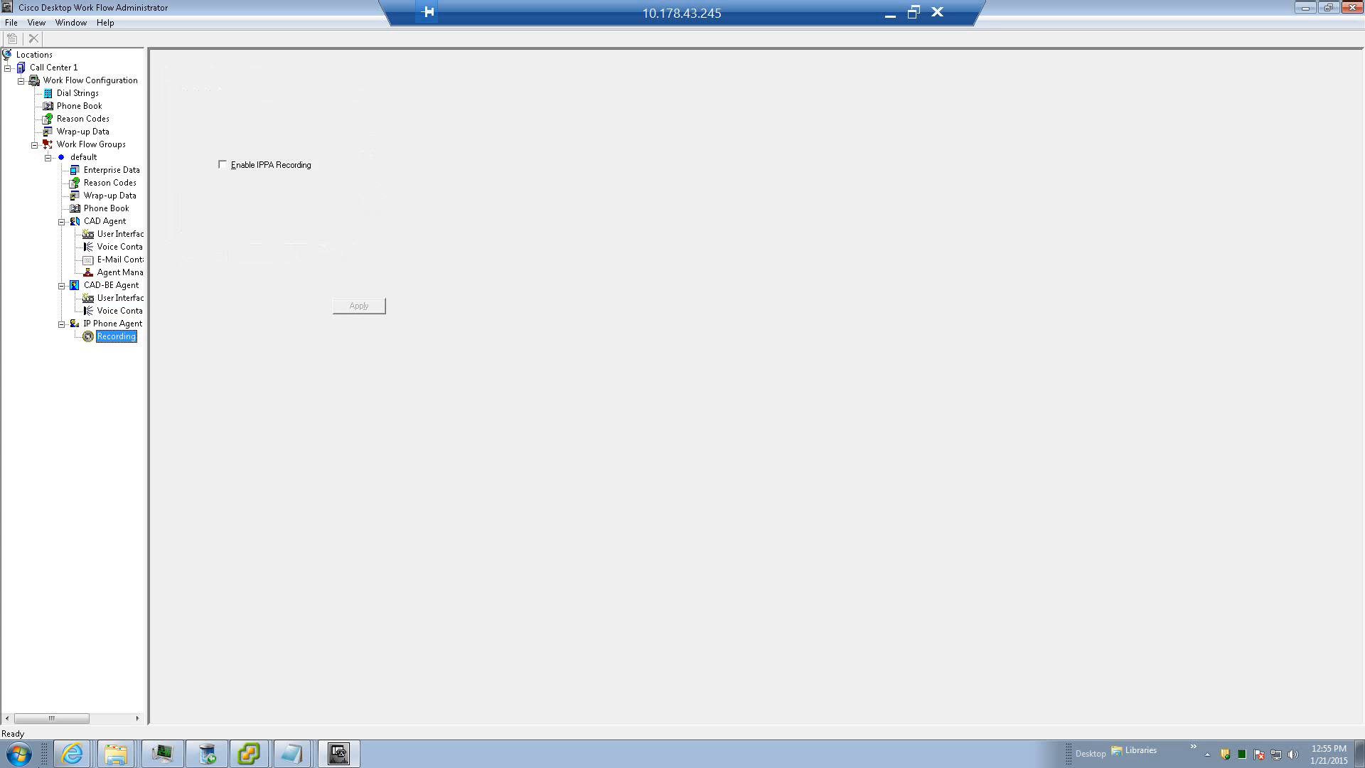
{"action": "left_click", "coordinate": [118, 322]}
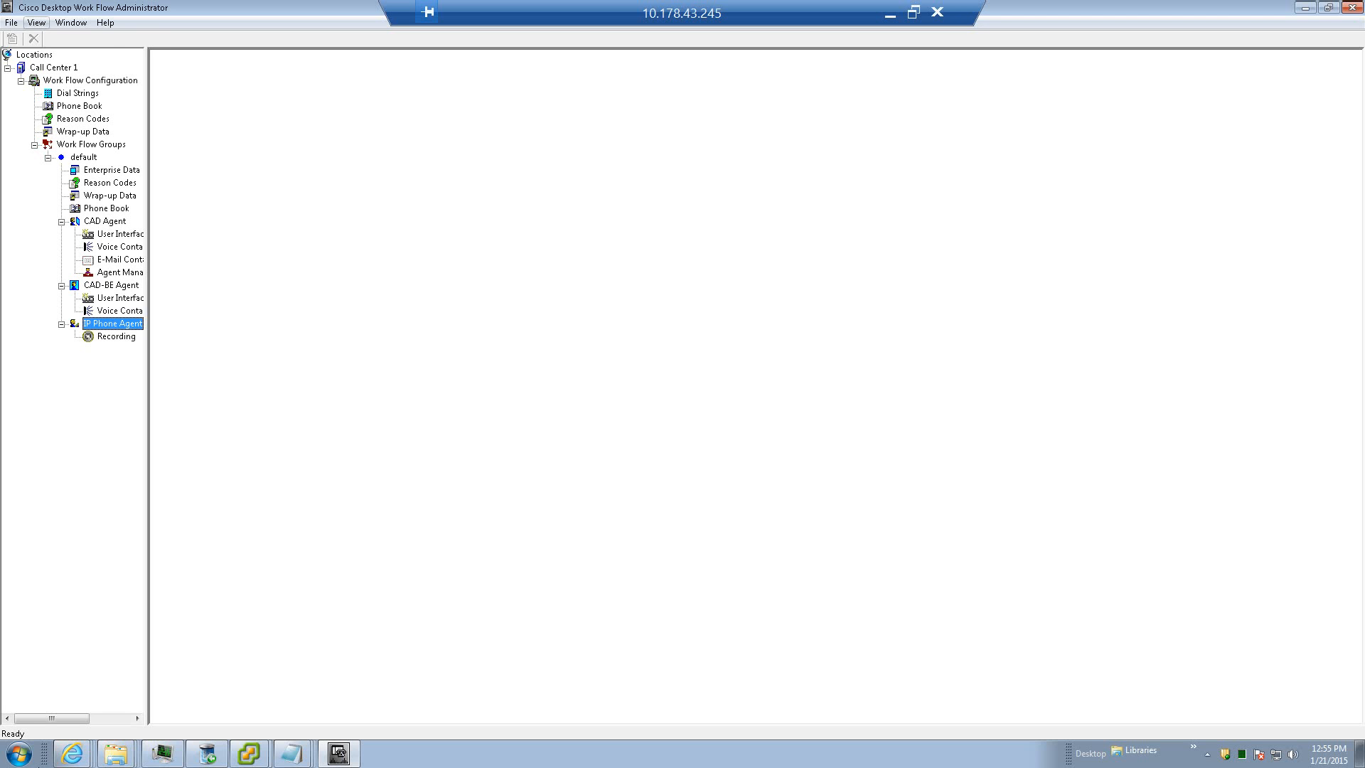
Step: Browse the Window and Help menus and bring up the administrator Help Topics window
{"action": "left_click", "coordinate": [71, 21]}
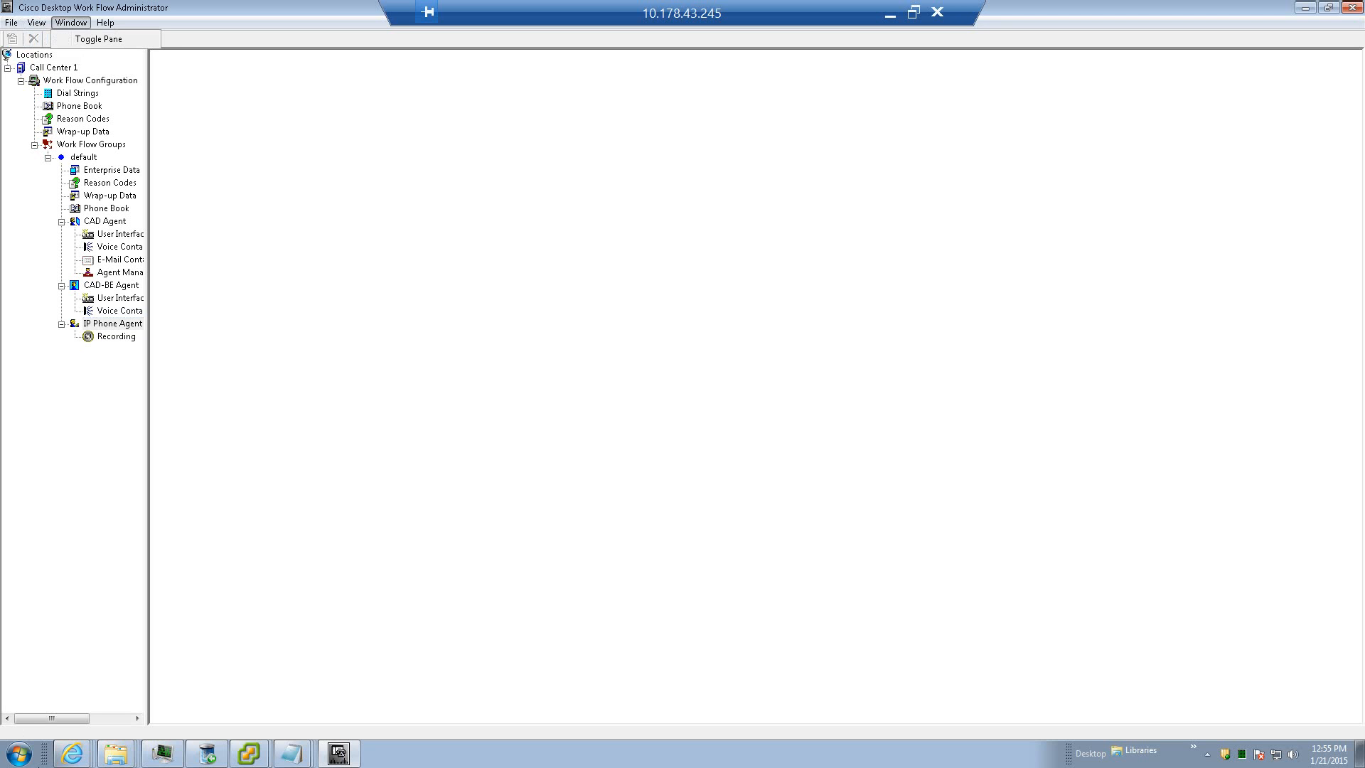
{"action": "left_click", "coordinate": [104, 21]}
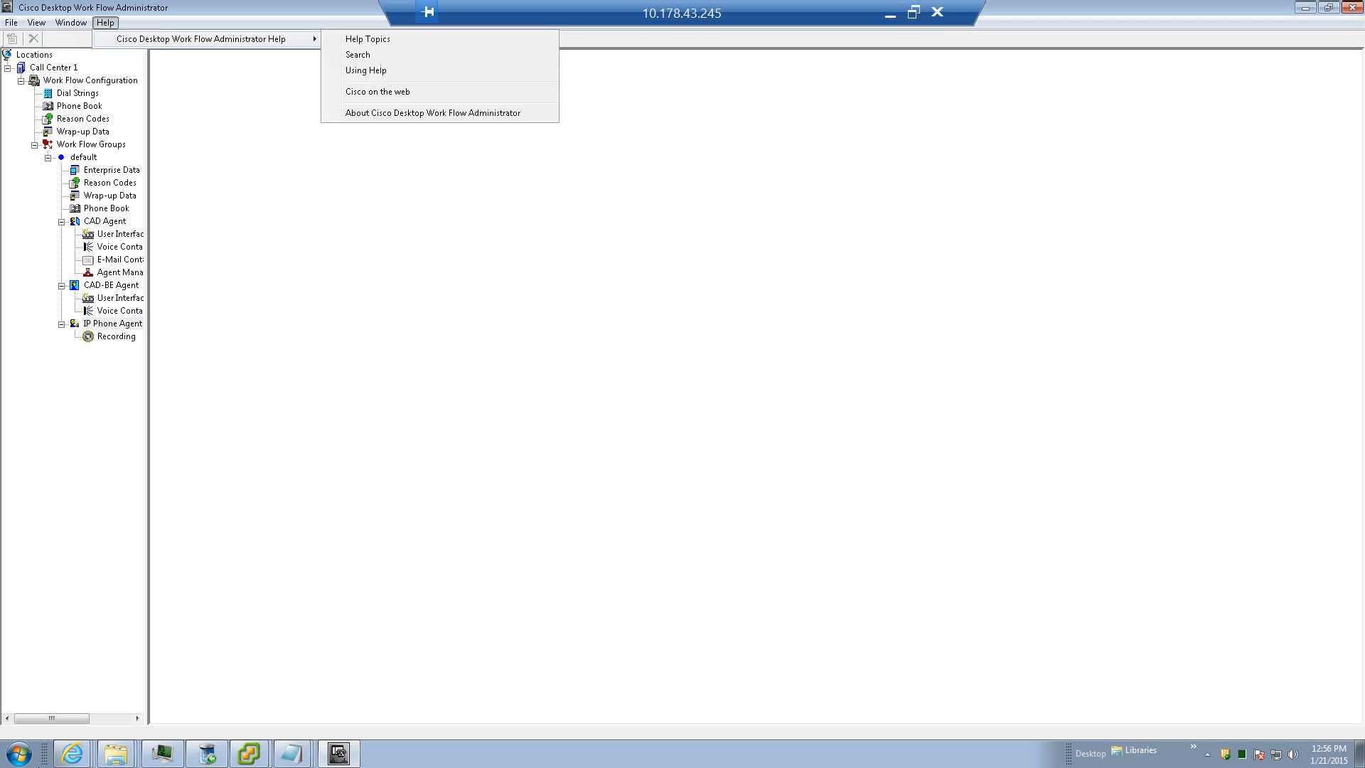
{"action": "left_click", "coordinate": [367, 38]}
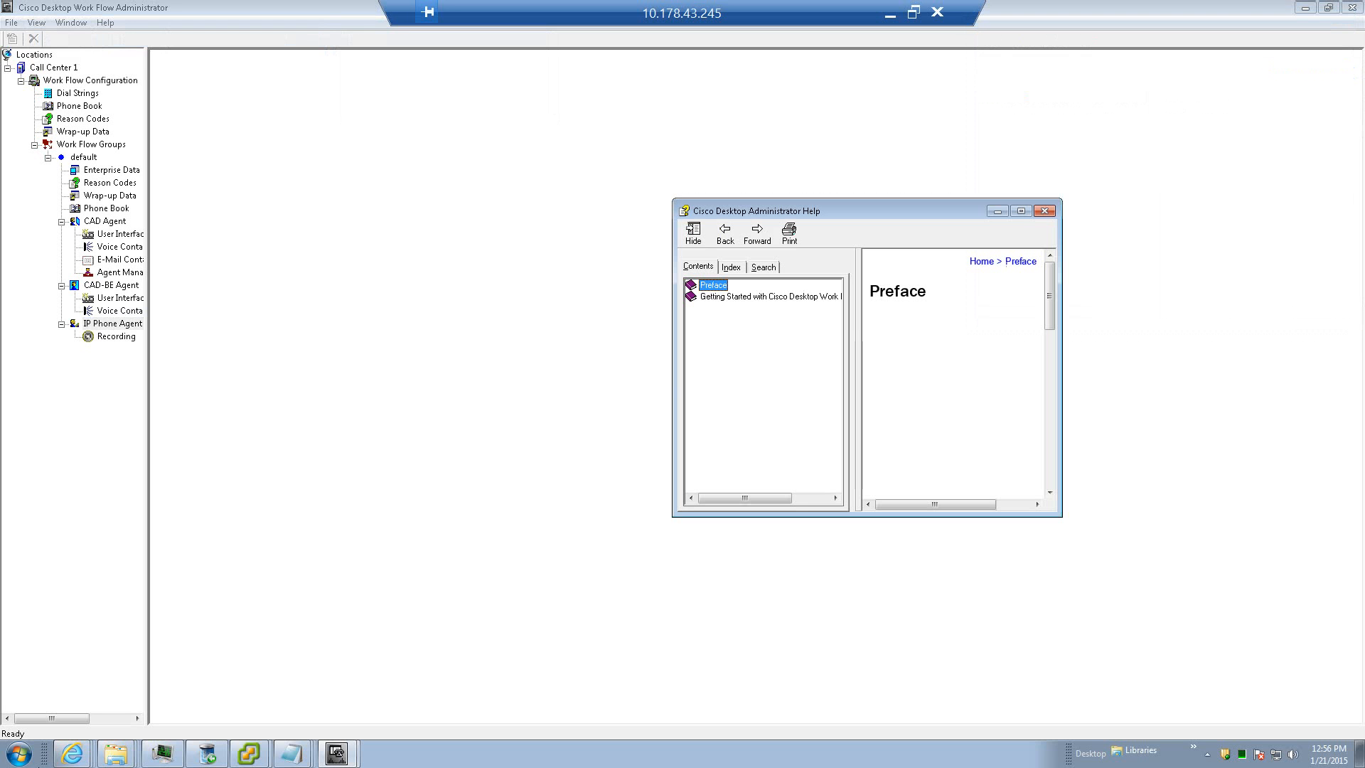
Step: Show the global Reason Codes list on the Not Ready tab, which includes Meeting as code 4
{"action": "left_click", "coordinate": [84, 118]}
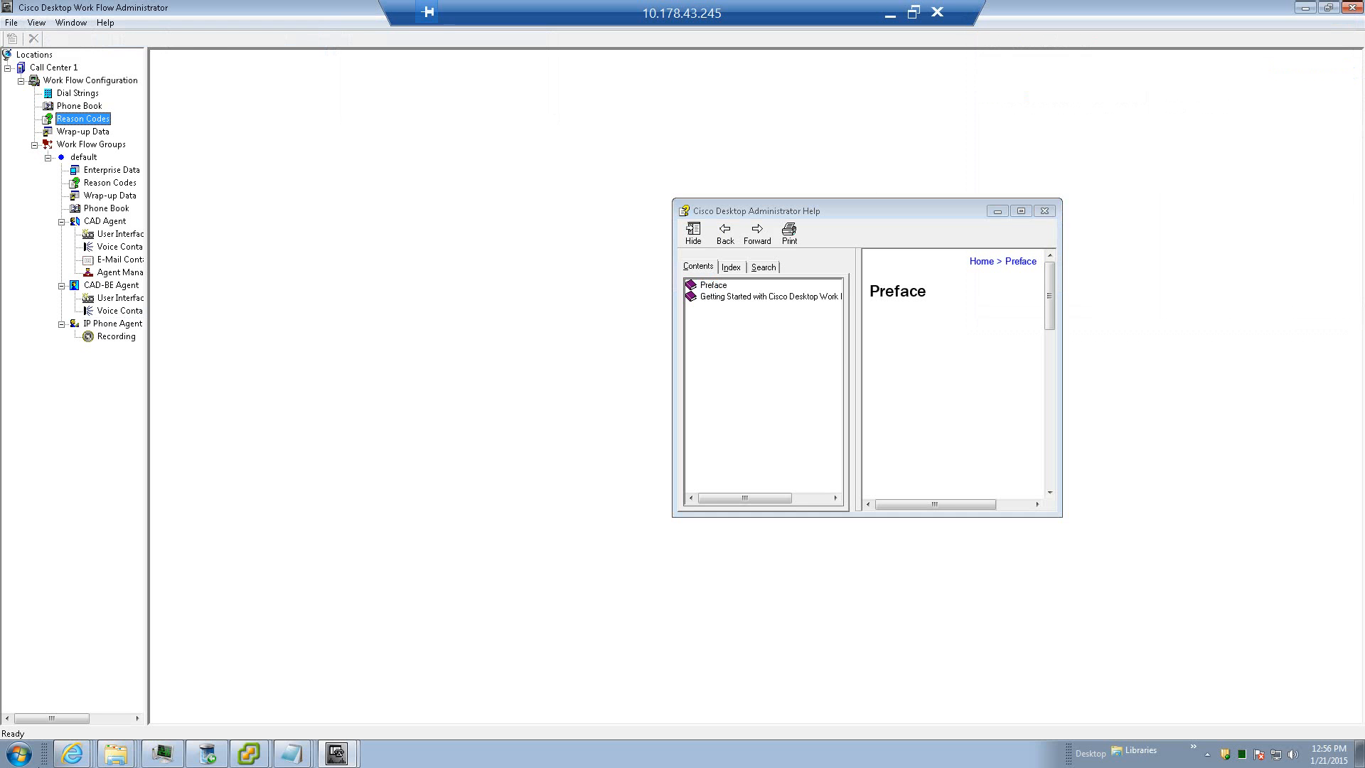
{"action": "left_click", "coordinate": [82, 119]}
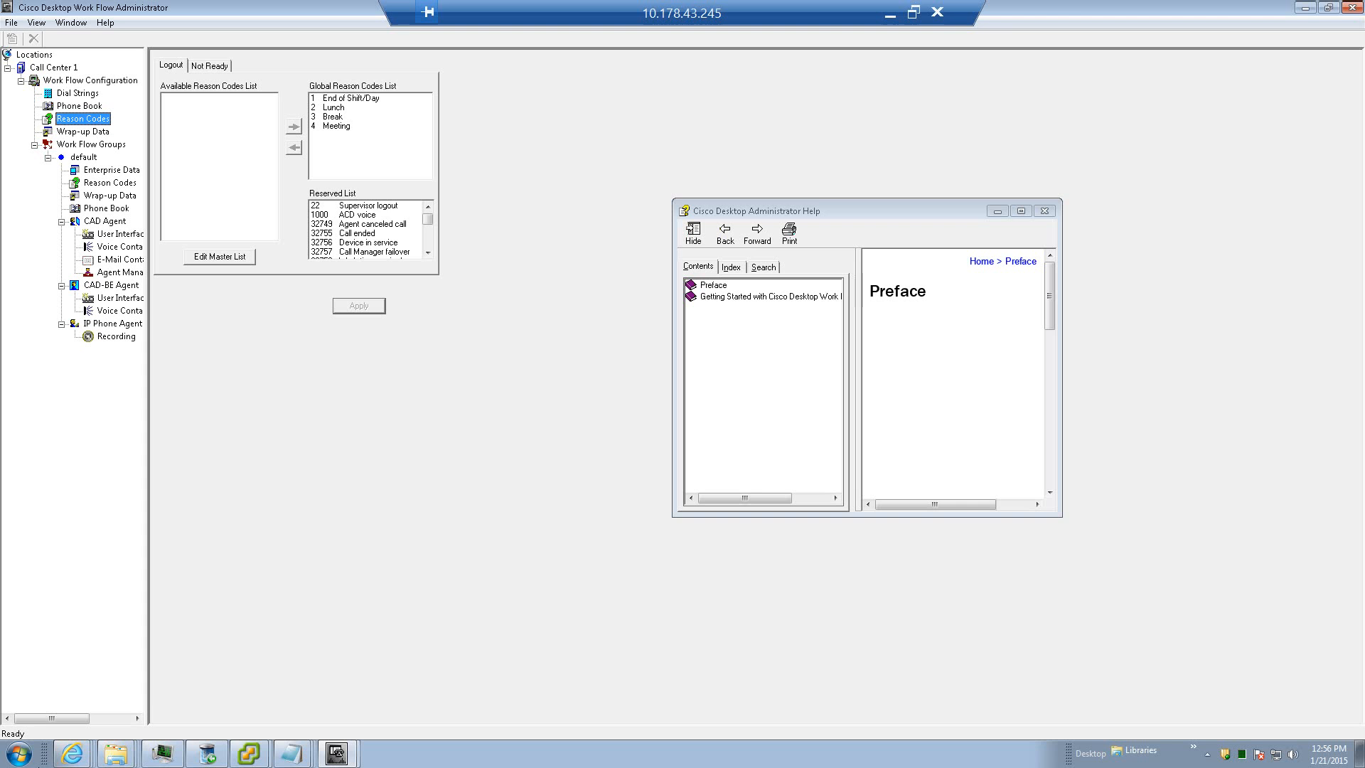
{"action": "left_click", "coordinate": [209, 64]}
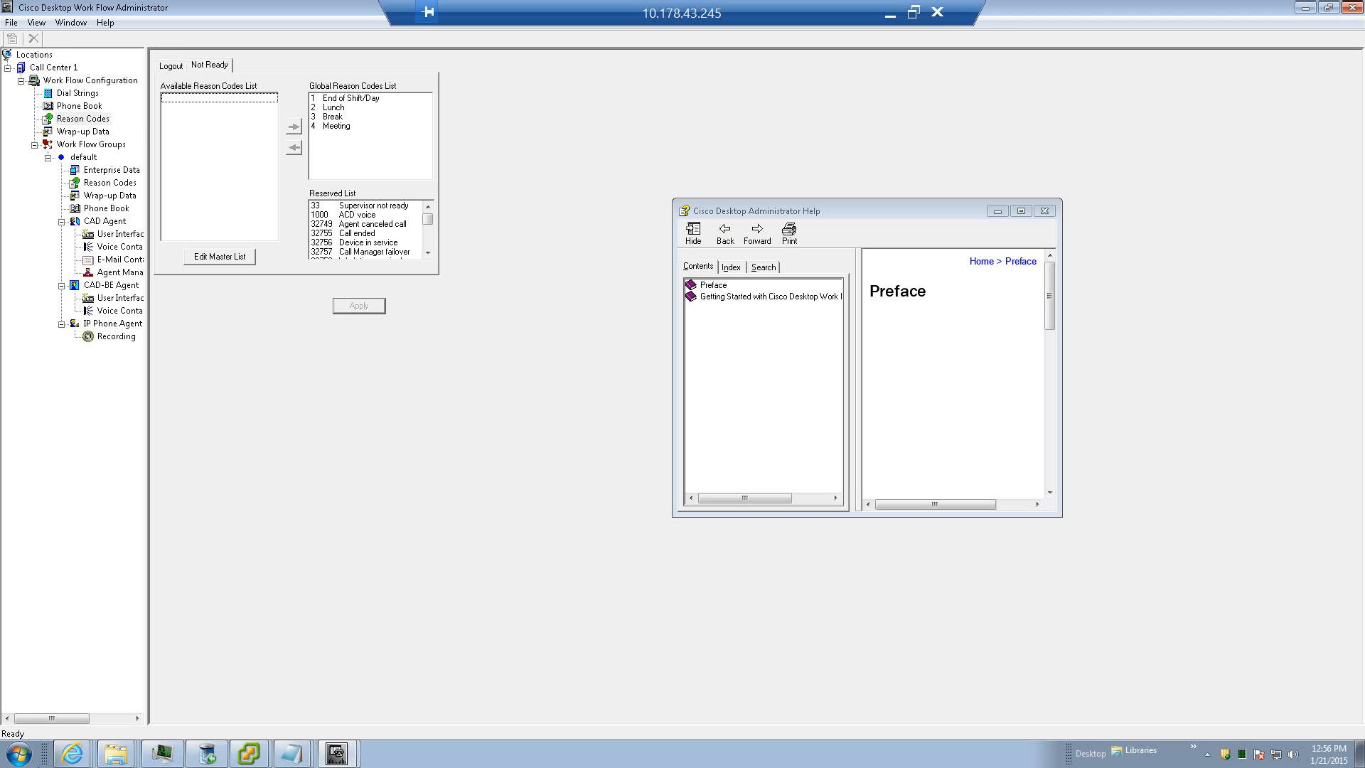